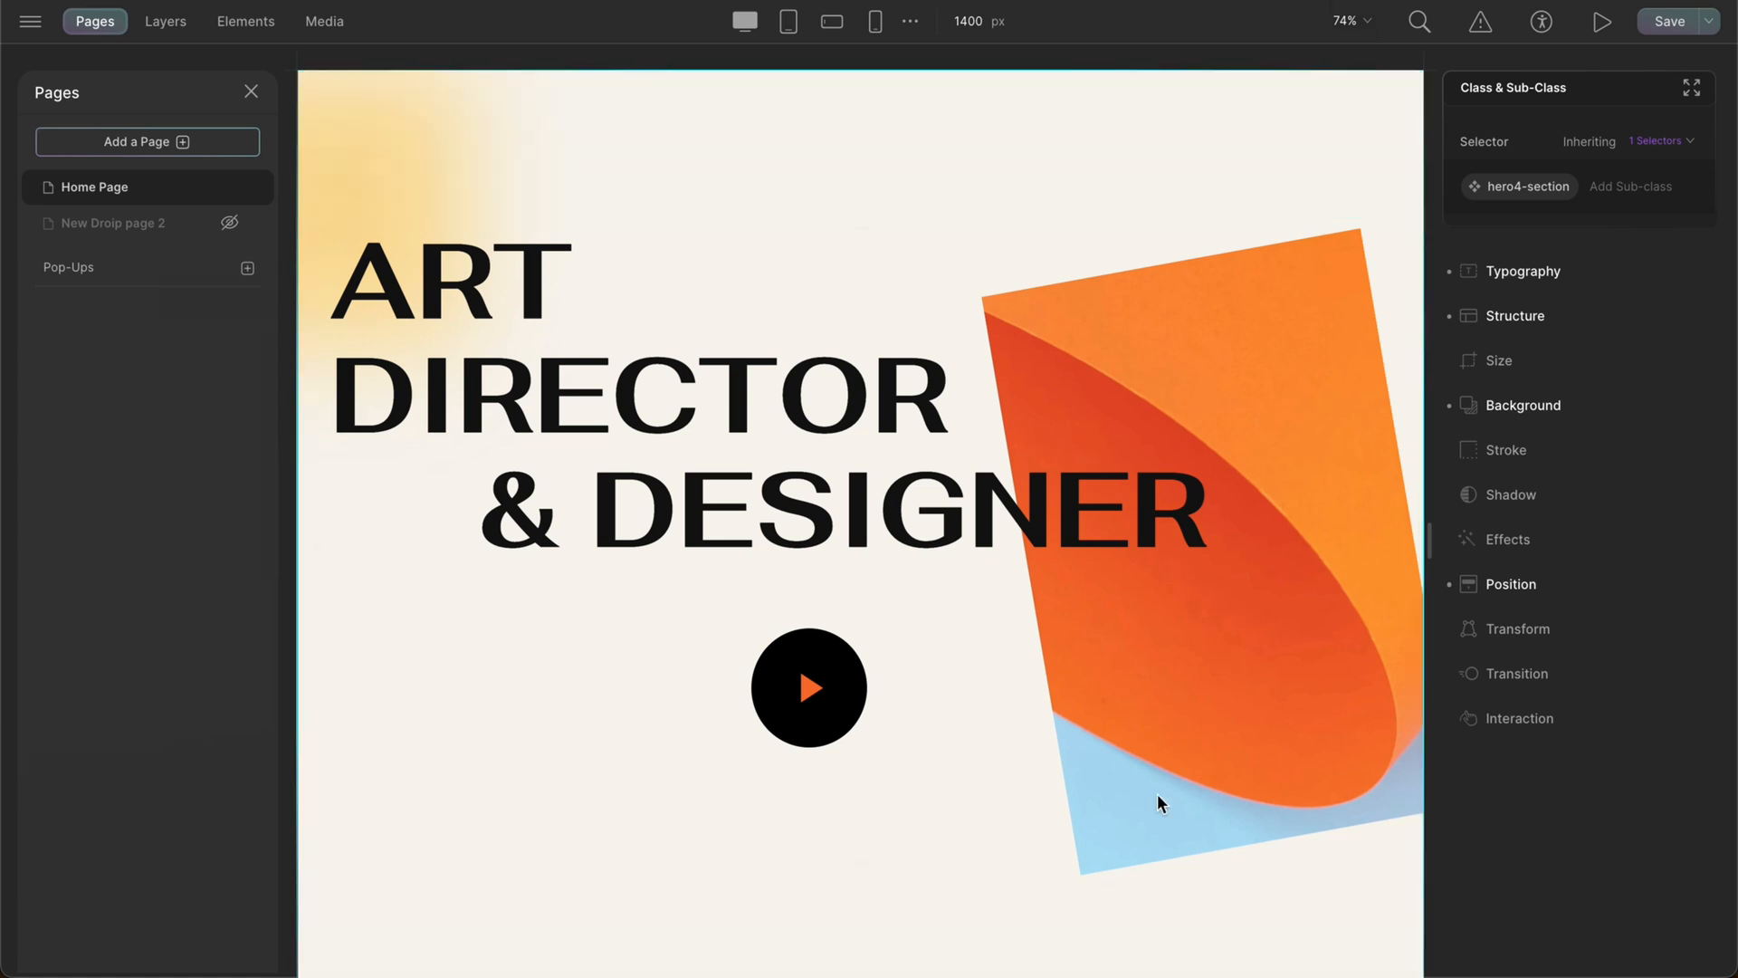
mouse_move(1354, 22)
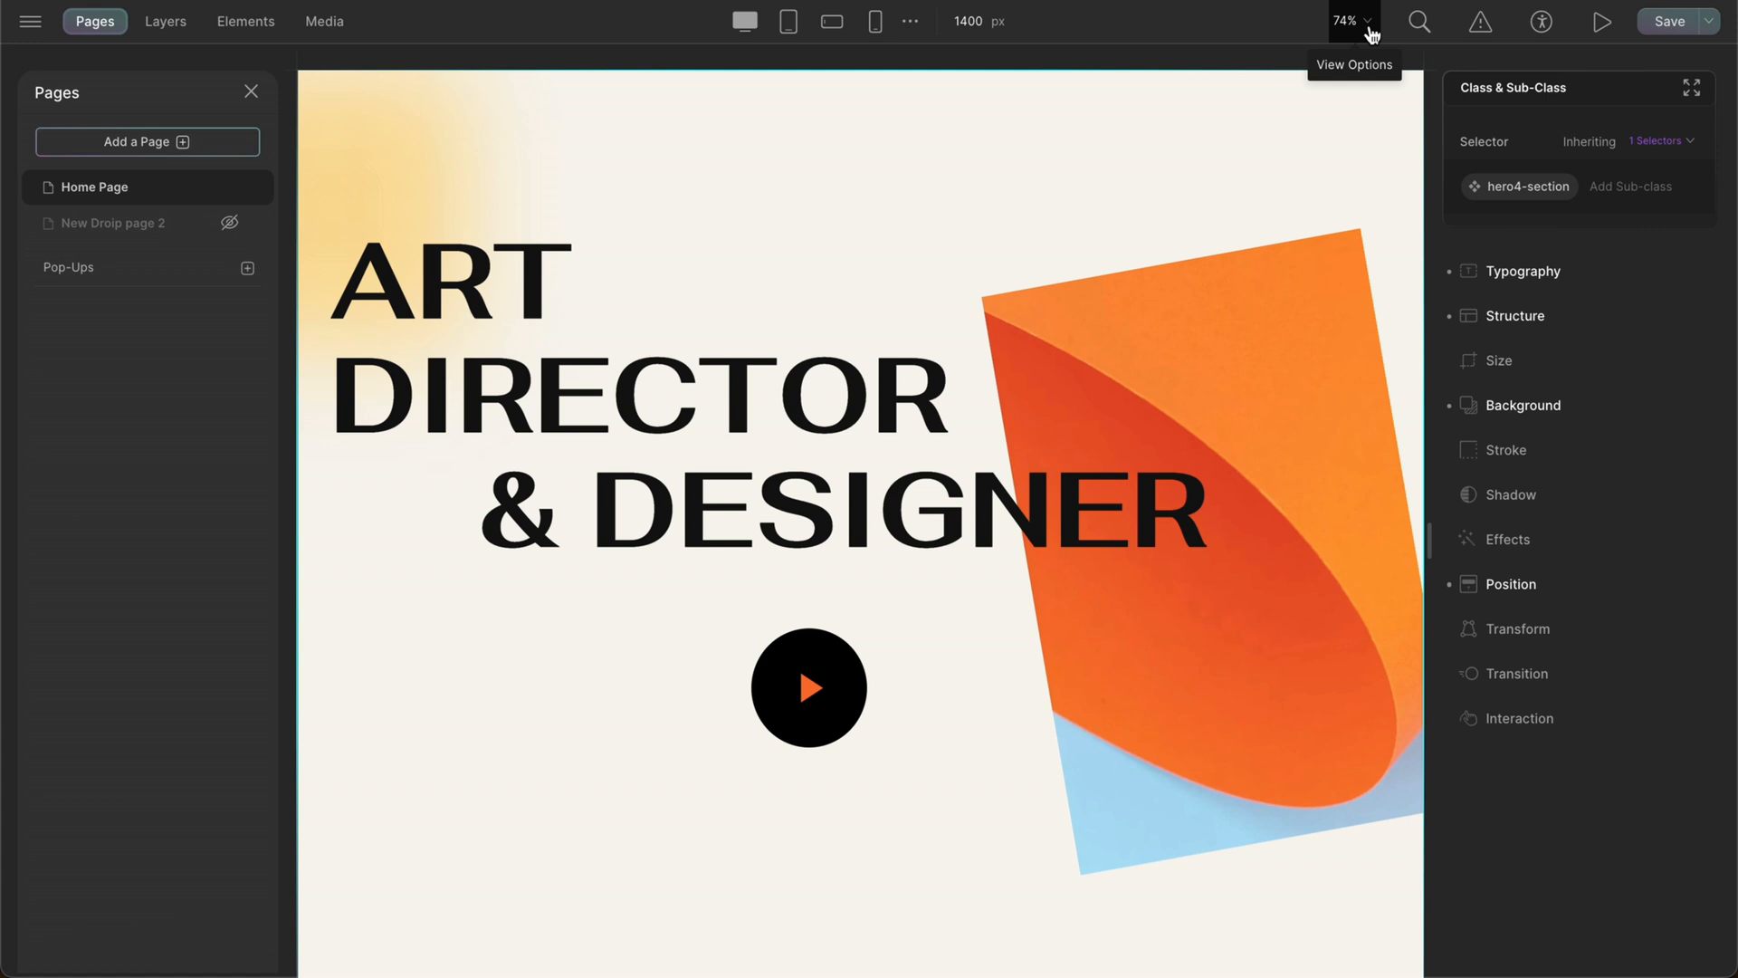
Edit the canvas zoom percentage in the view settings, entering 100.
click(1345, 22)
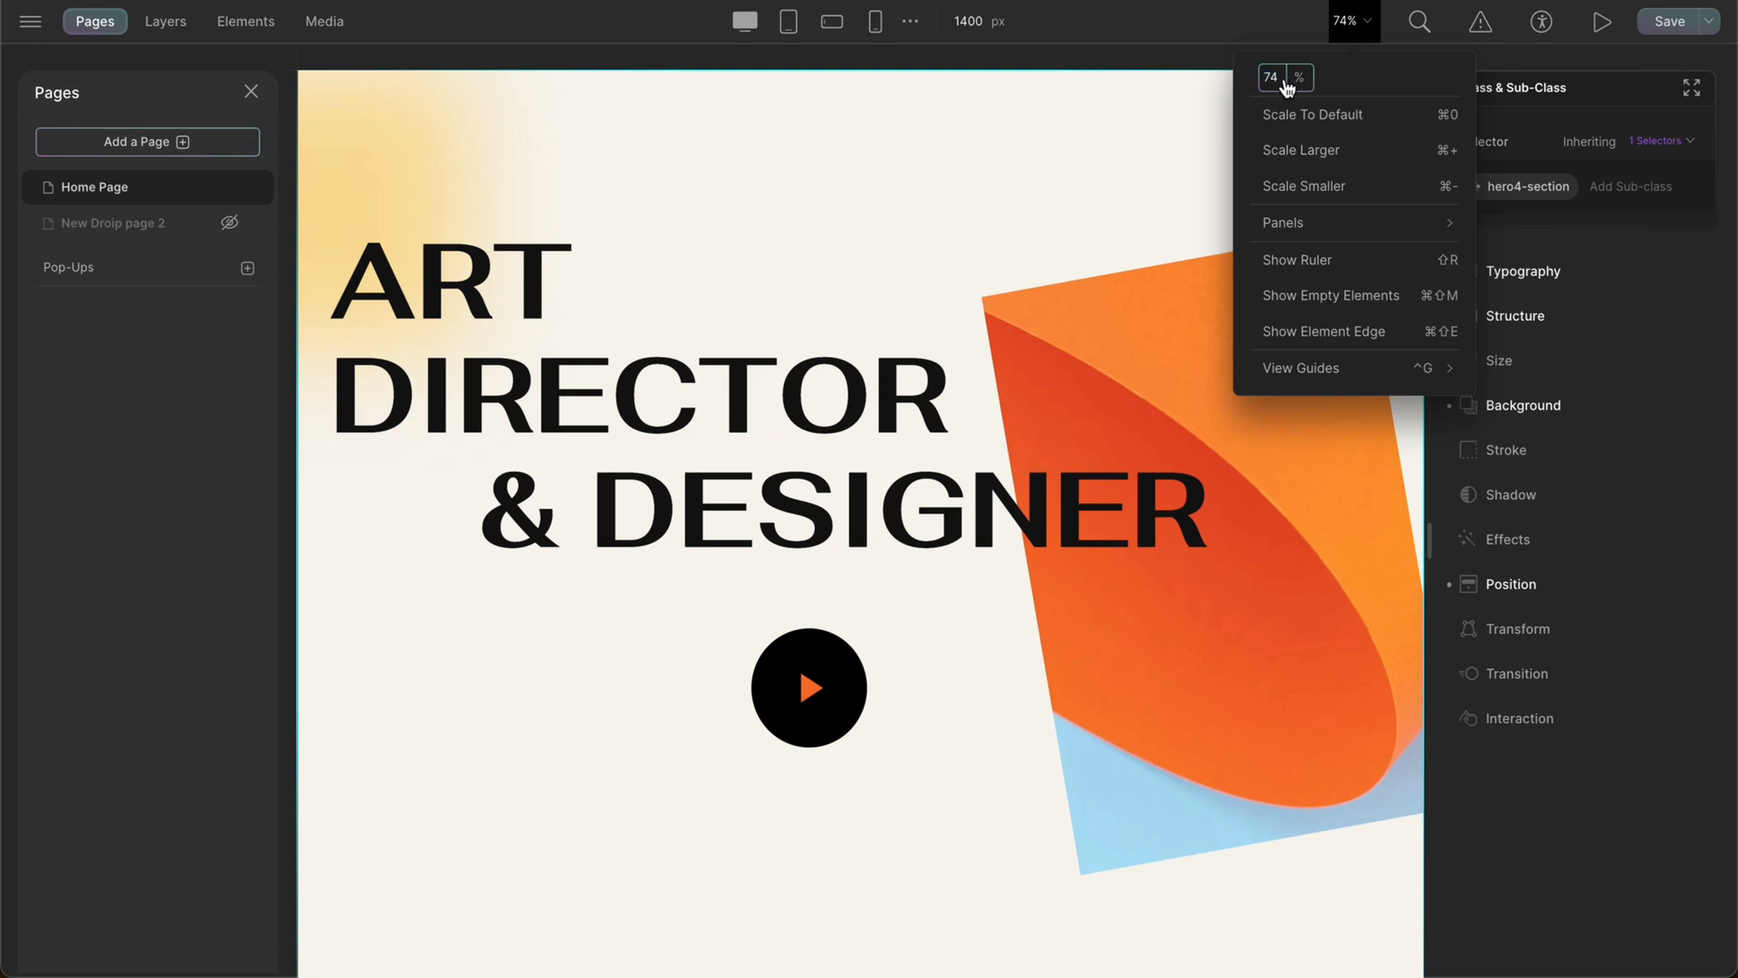
click(1271, 78)
text(50)
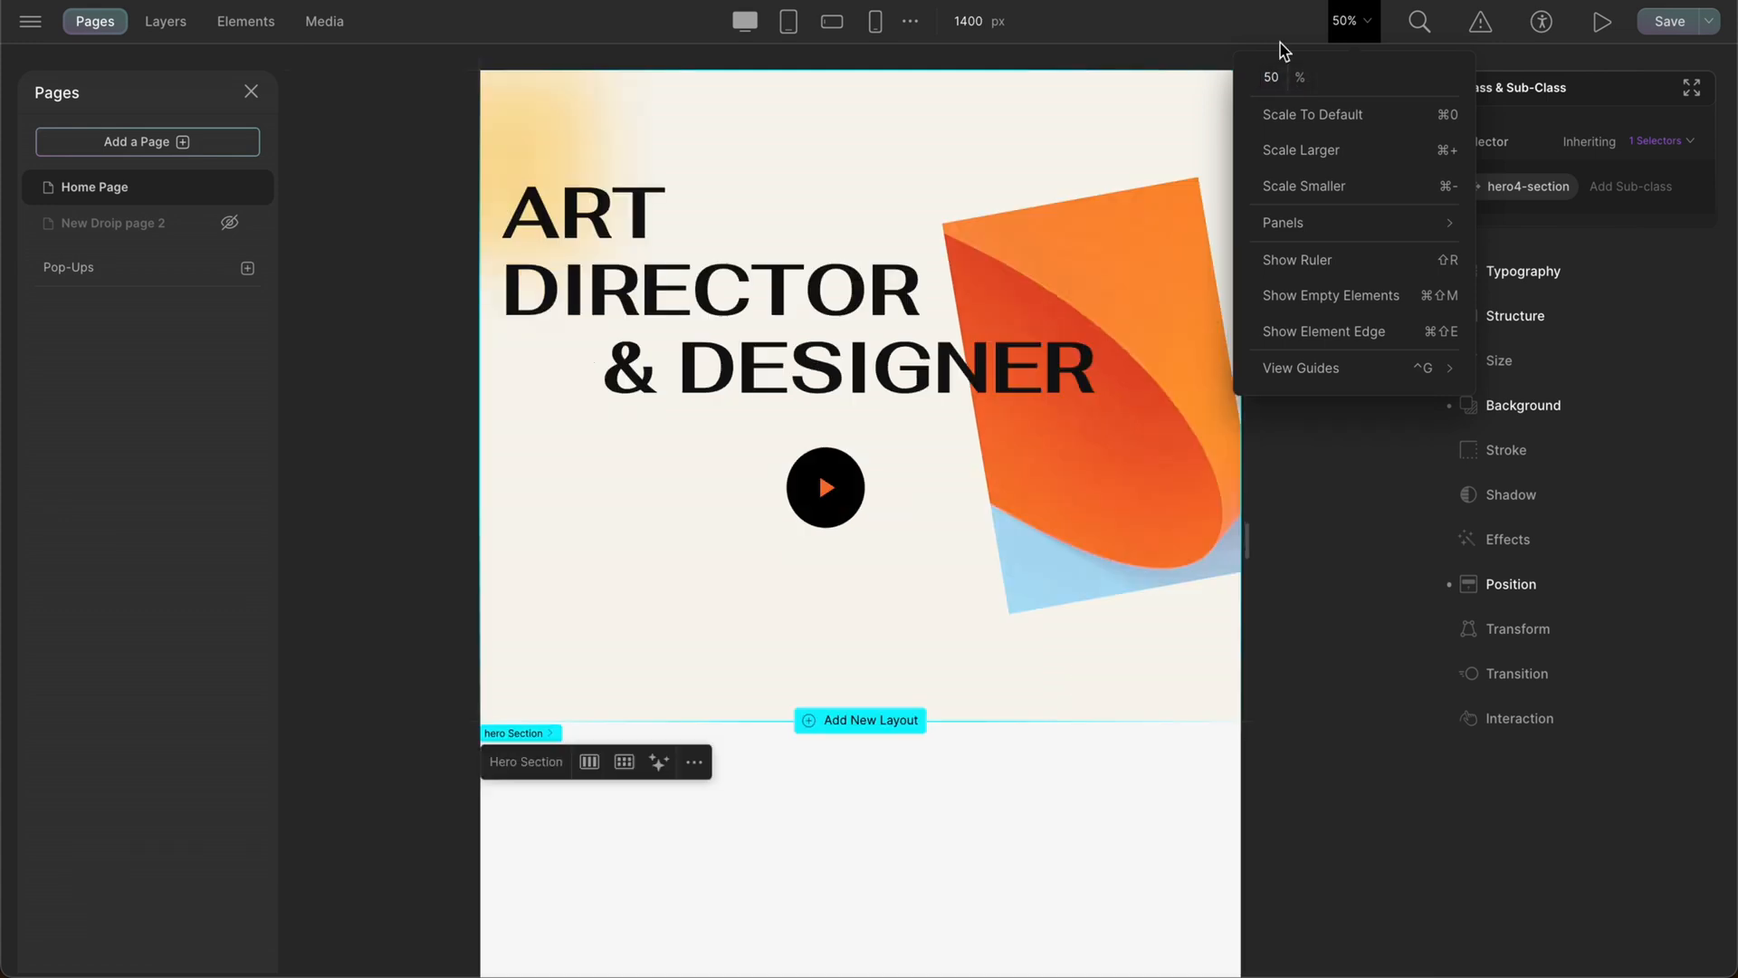
click(1272, 78)
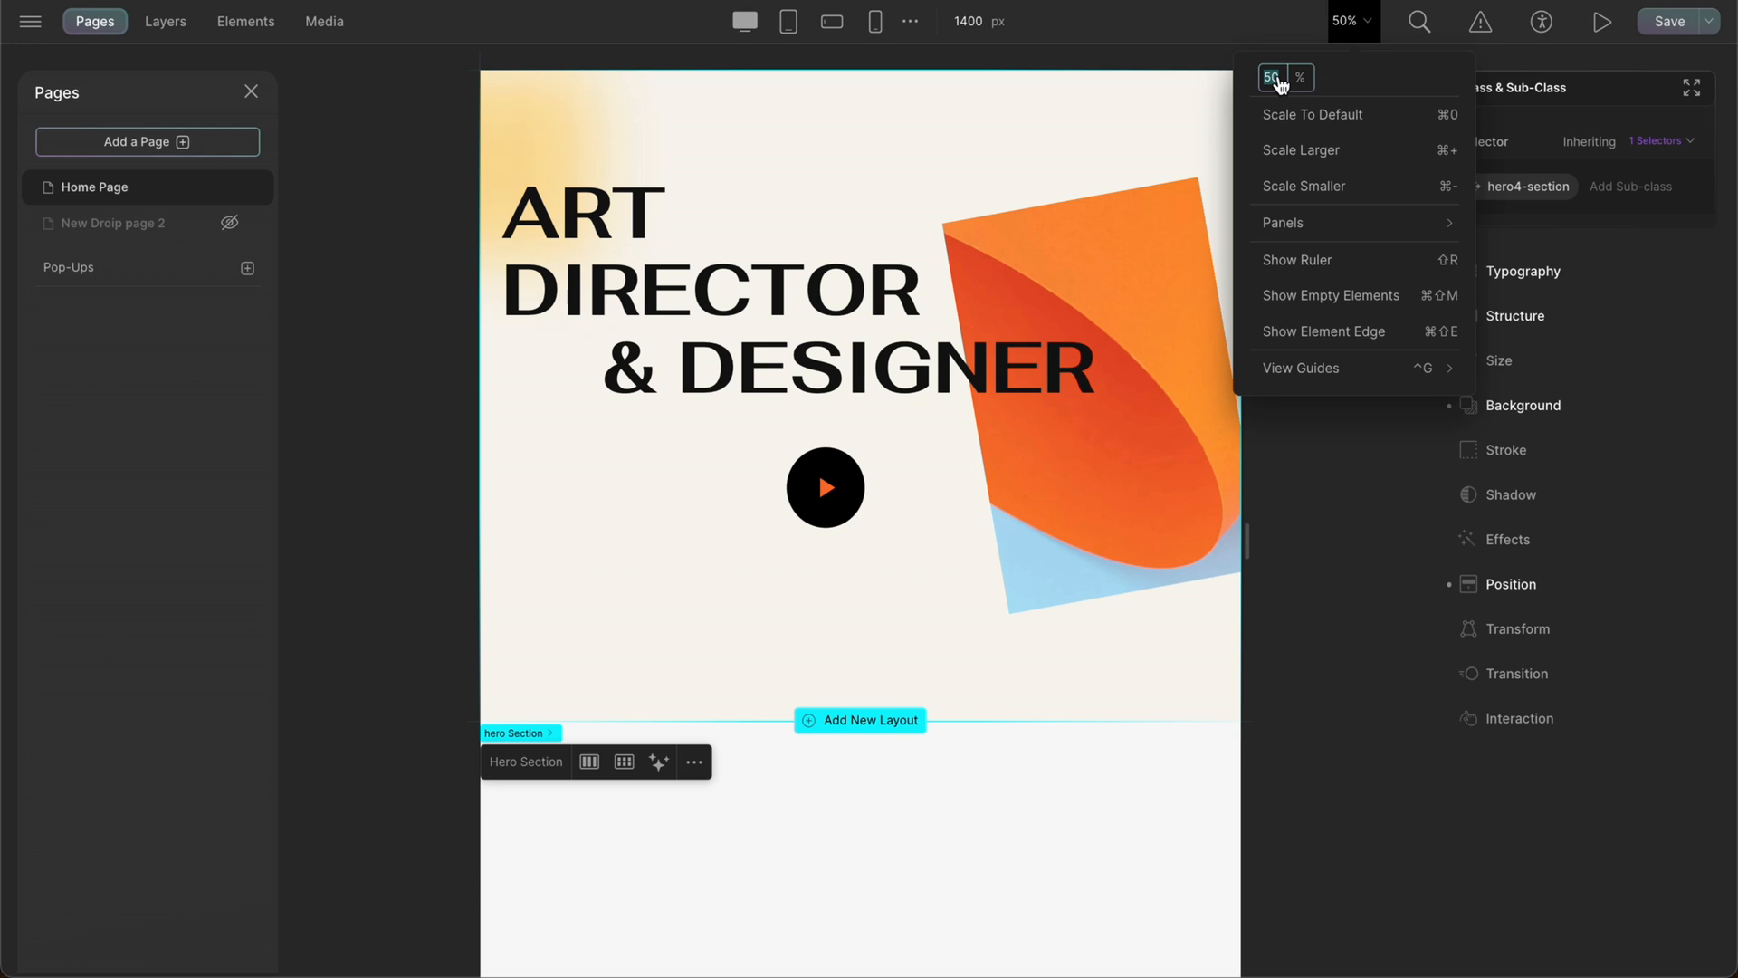
text(1)
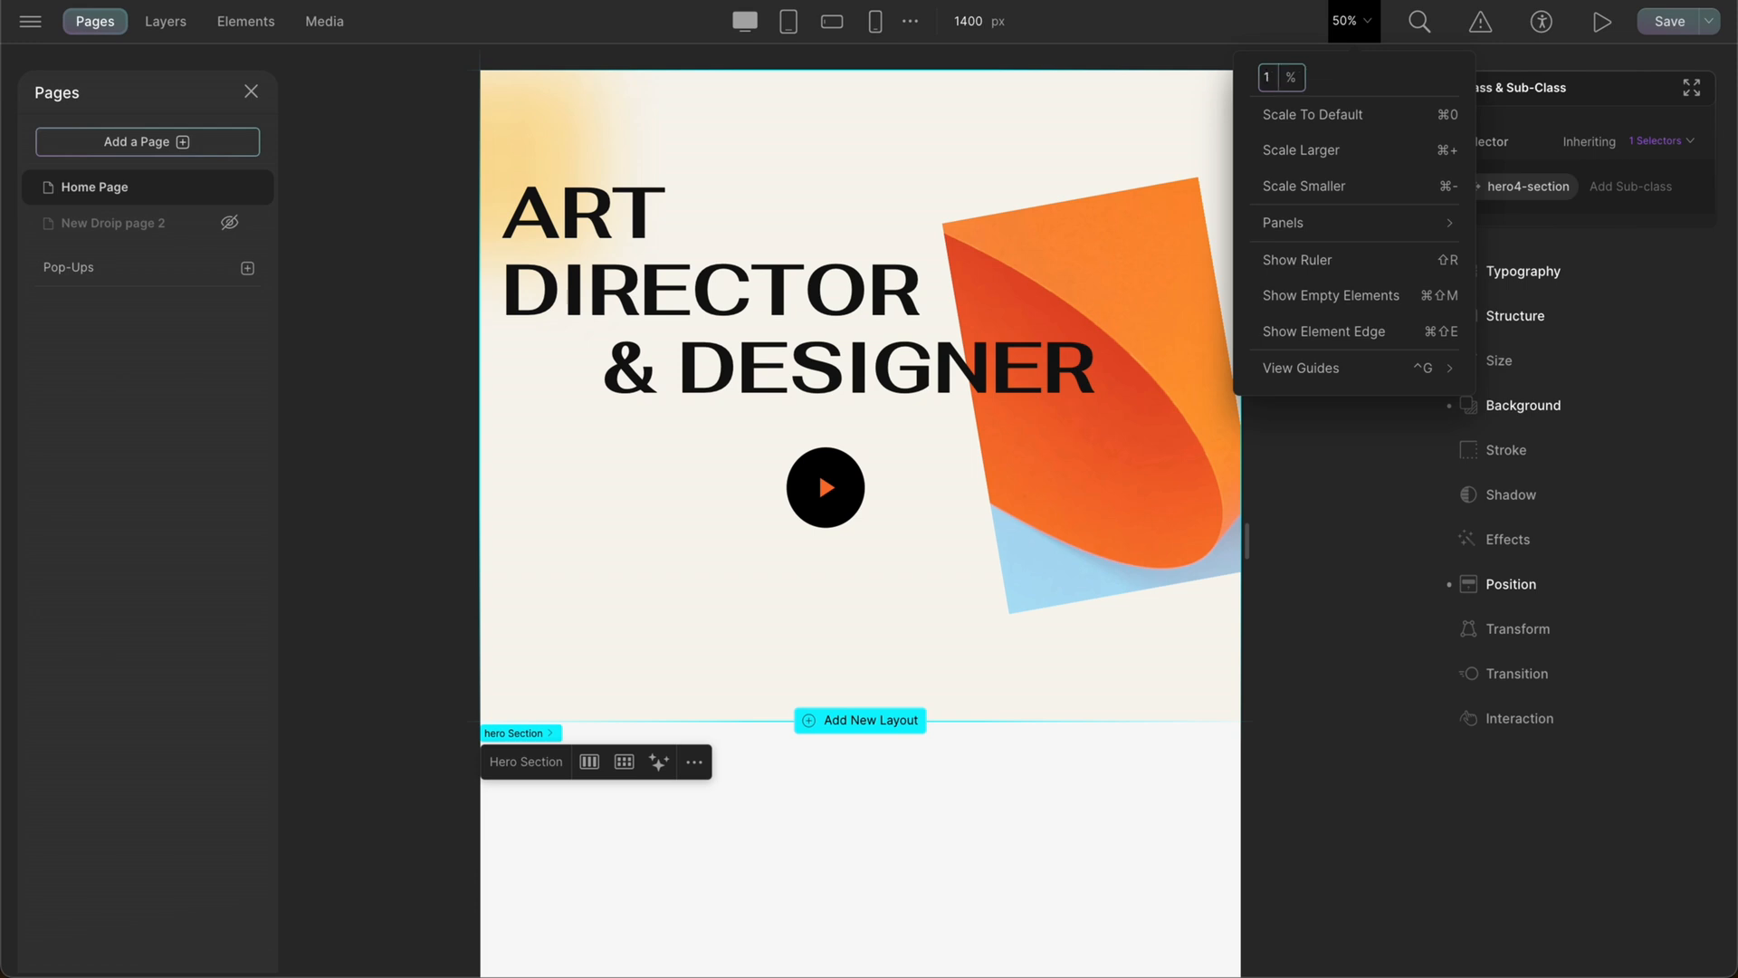
text(100)
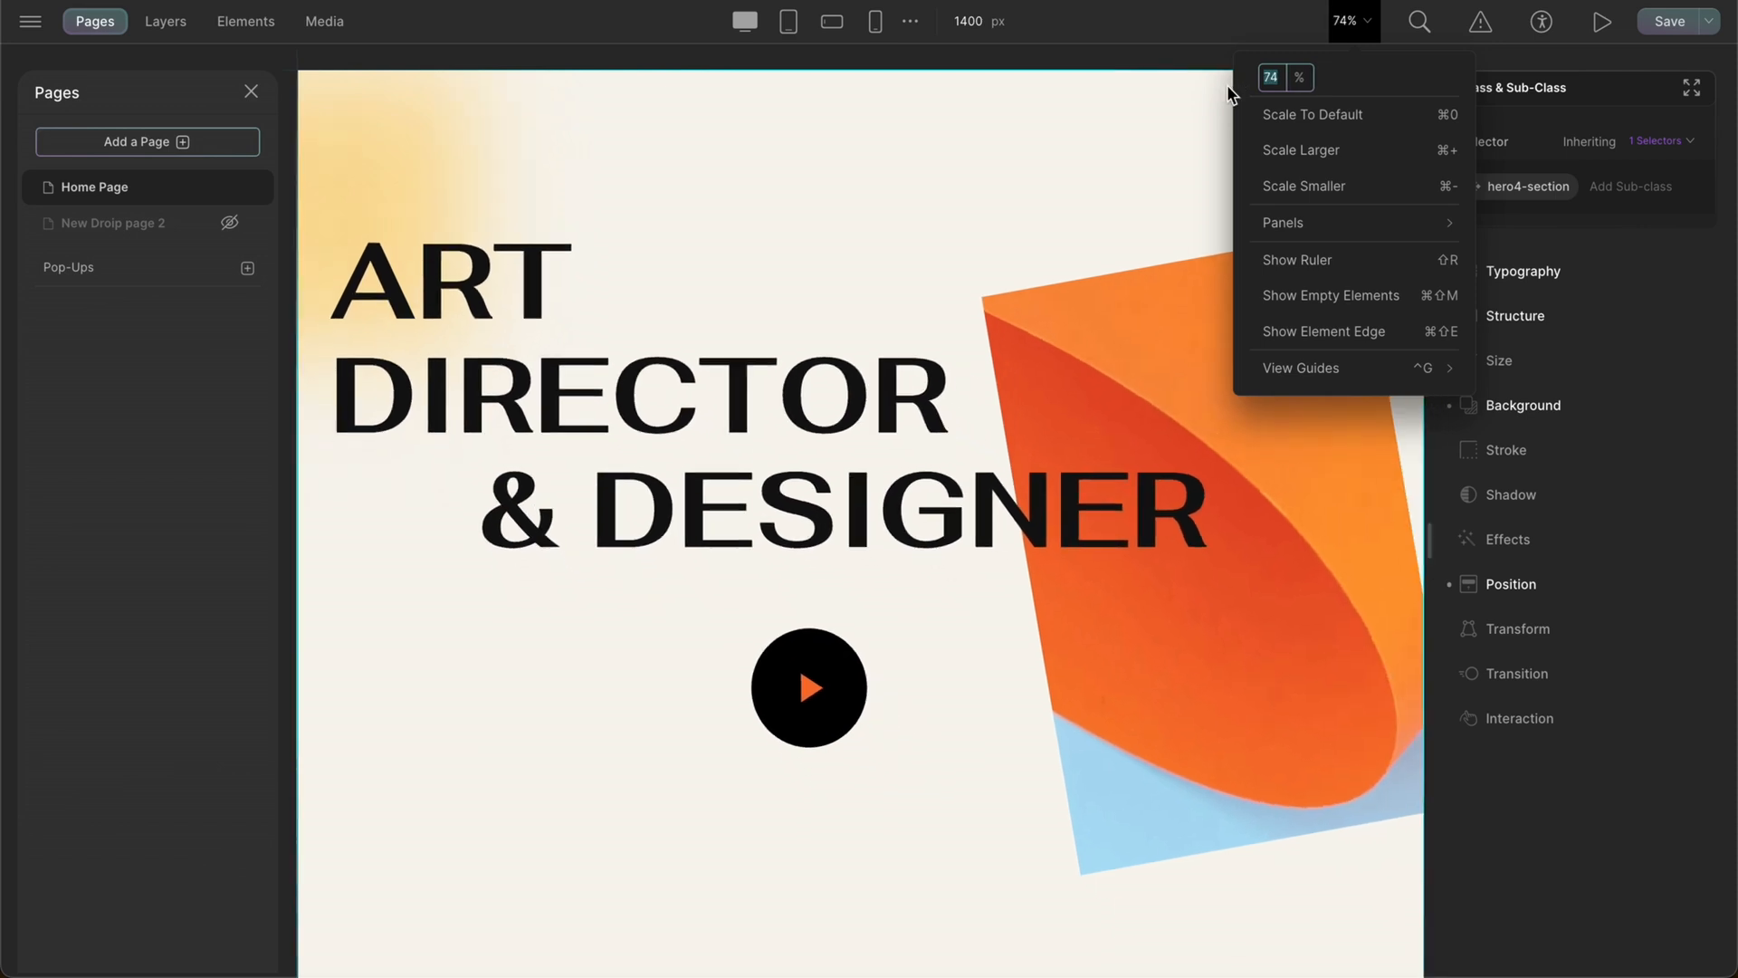
mouse_move(1327, 120)
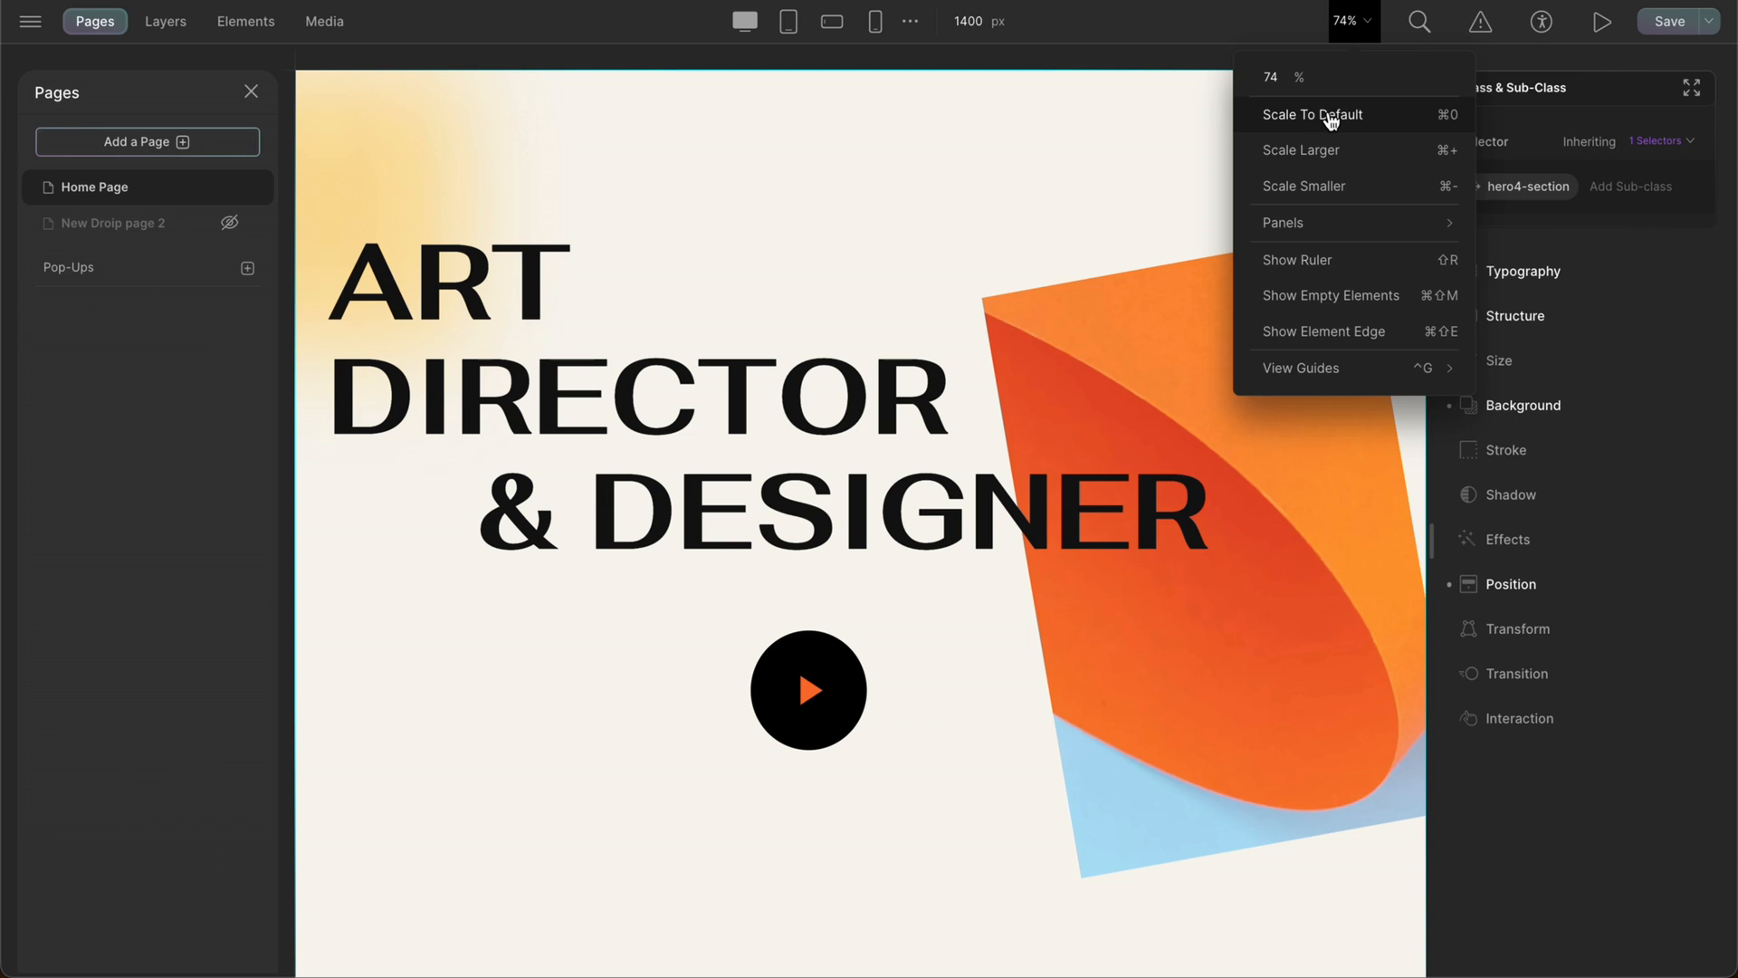
click(1302, 151)
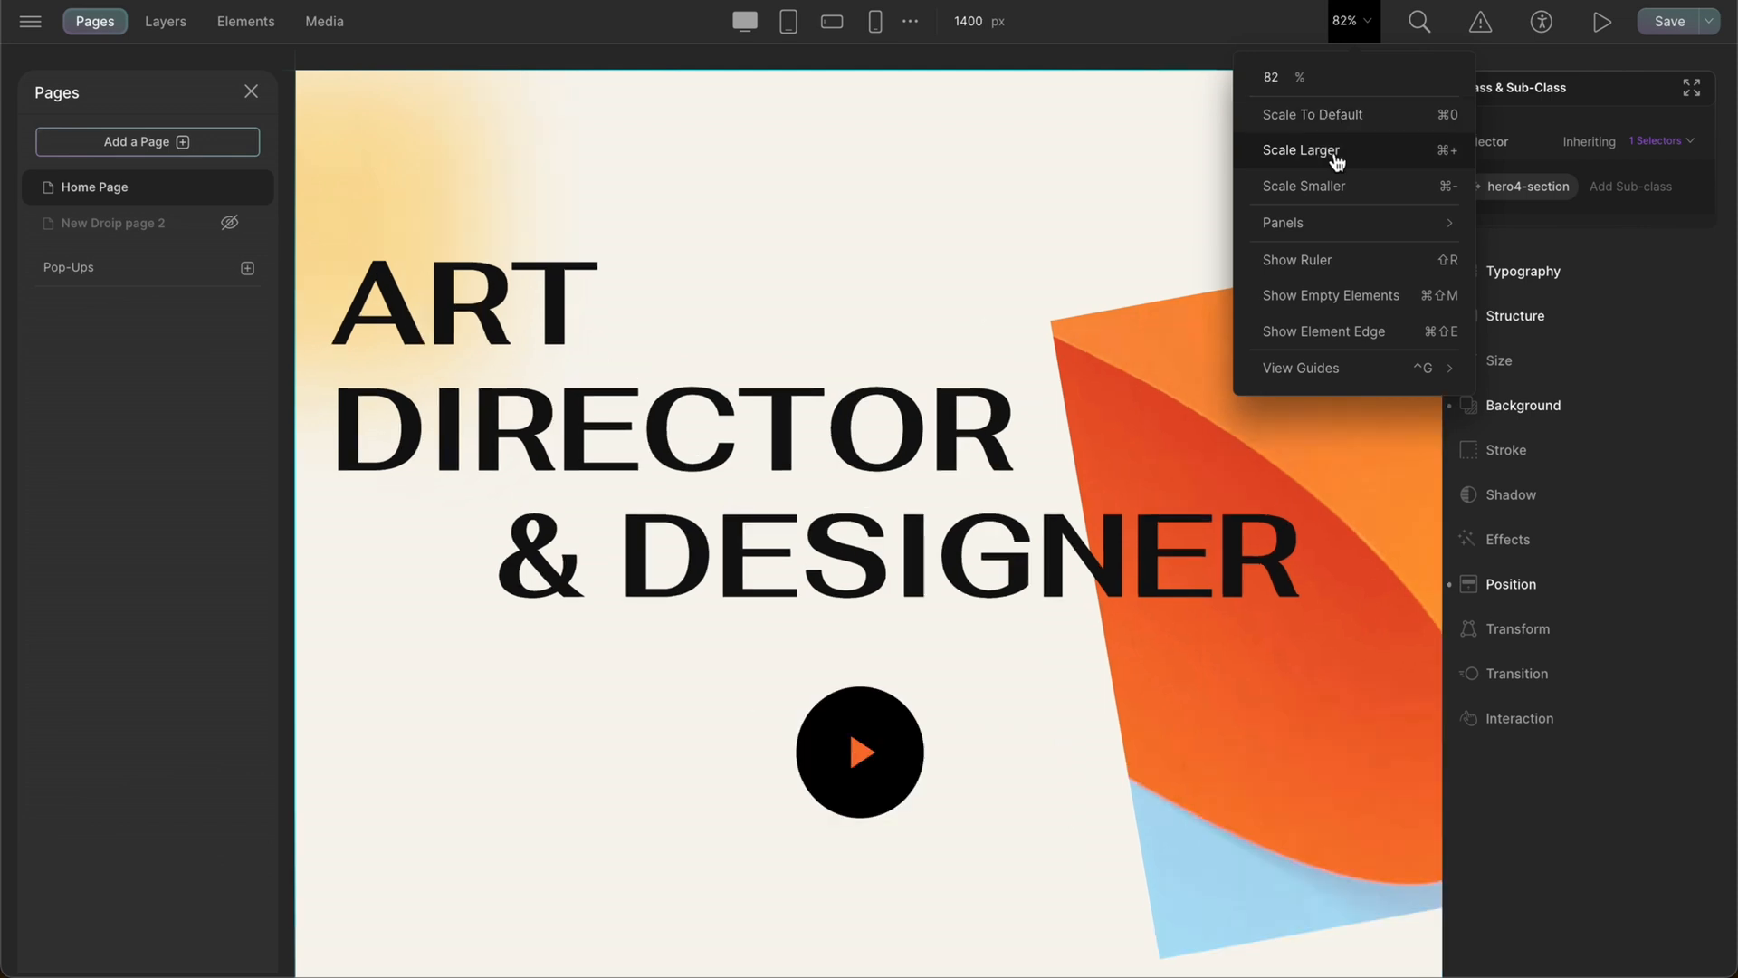
click(1303, 185)
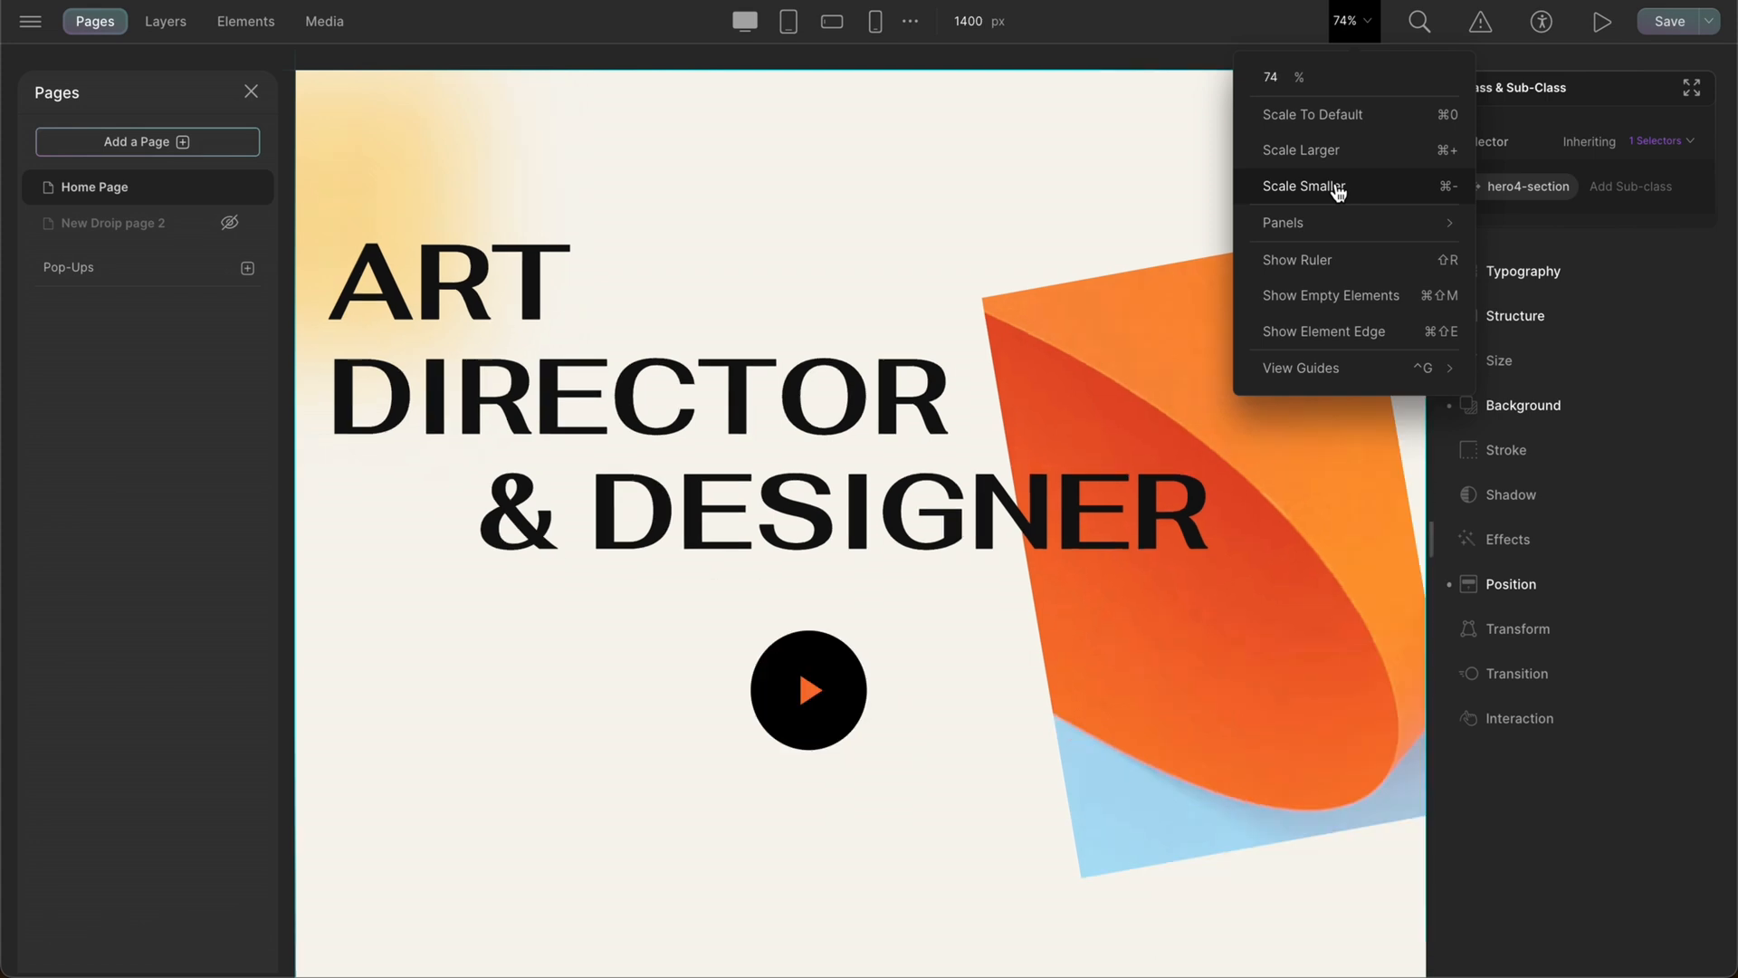
mouse_move(1336, 114)
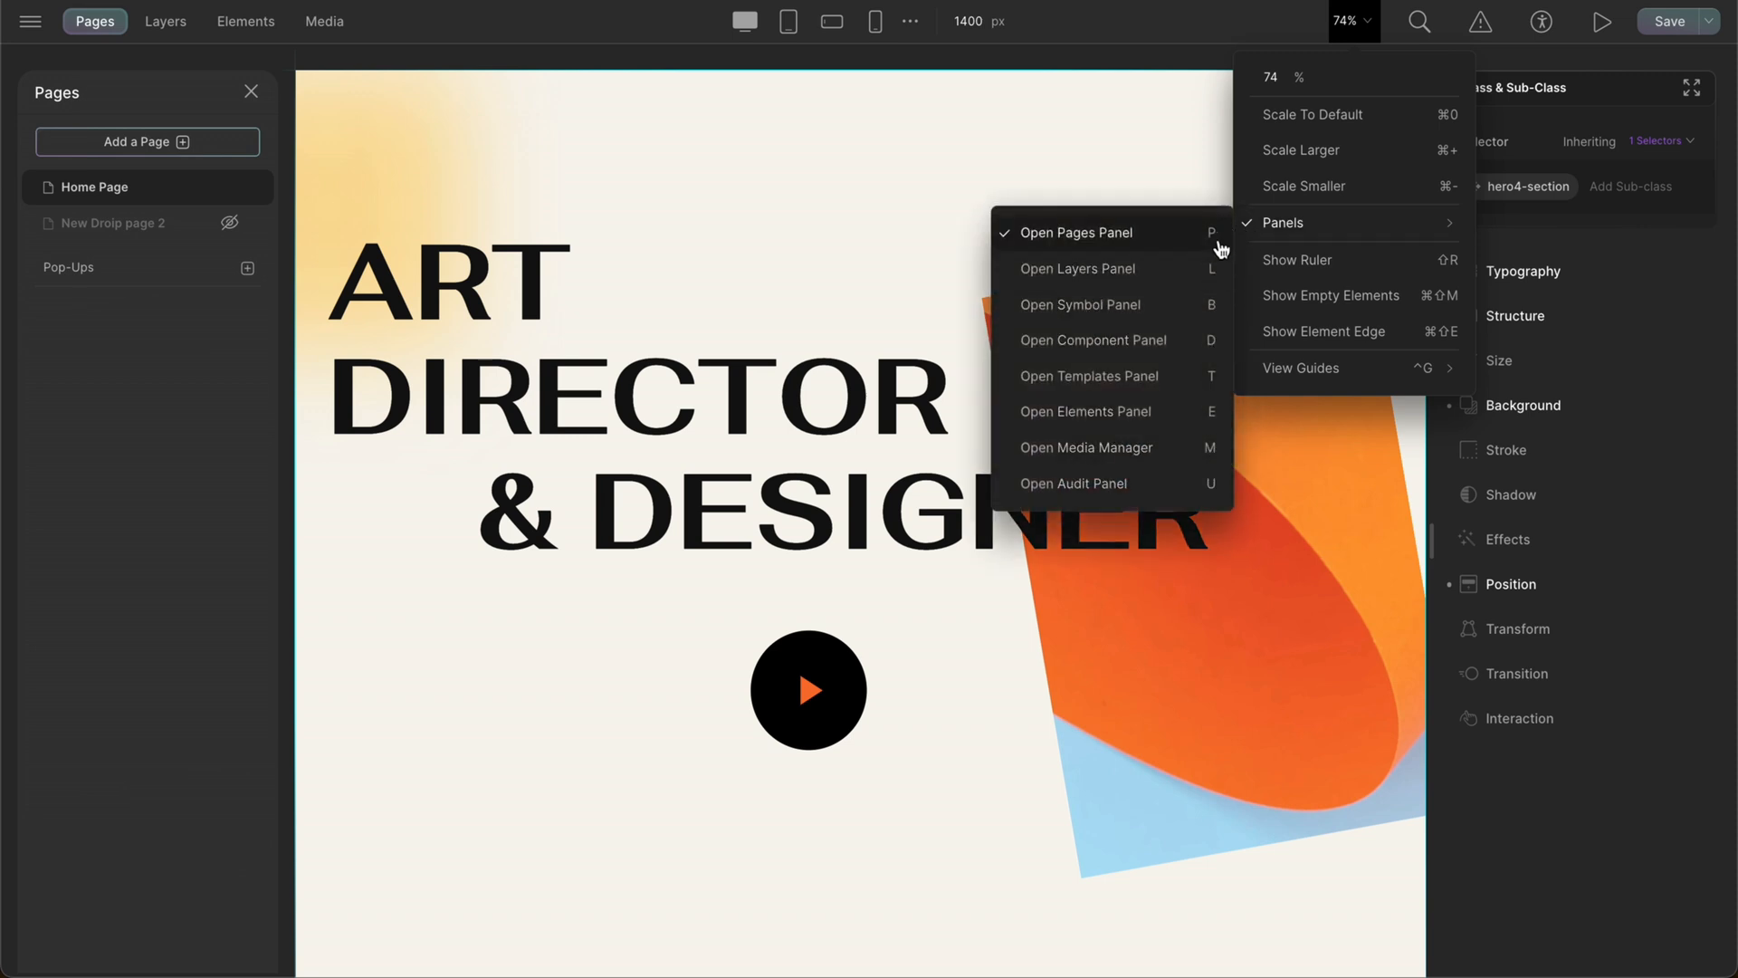
click(1075, 268)
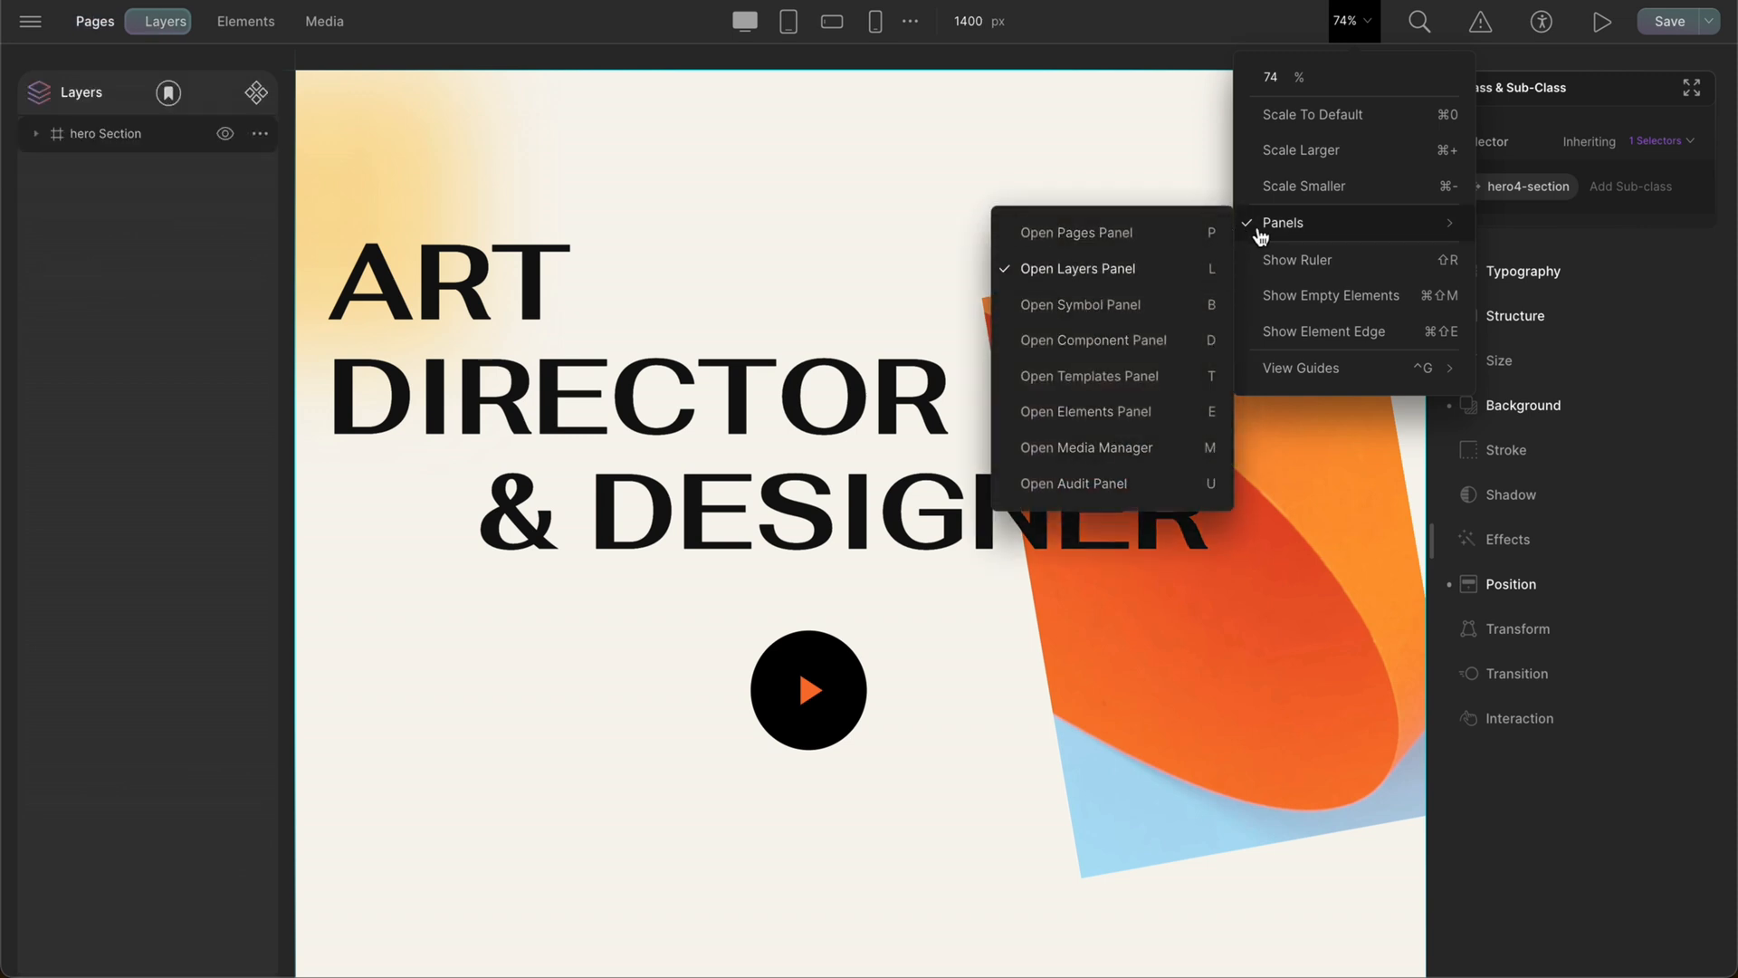
click(1080, 304)
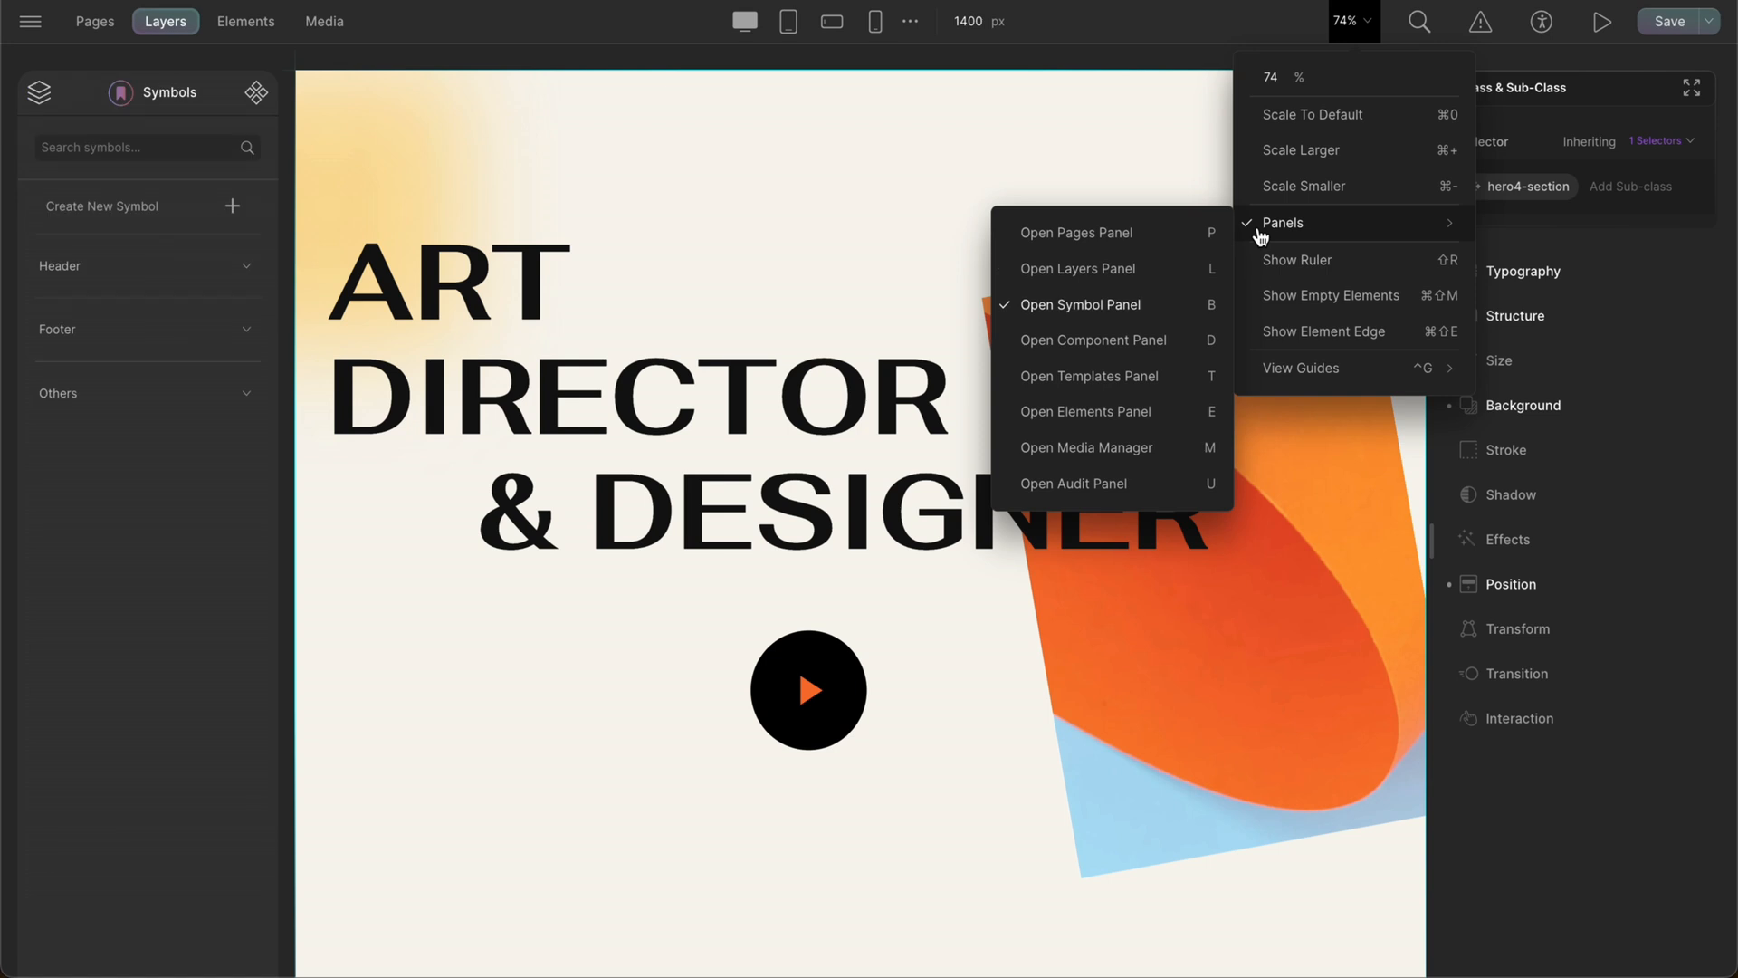
click(1076, 232)
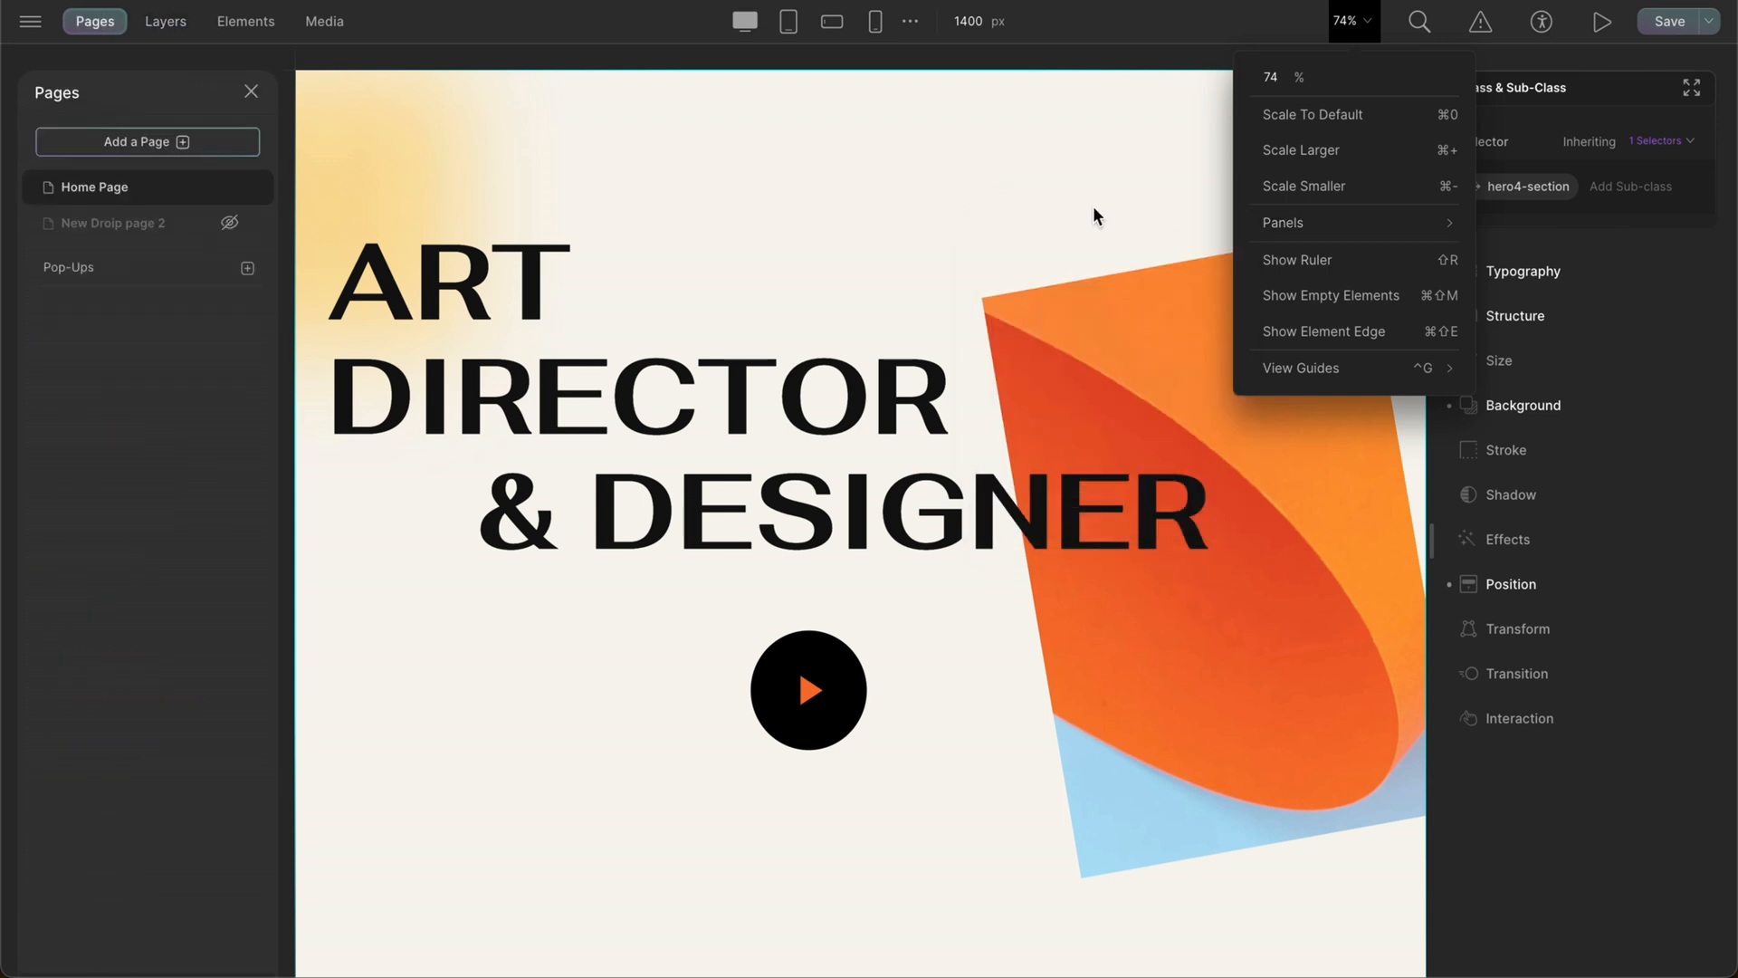
mouse_move(33, 24)
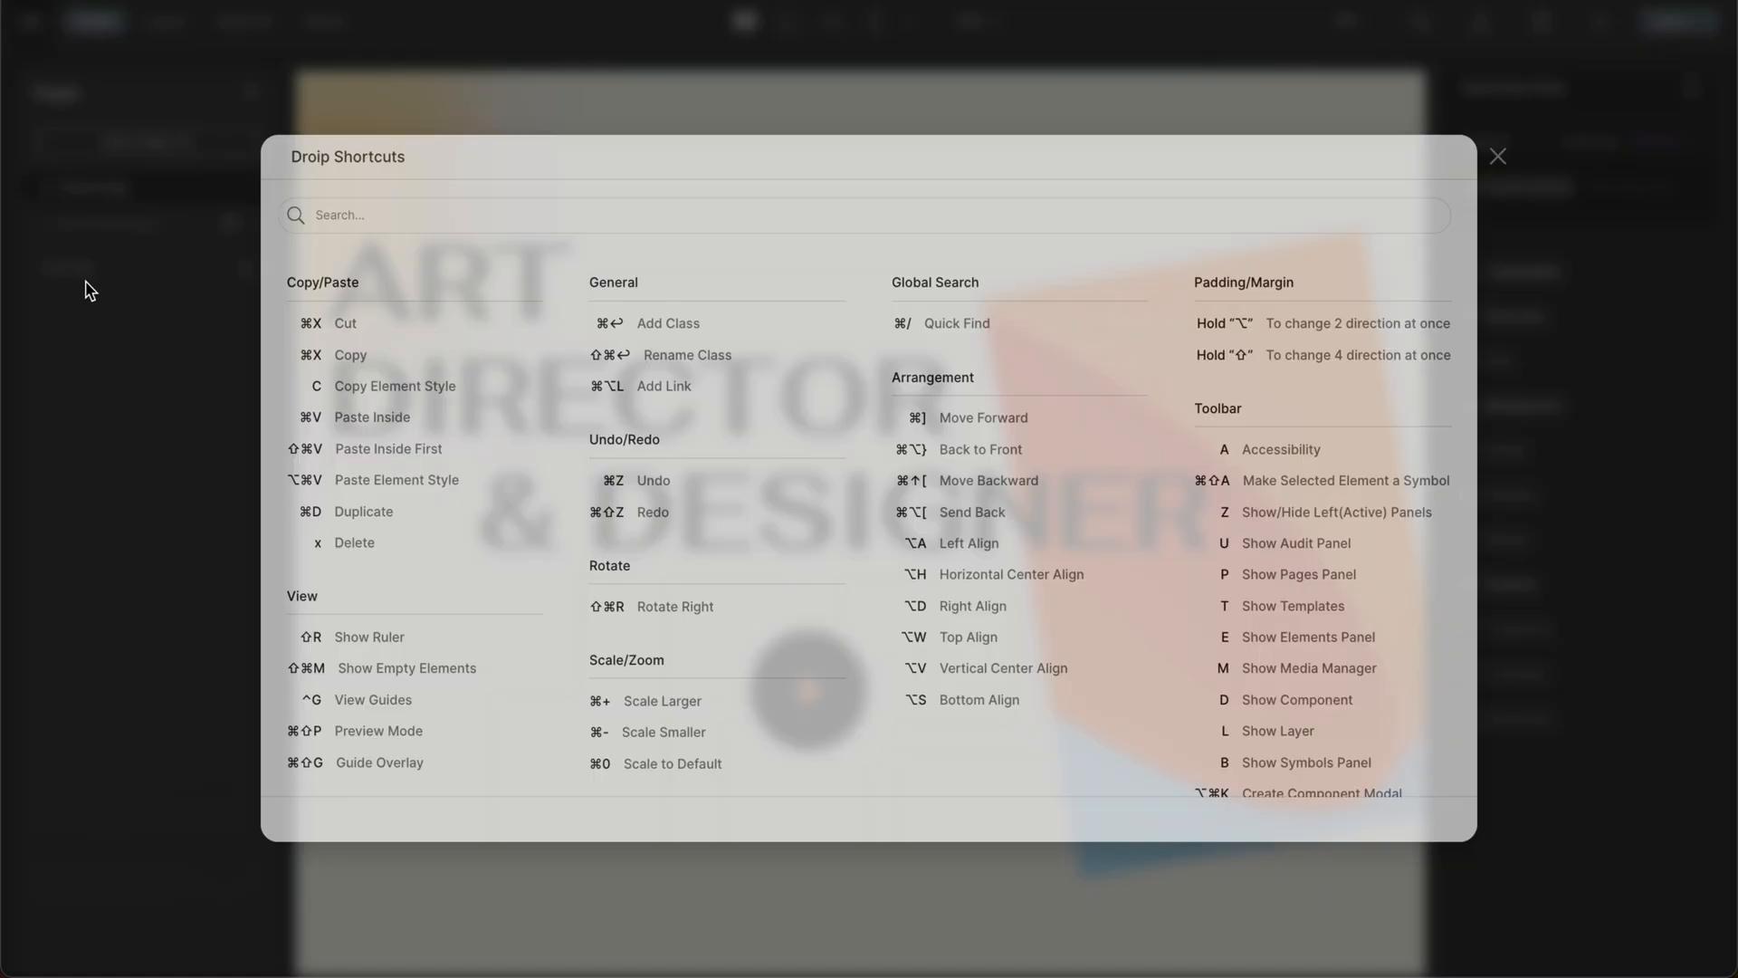
Dismiss the shortcuts overview and turn on Show Ruler in the canvas view settings.
click(1498, 156)
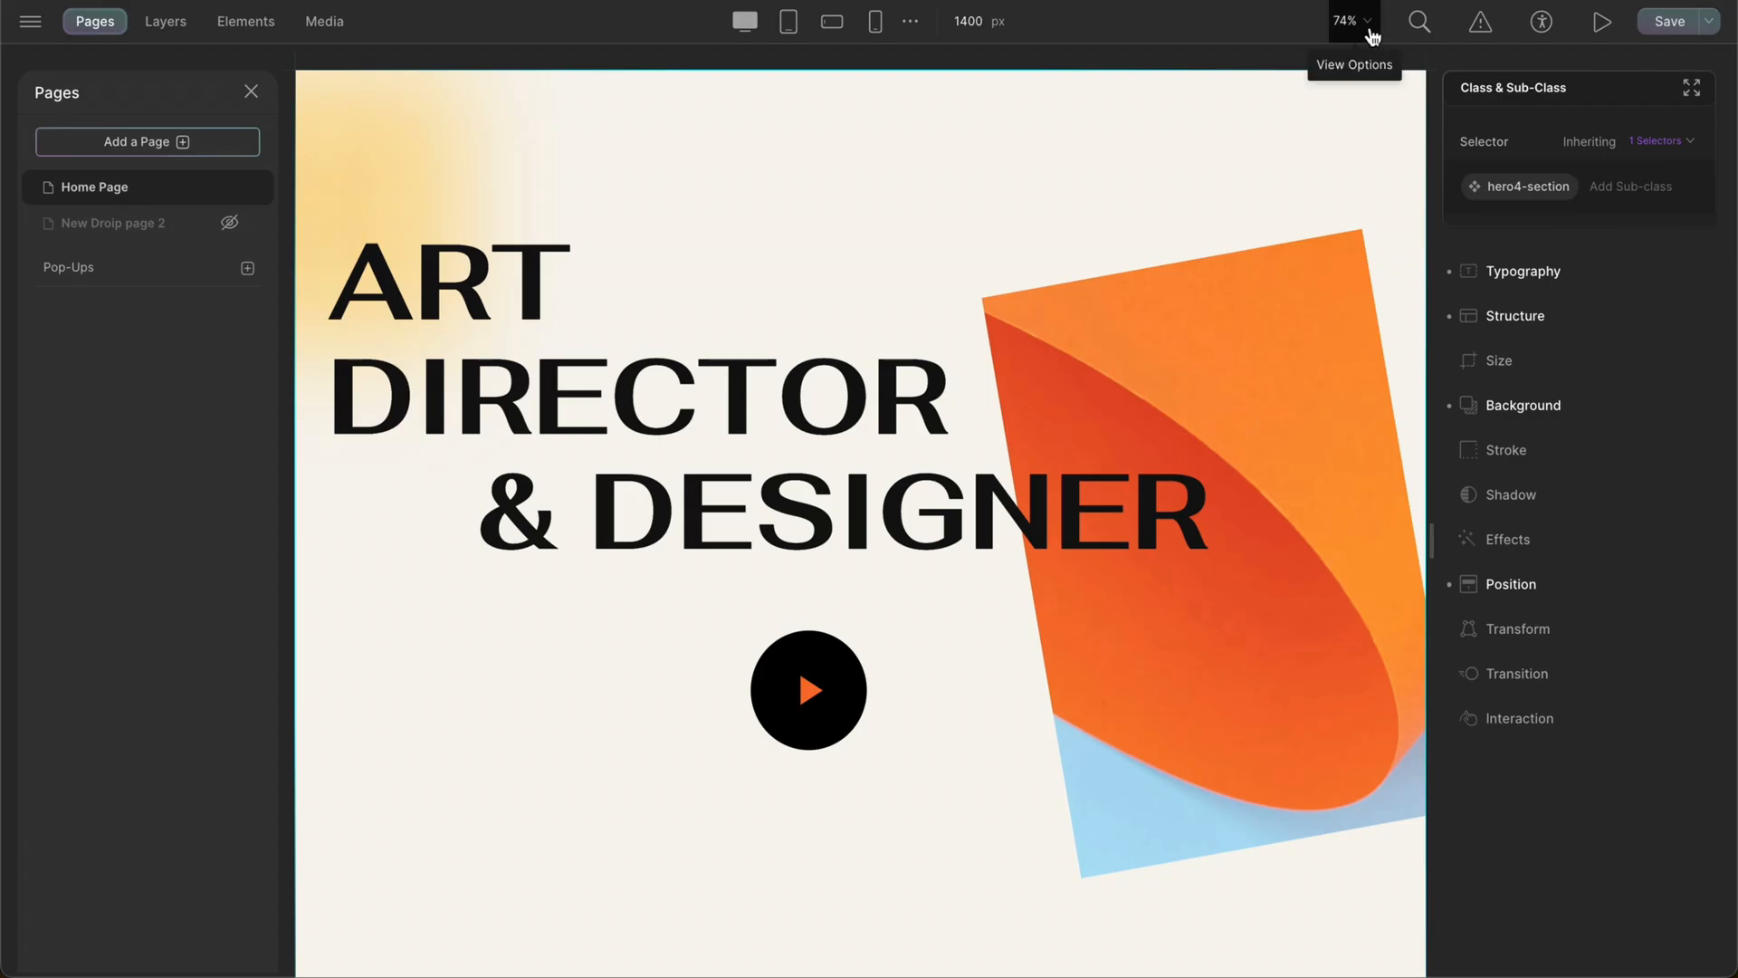
click(1351, 22)
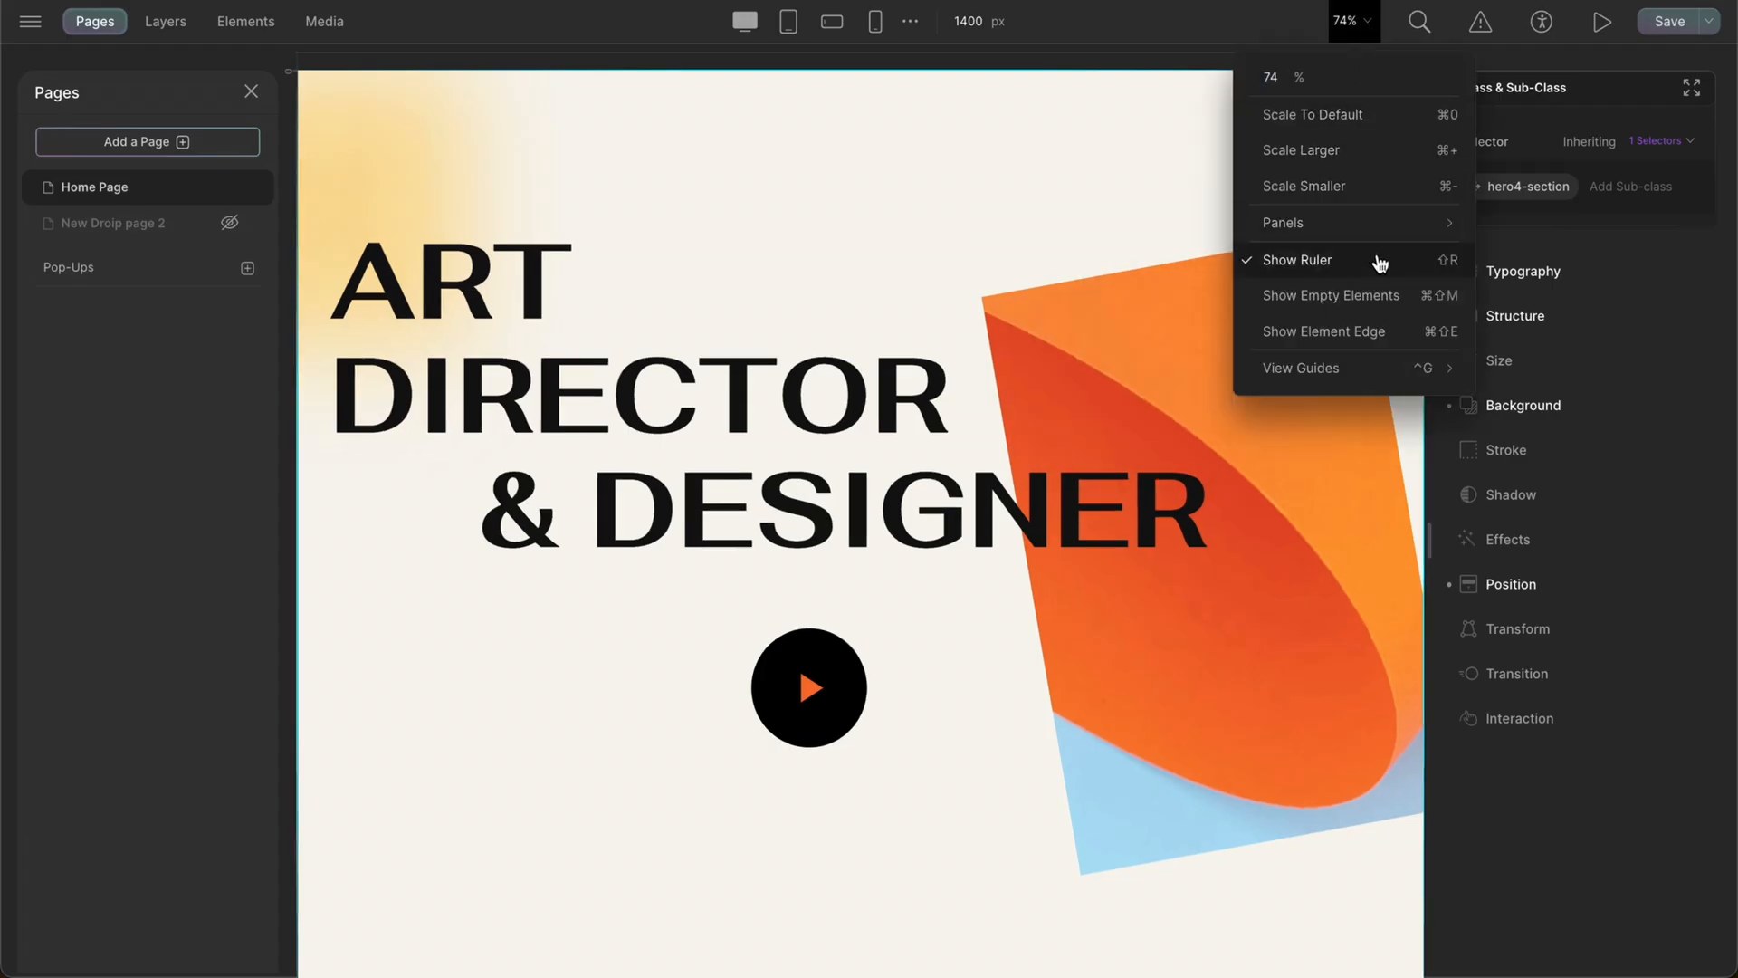
click(1296, 259)
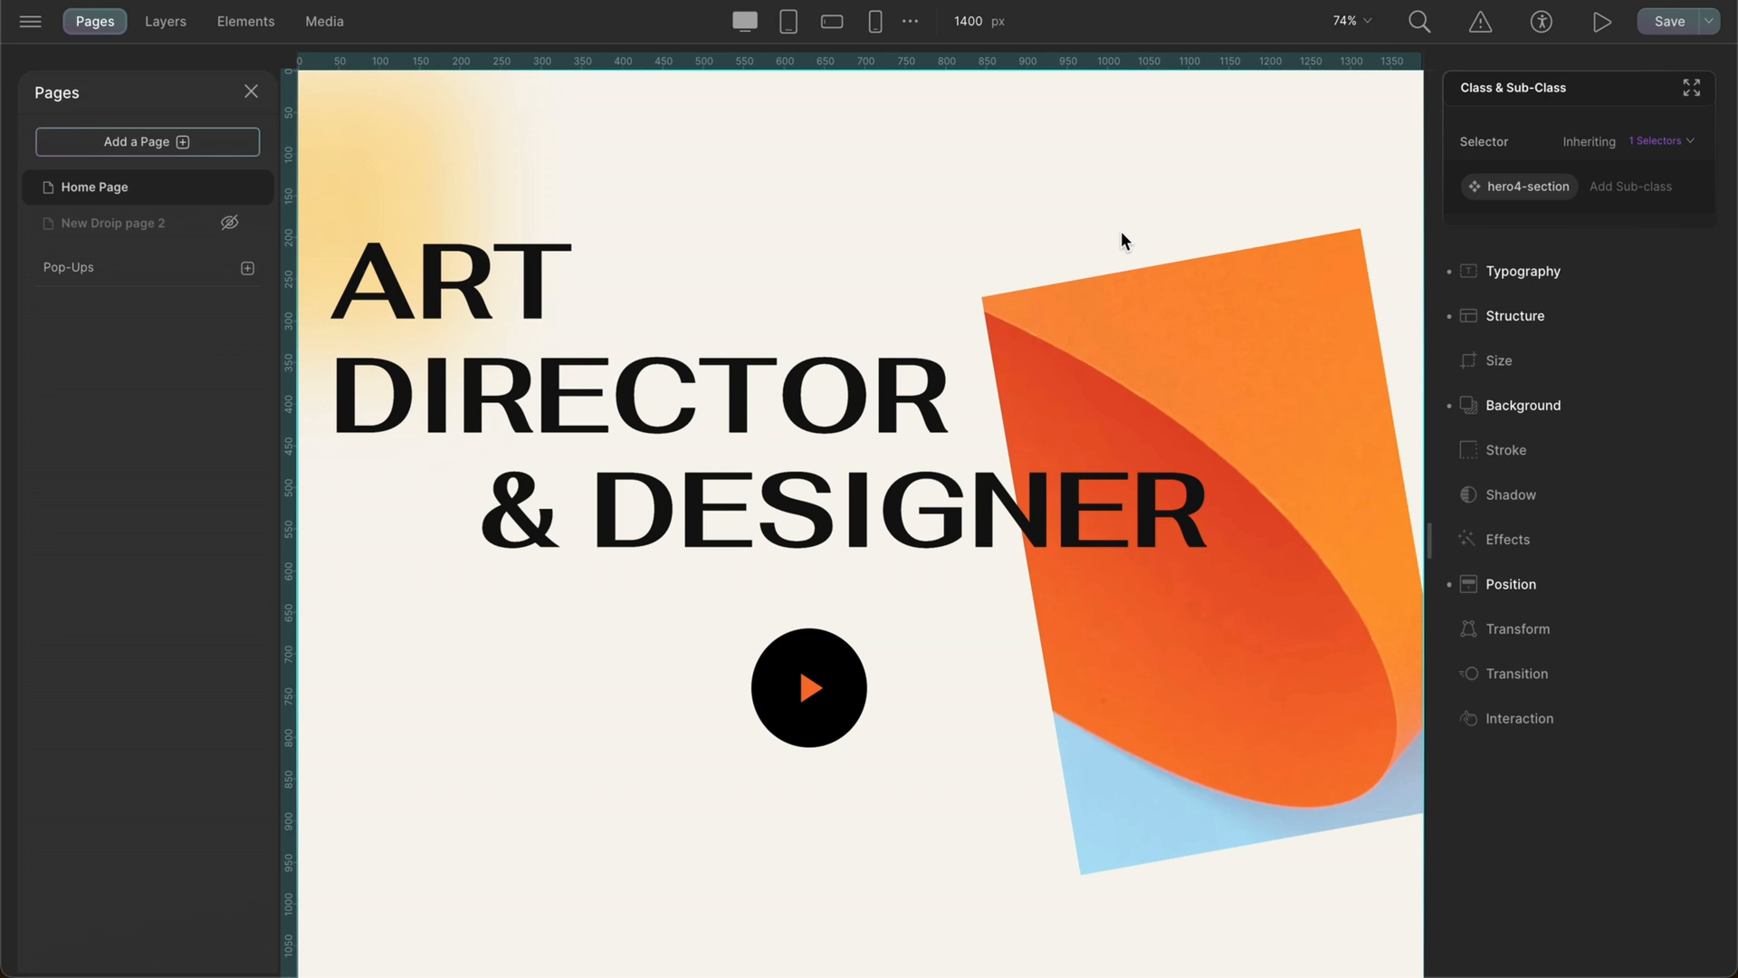
click(1345, 22)
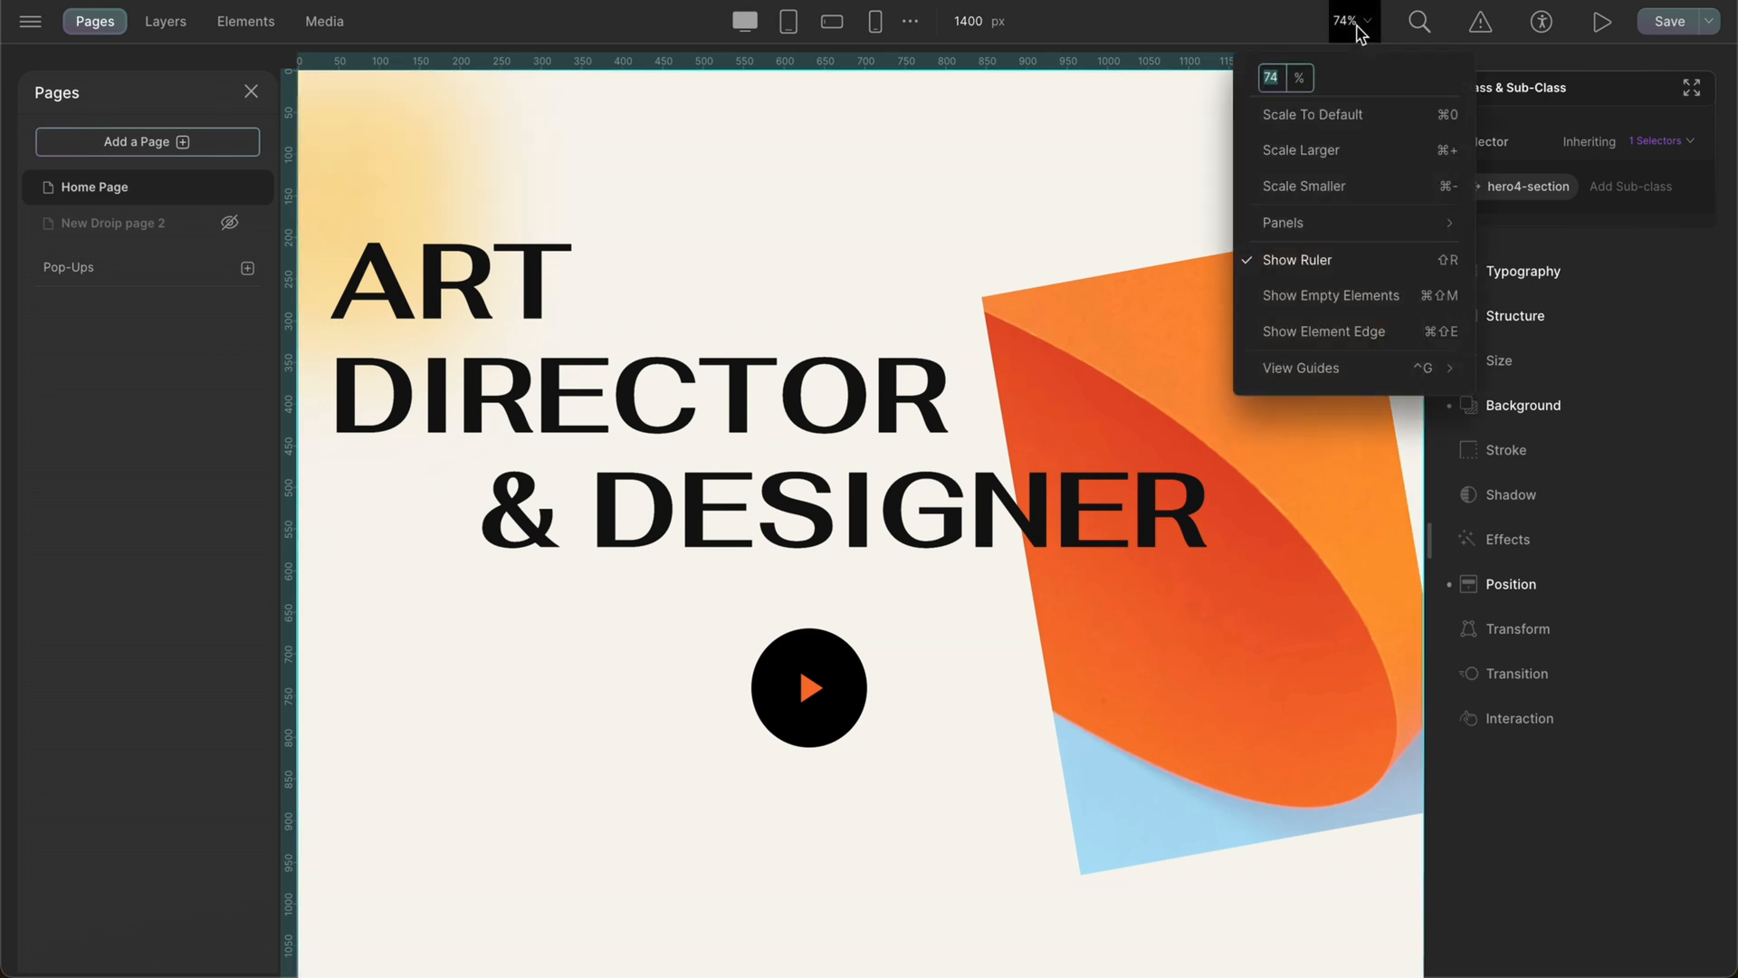
mouse_move(1331, 295)
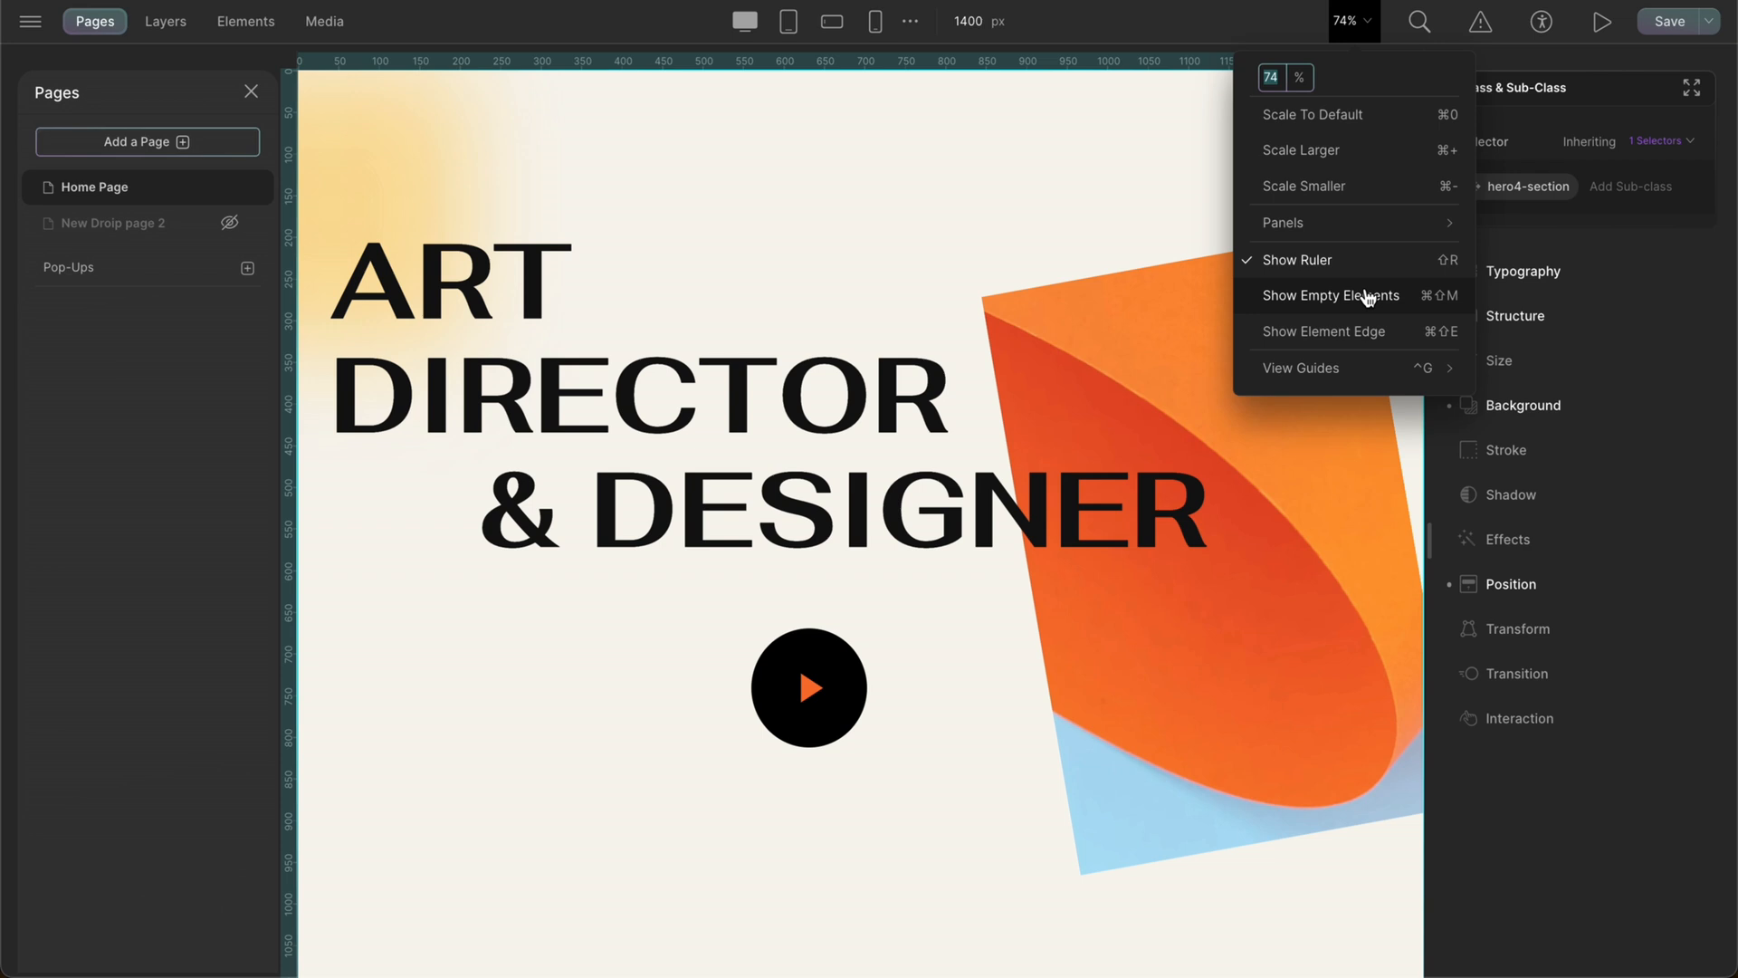
mouse_move(1363, 331)
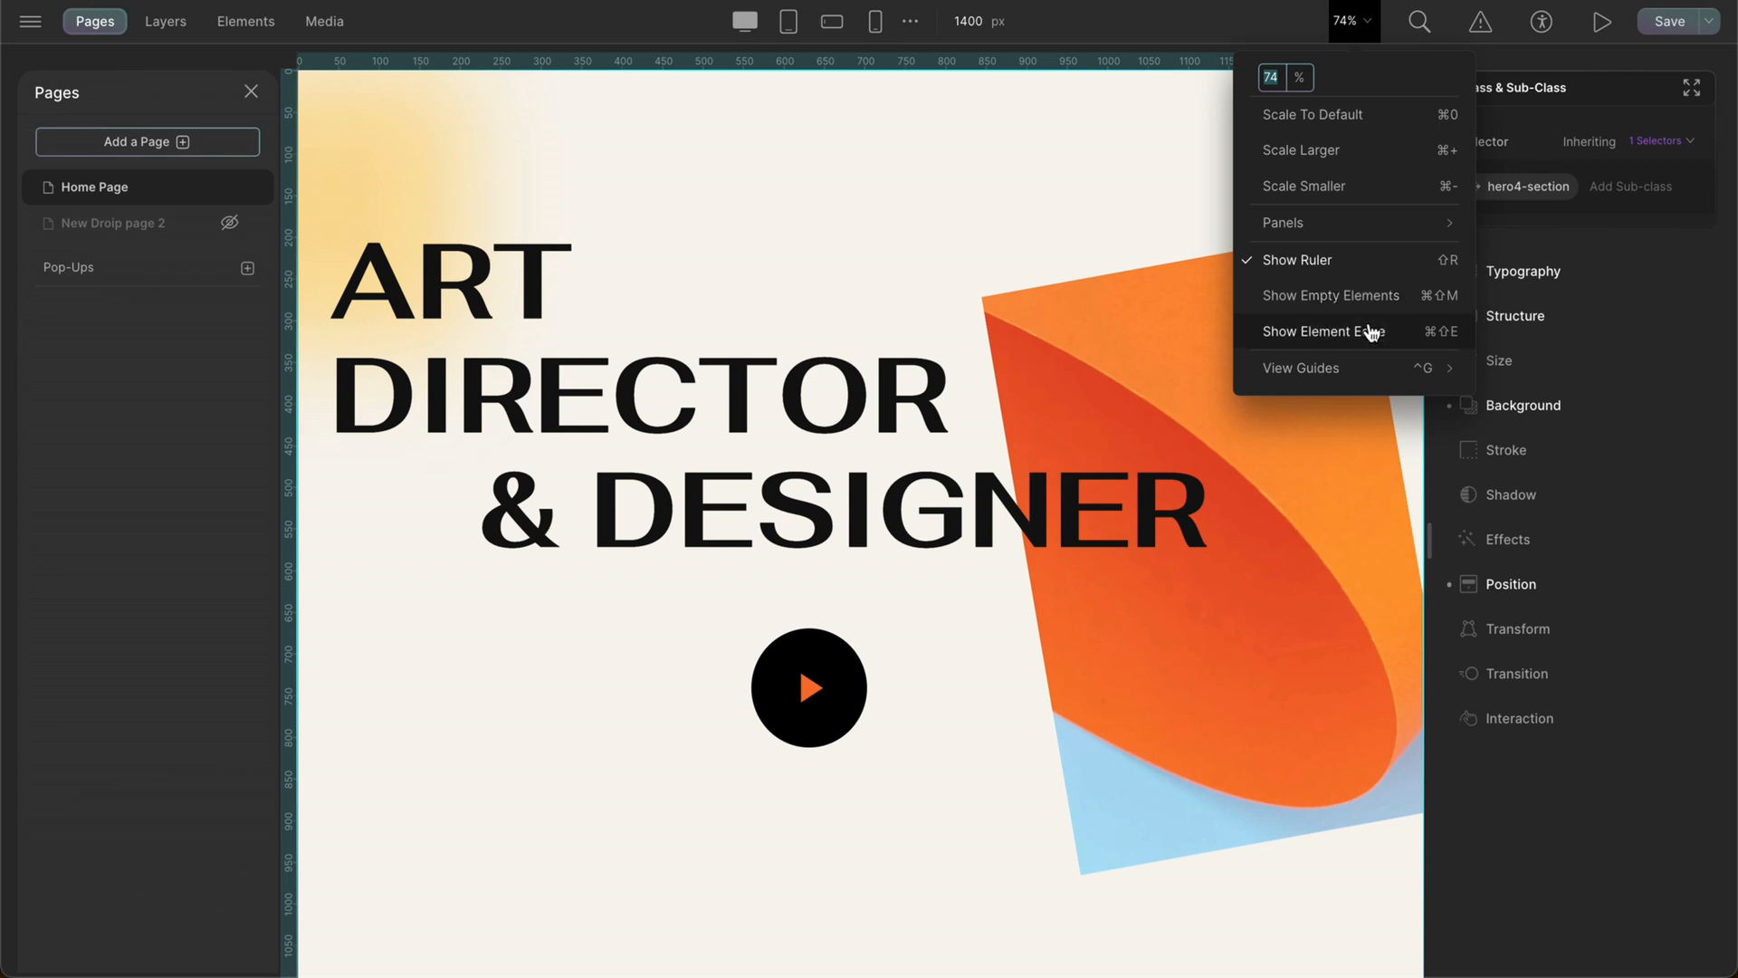
mouse_move(1373, 338)
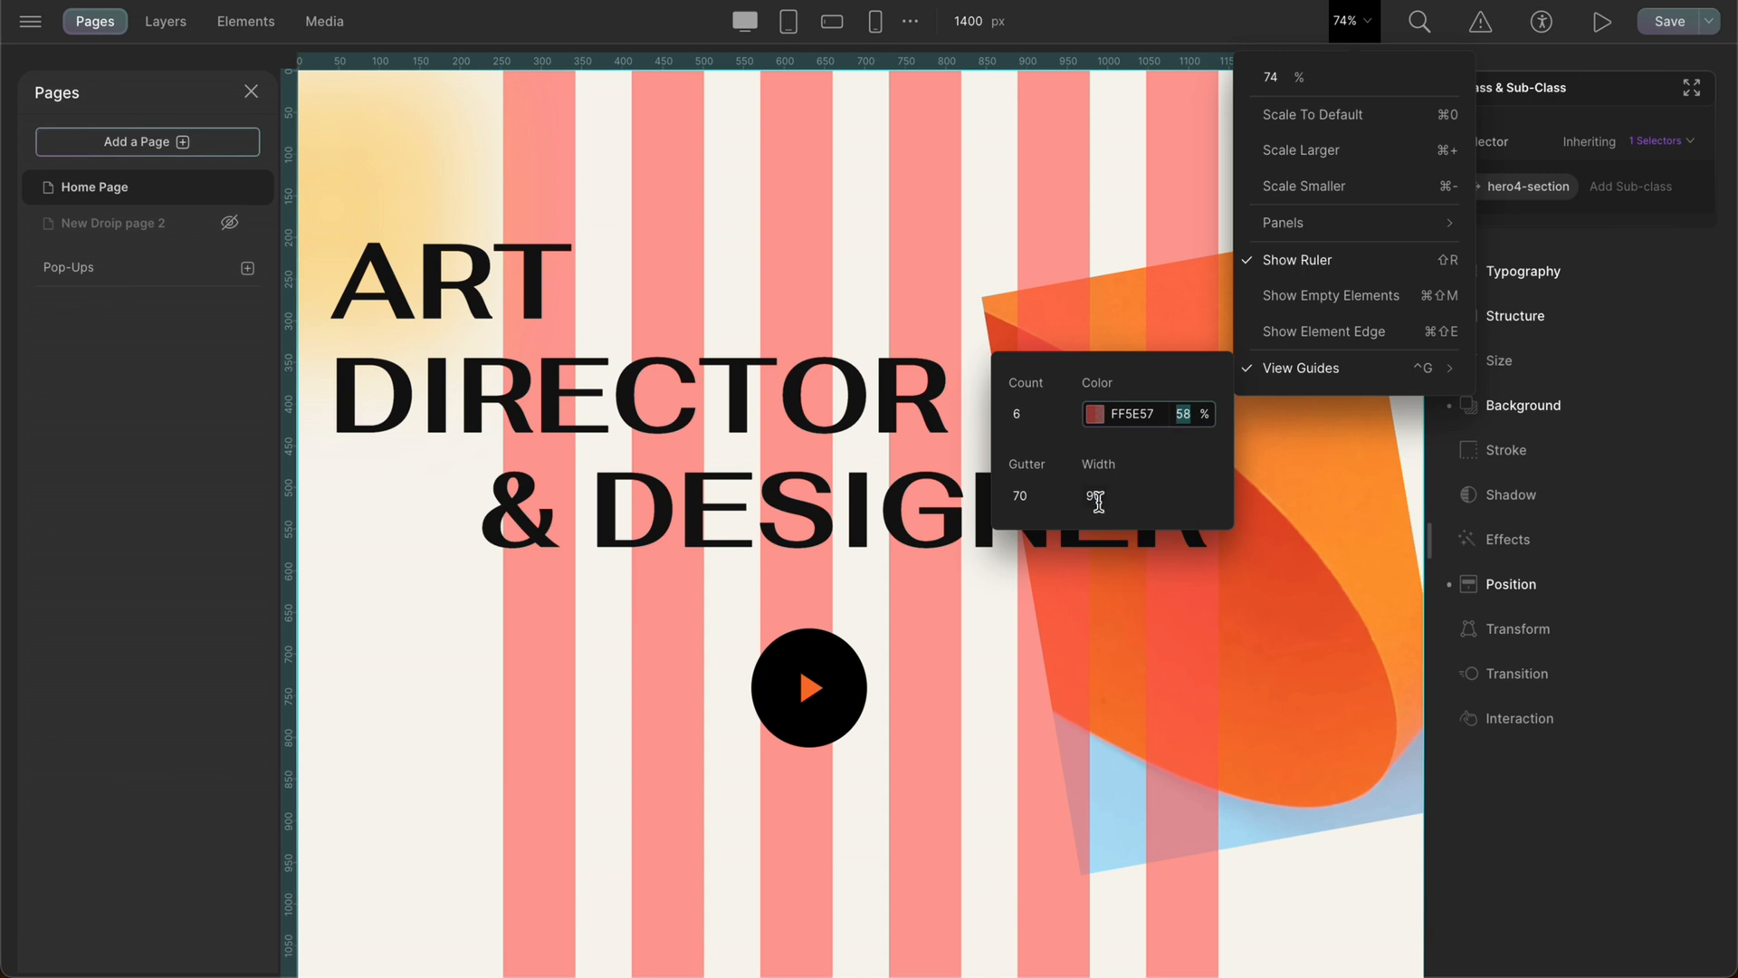
Enter 100 for the column guide value and close the canvas view settings.
text(100)
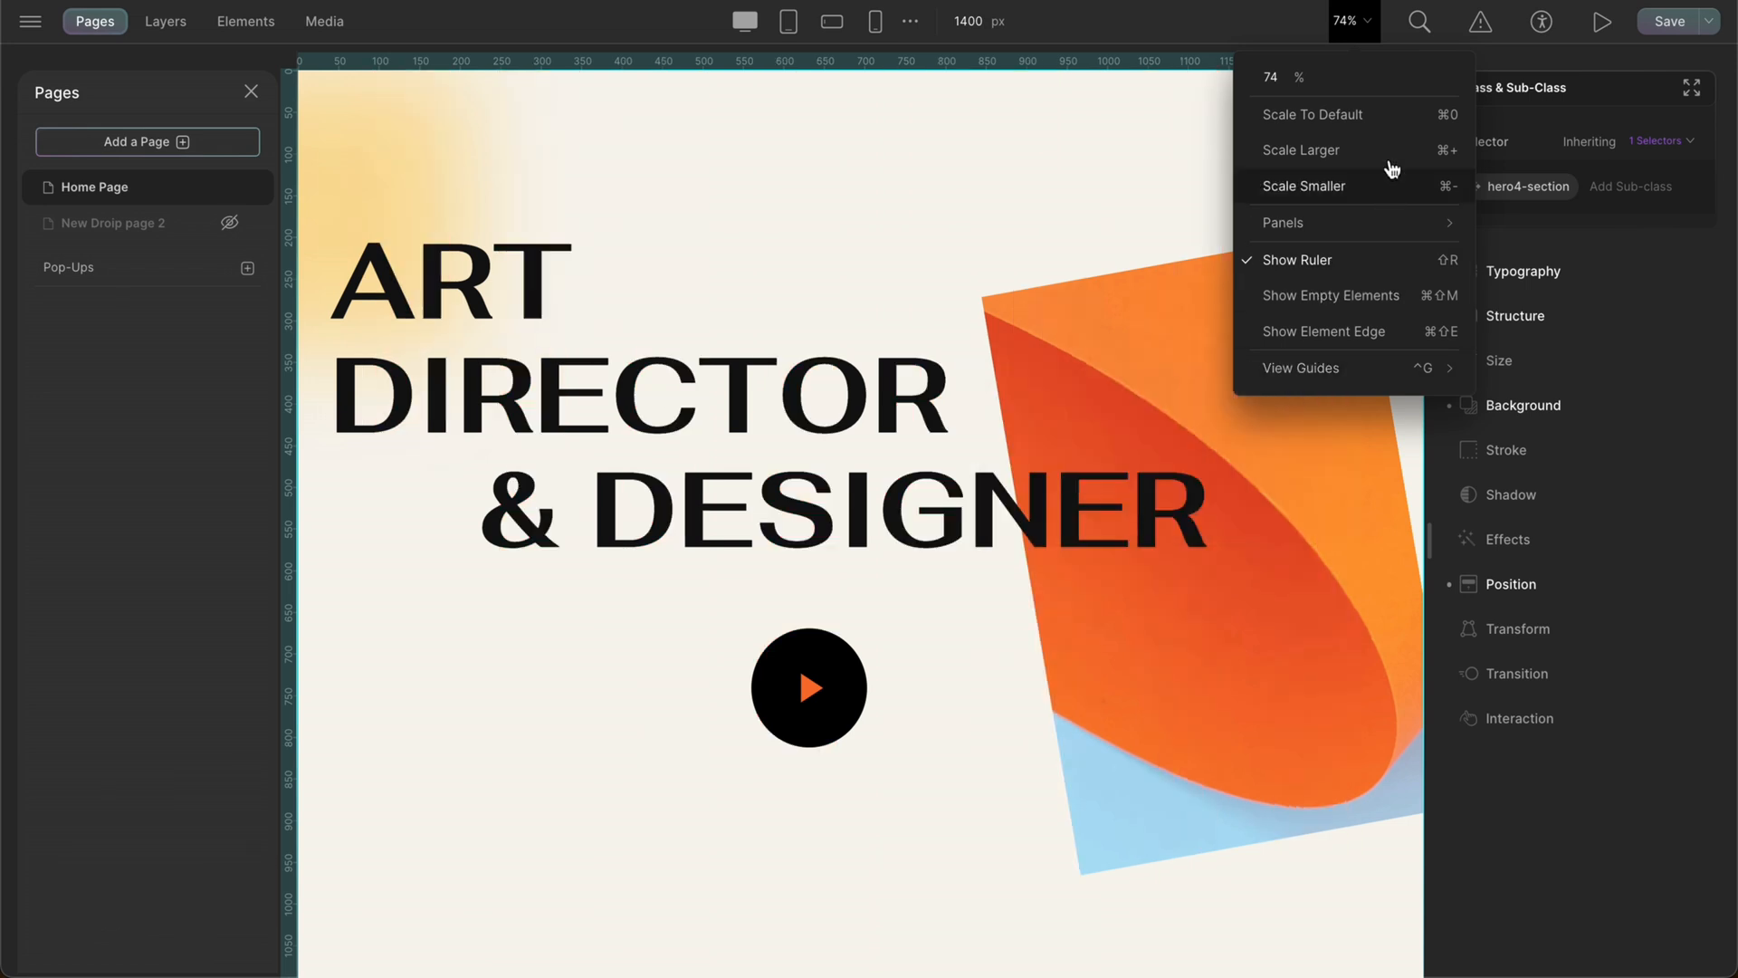
click(1351, 22)
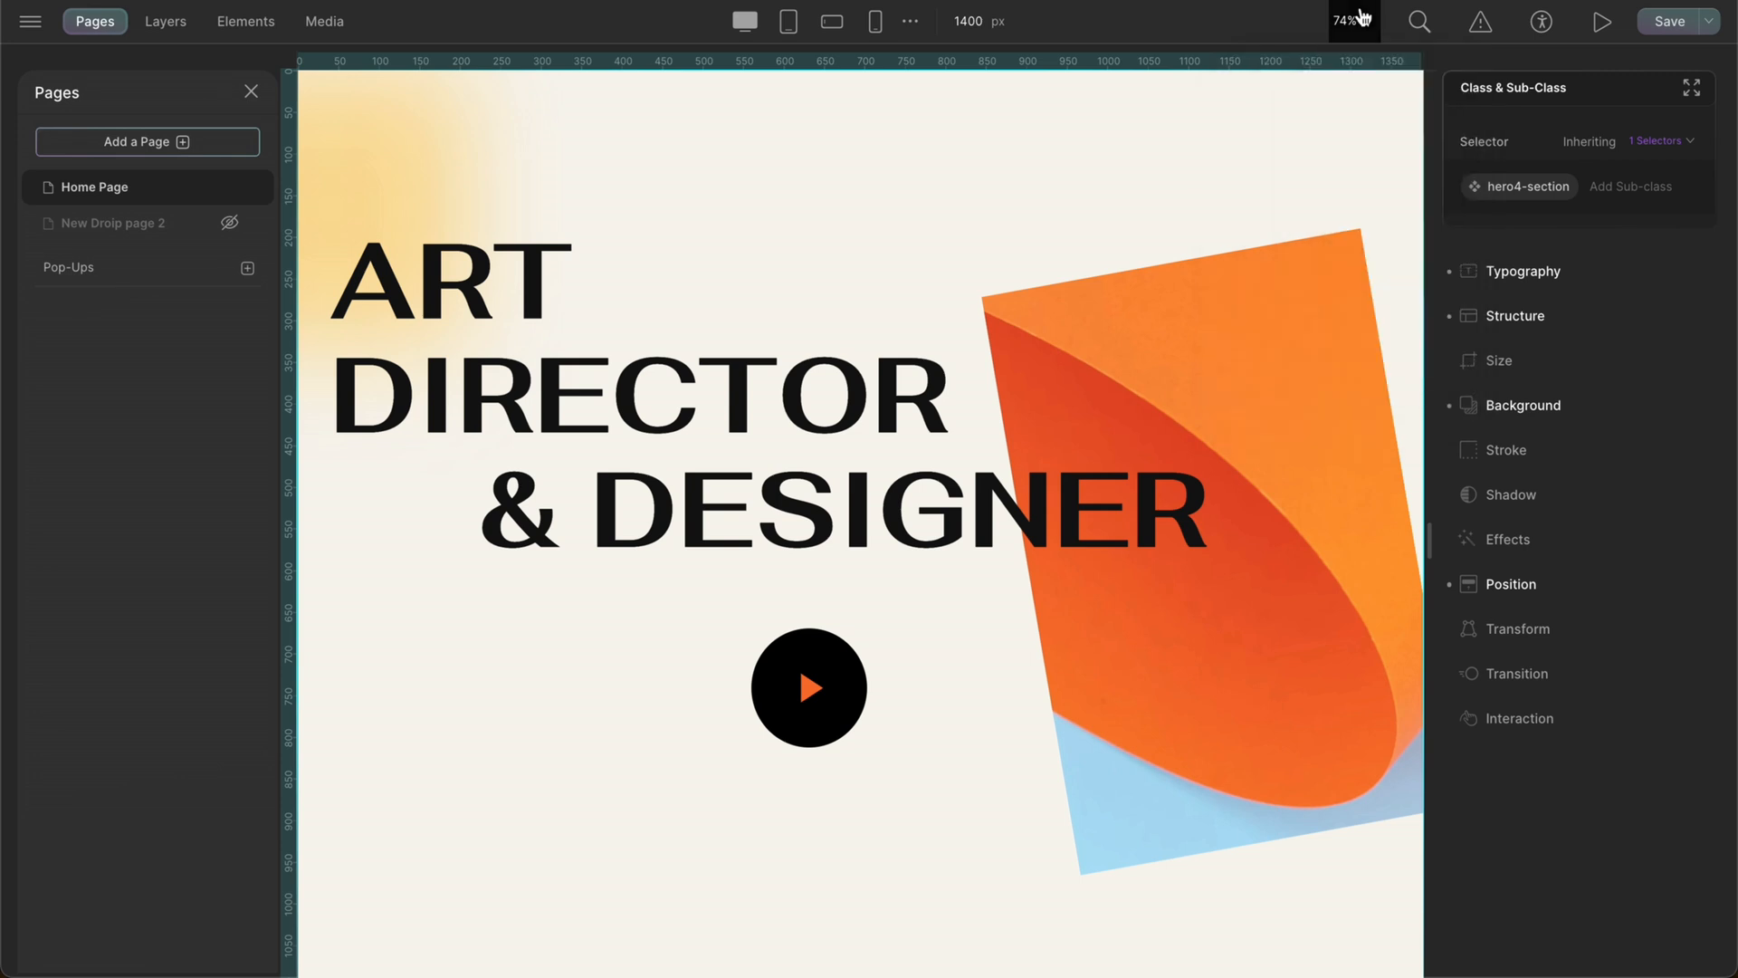
mouse_move(1539, 21)
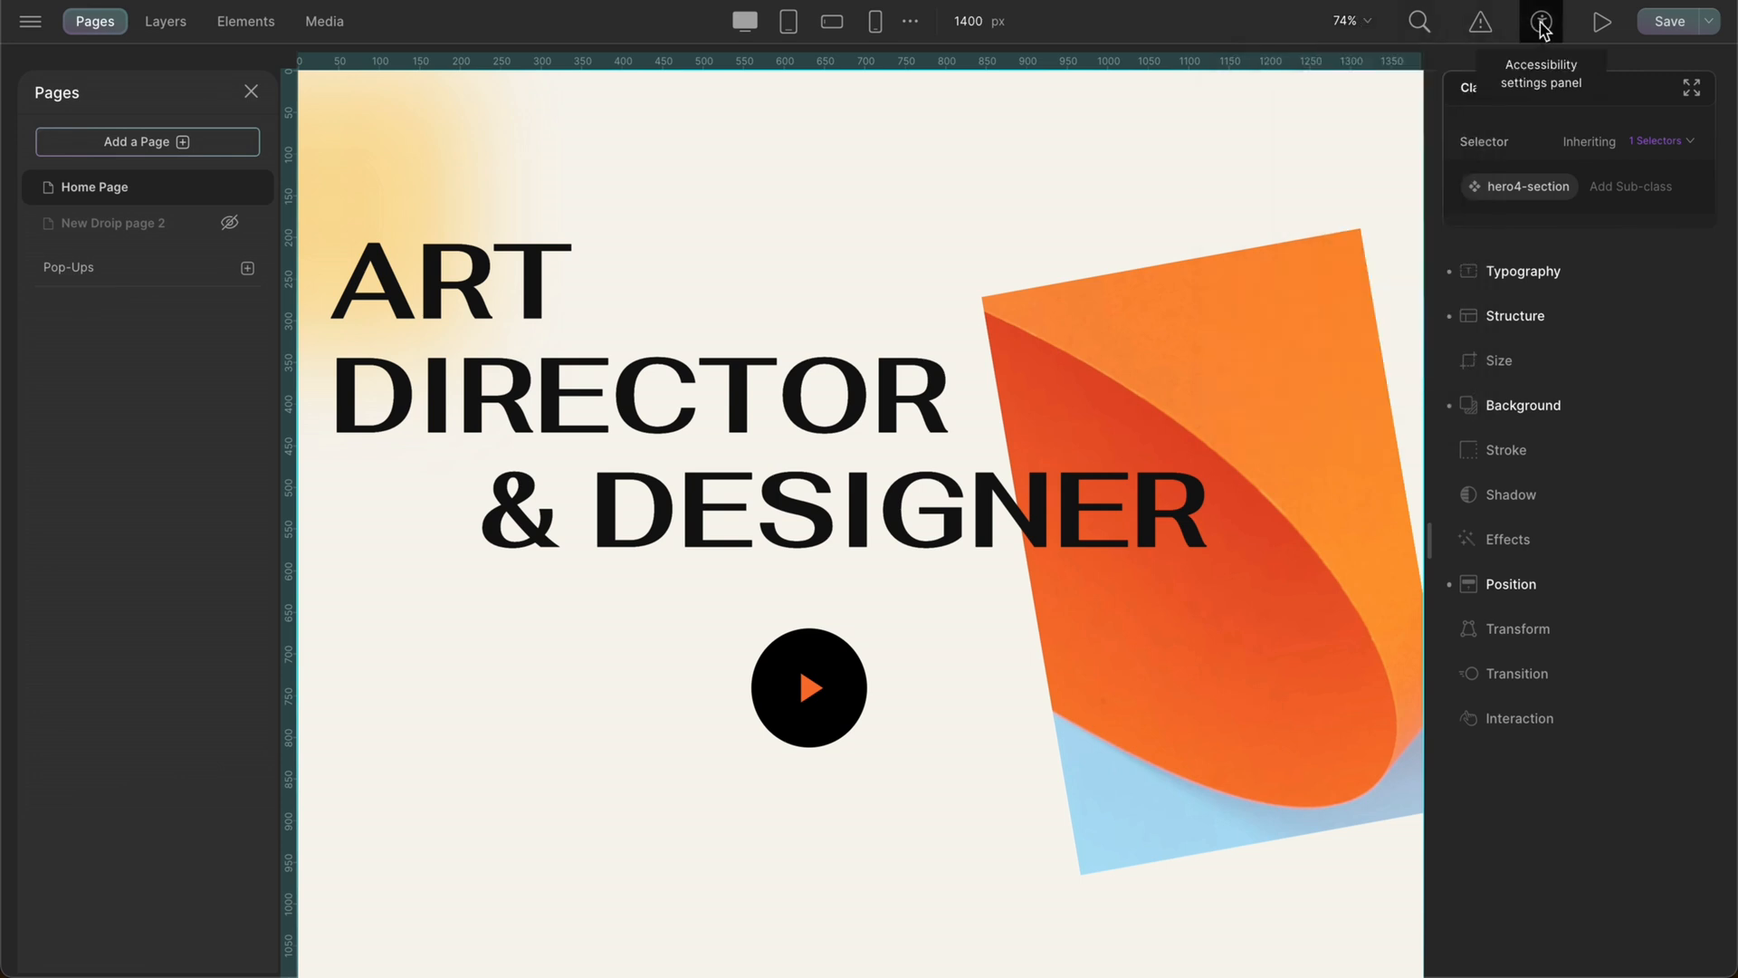
click(1539, 22)
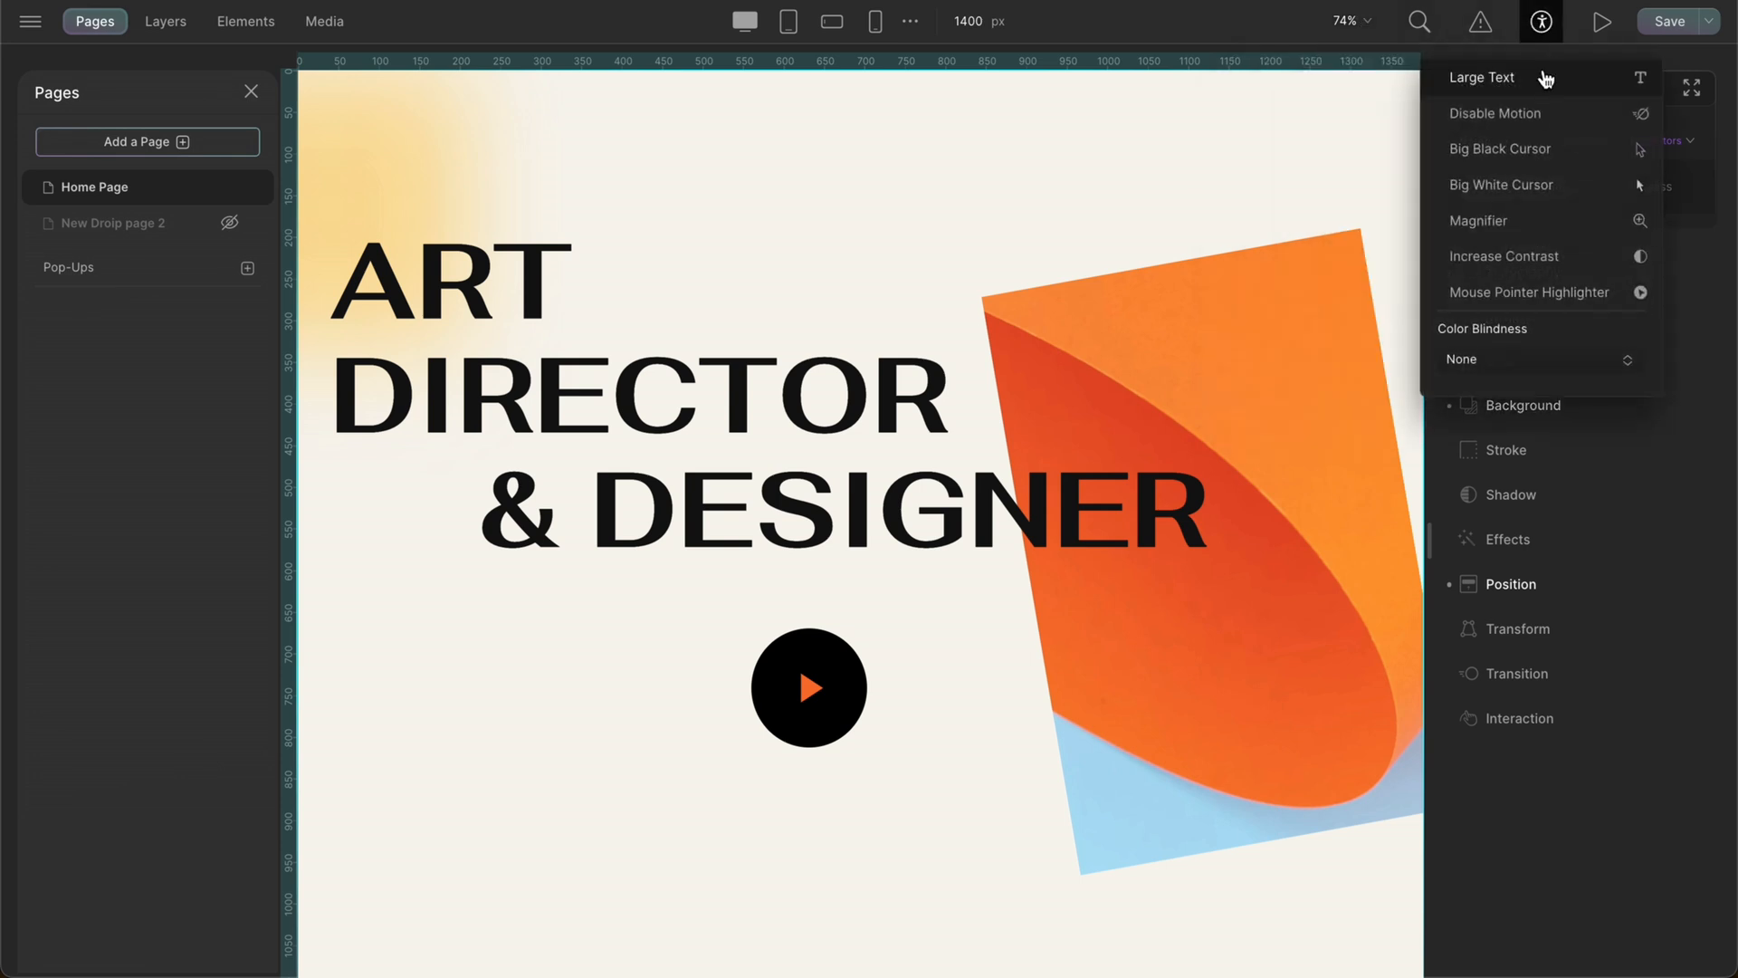
click(1483, 78)
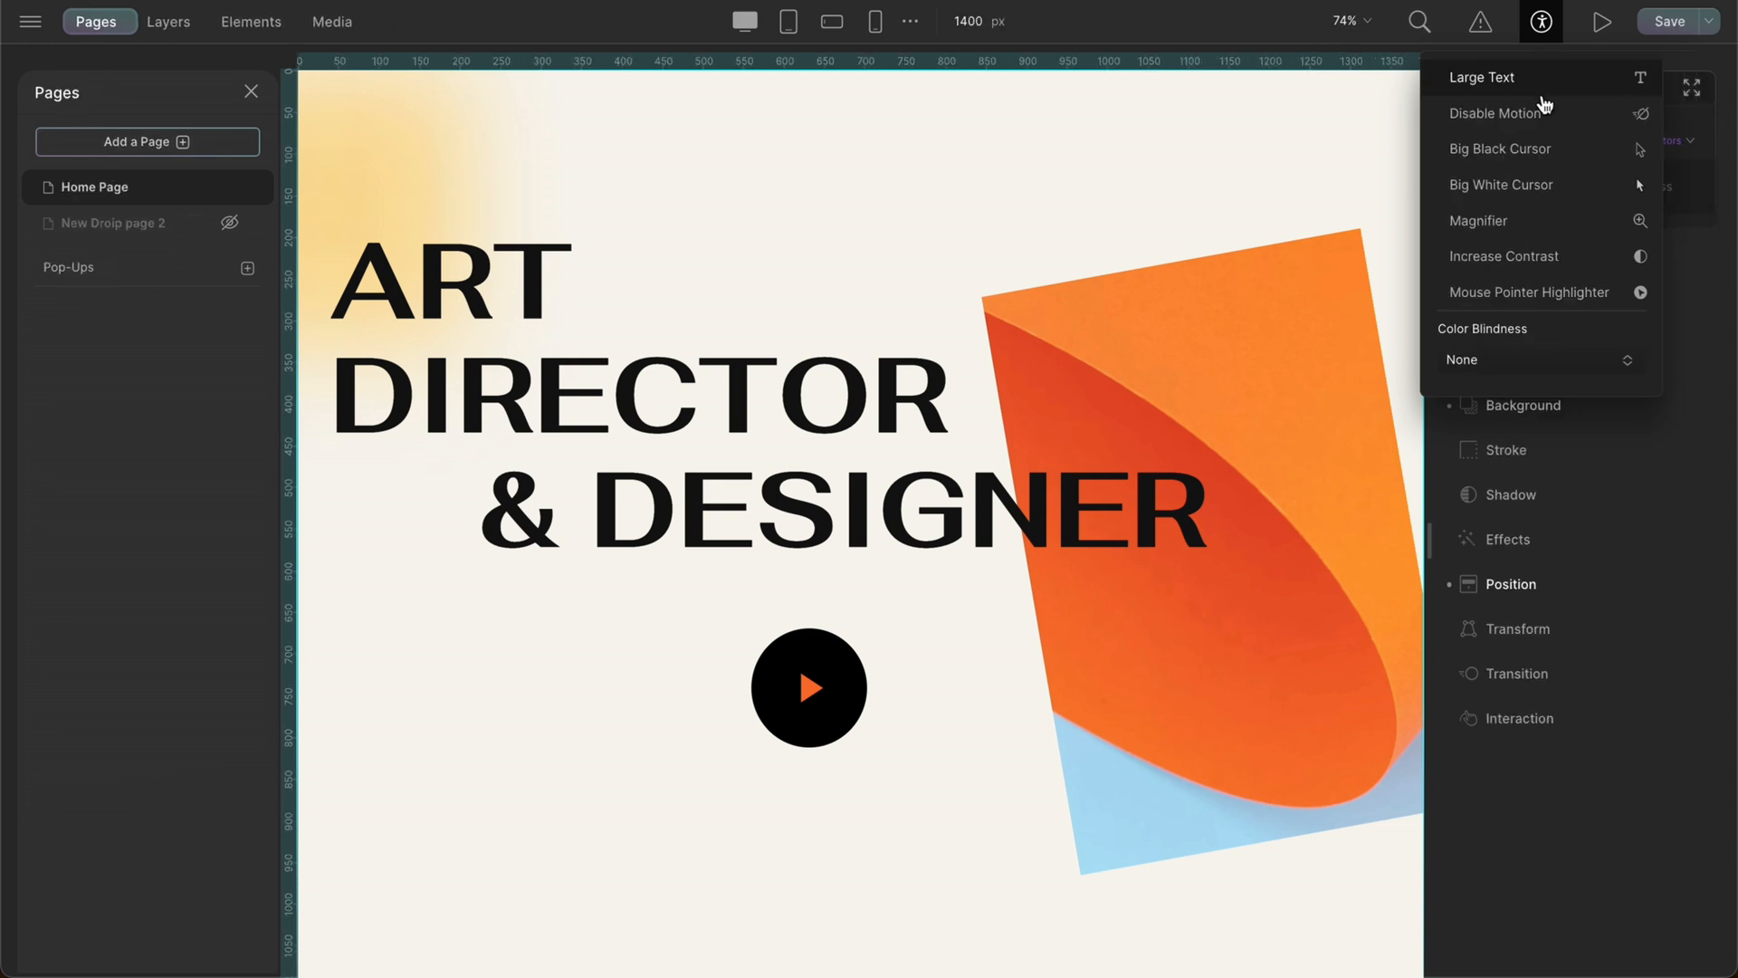
click(1505, 112)
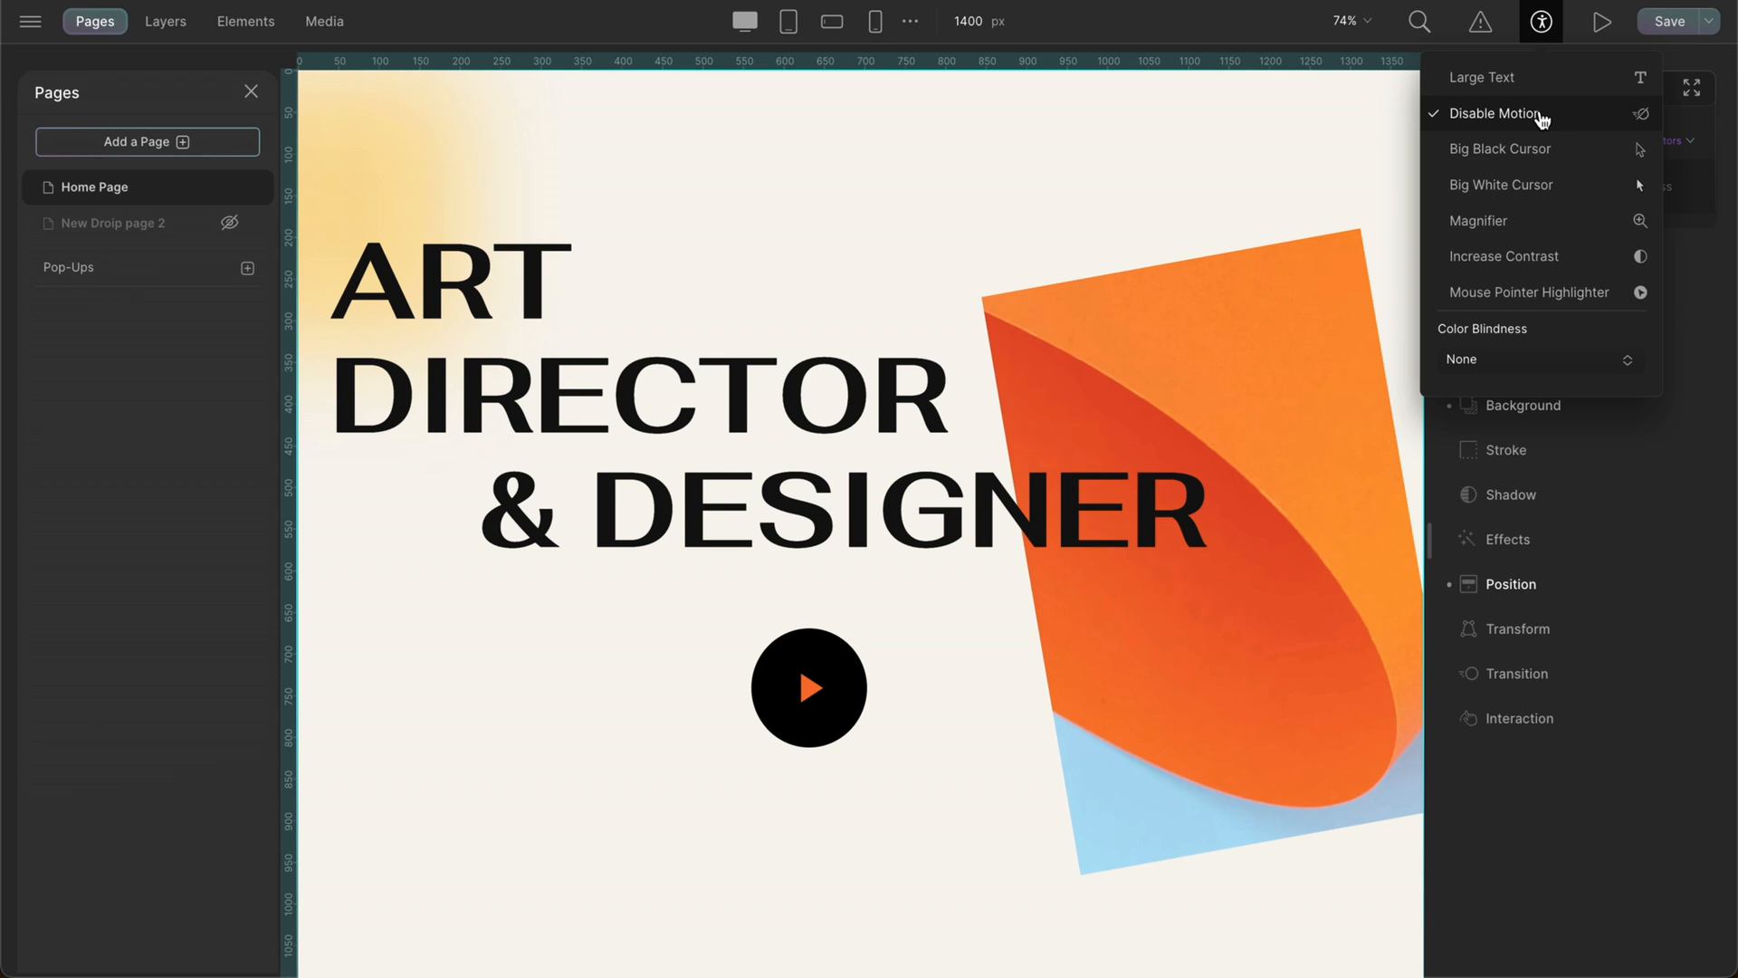
click(1530, 112)
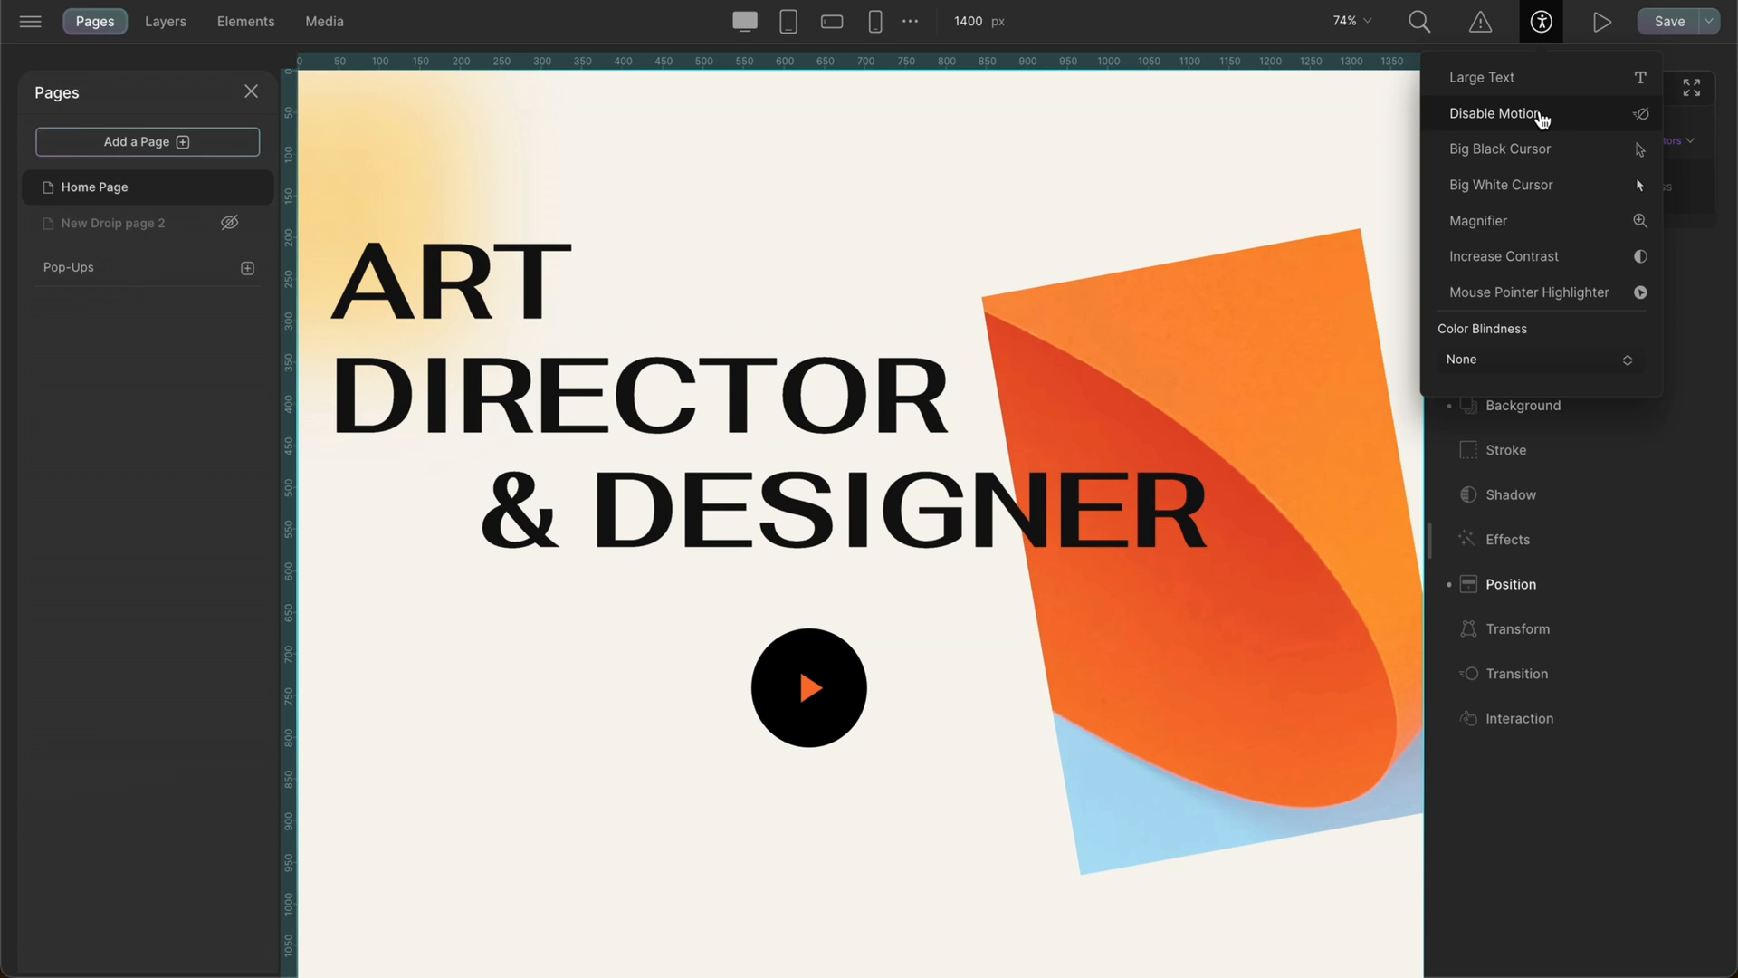
click(1502, 148)
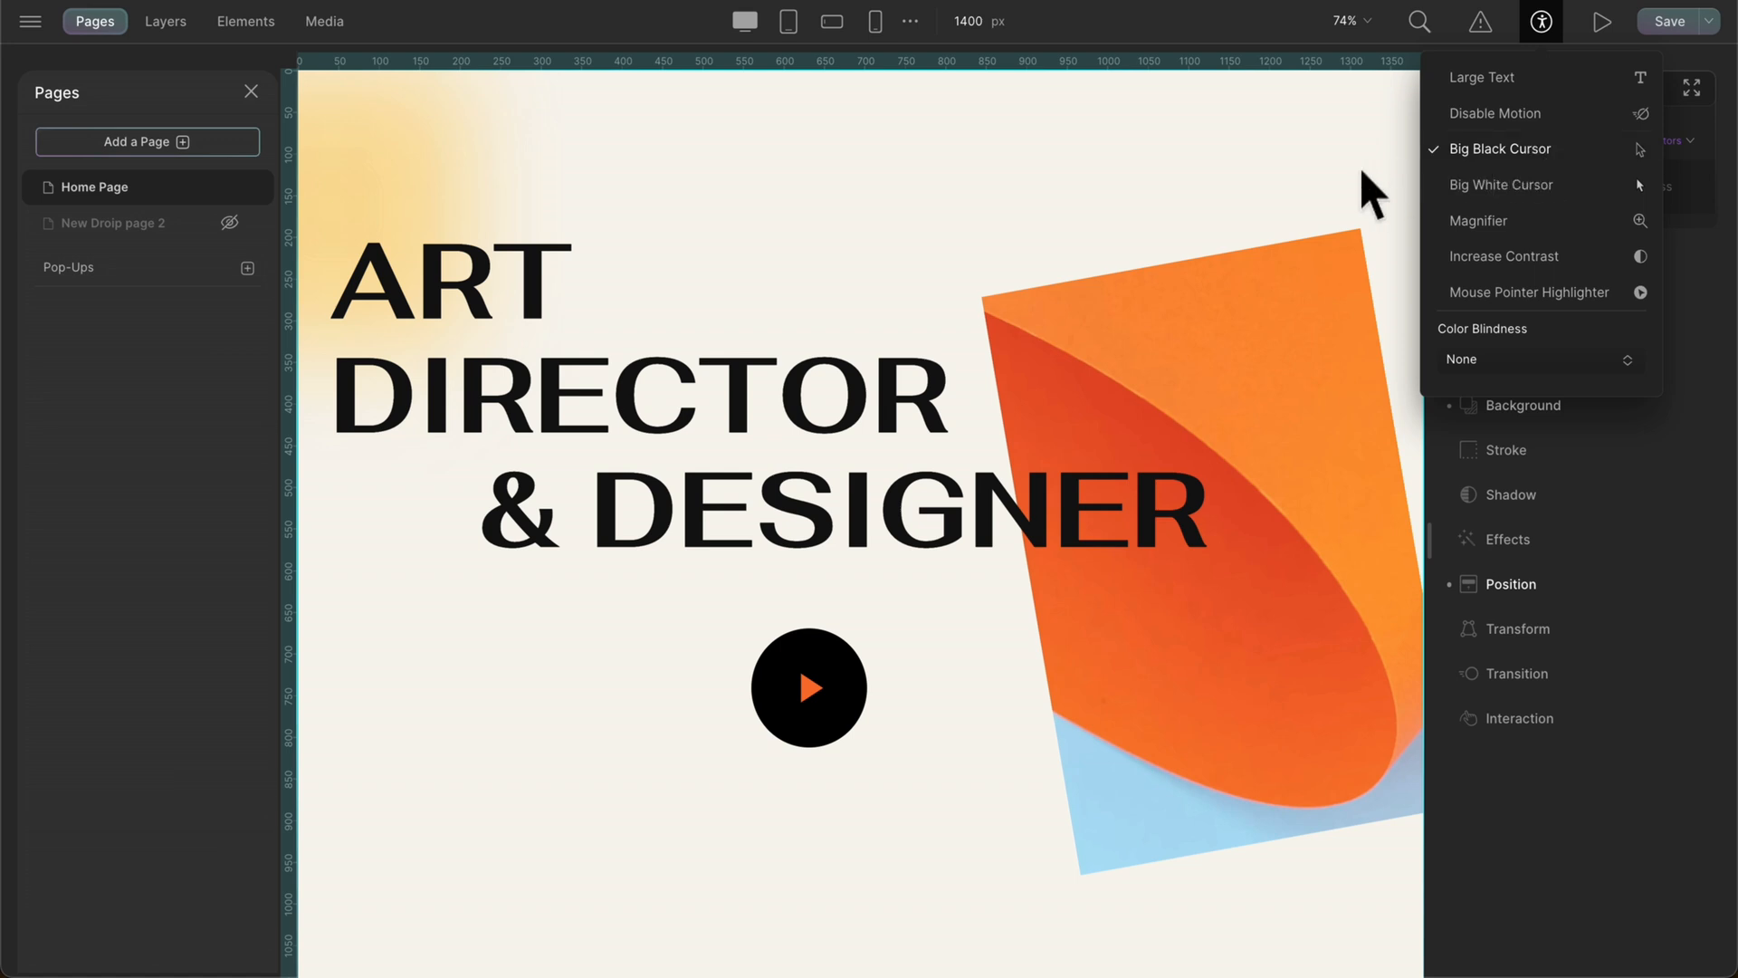
mouse_move(1237, 183)
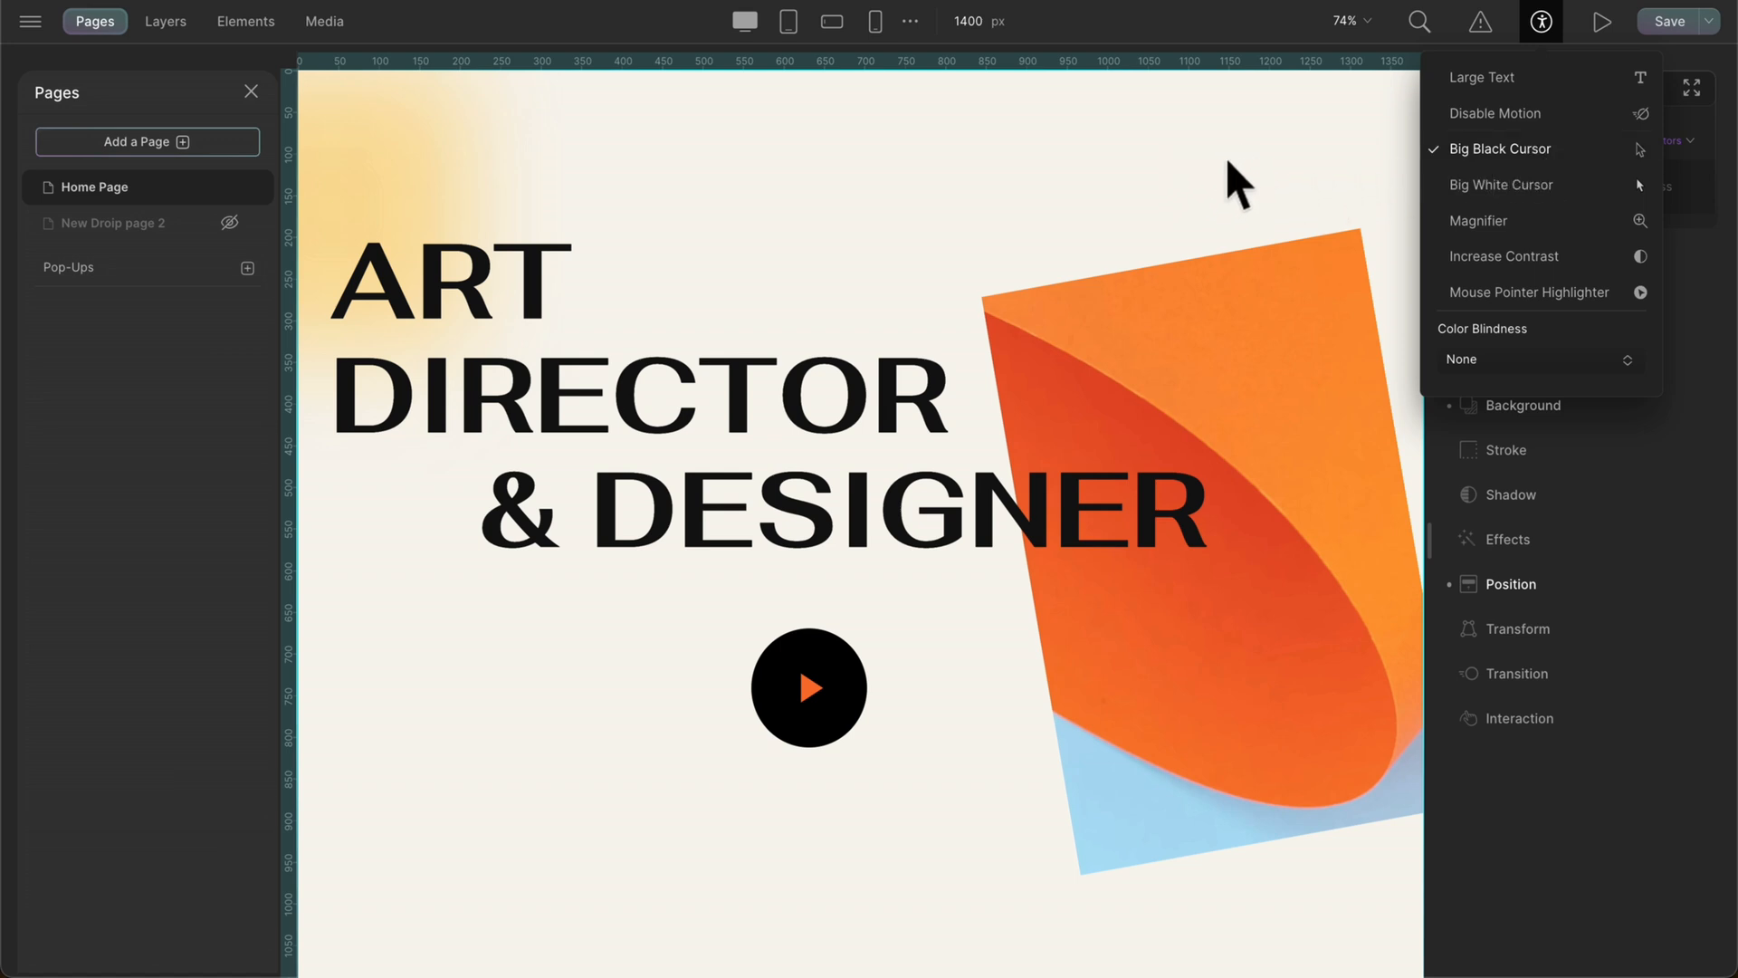
mouse_move(1496, 151)
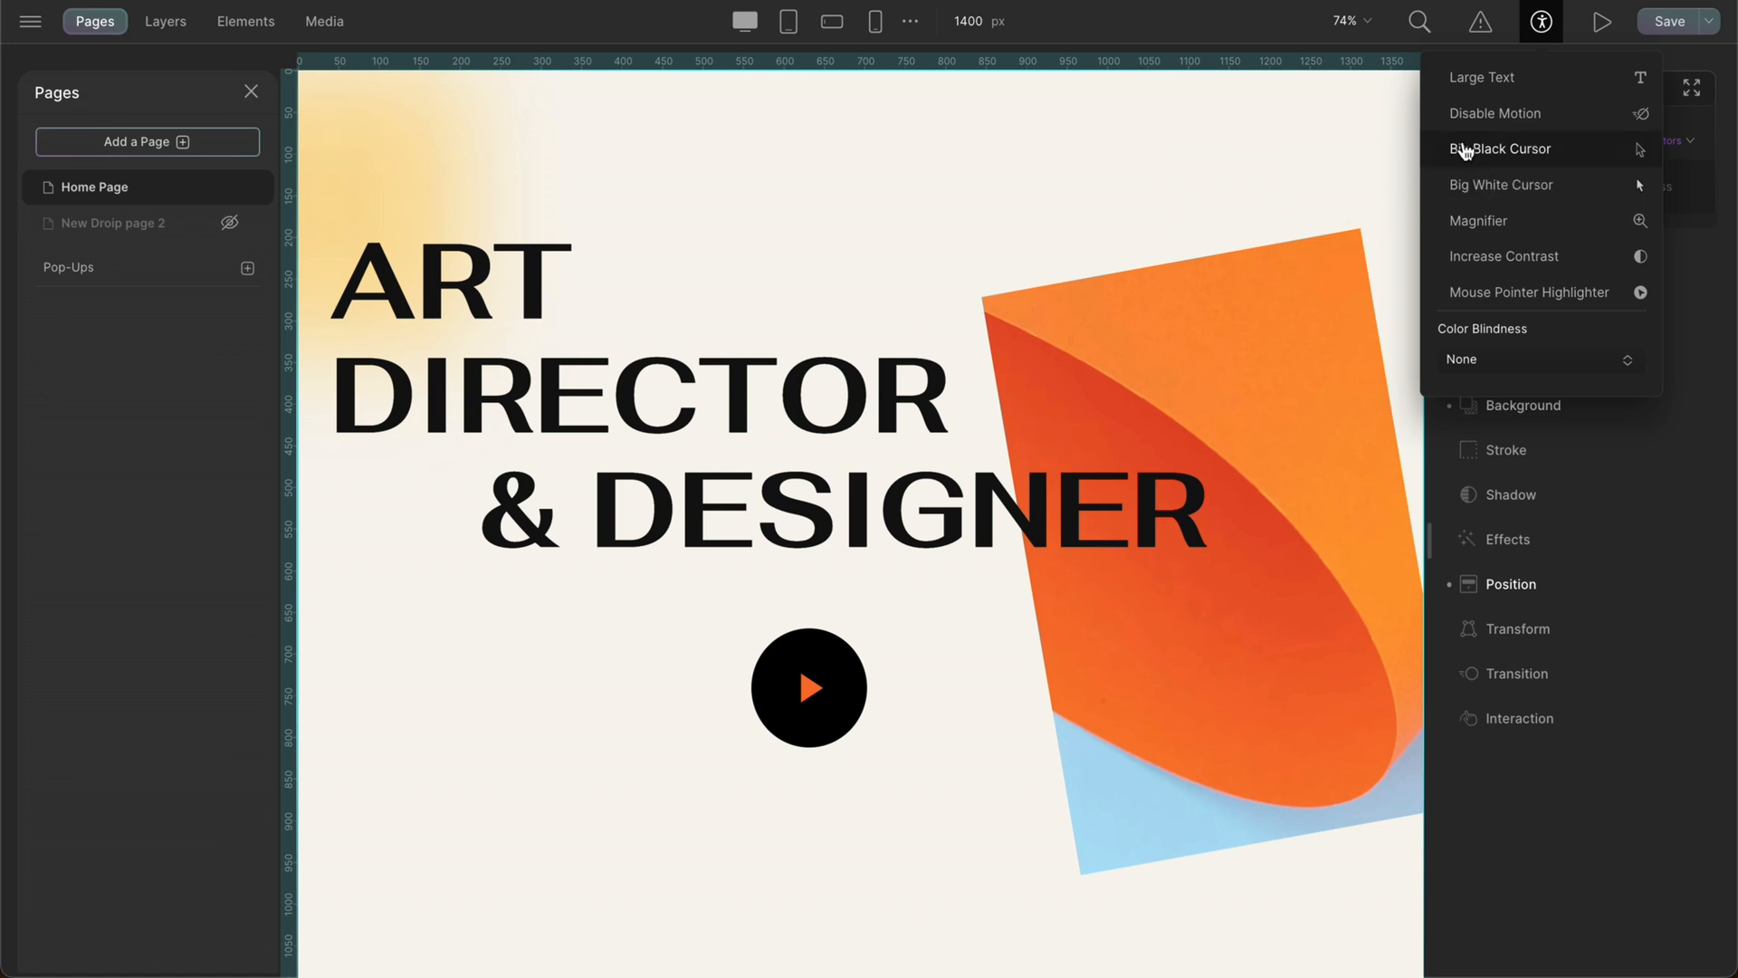
click(1503, 185)
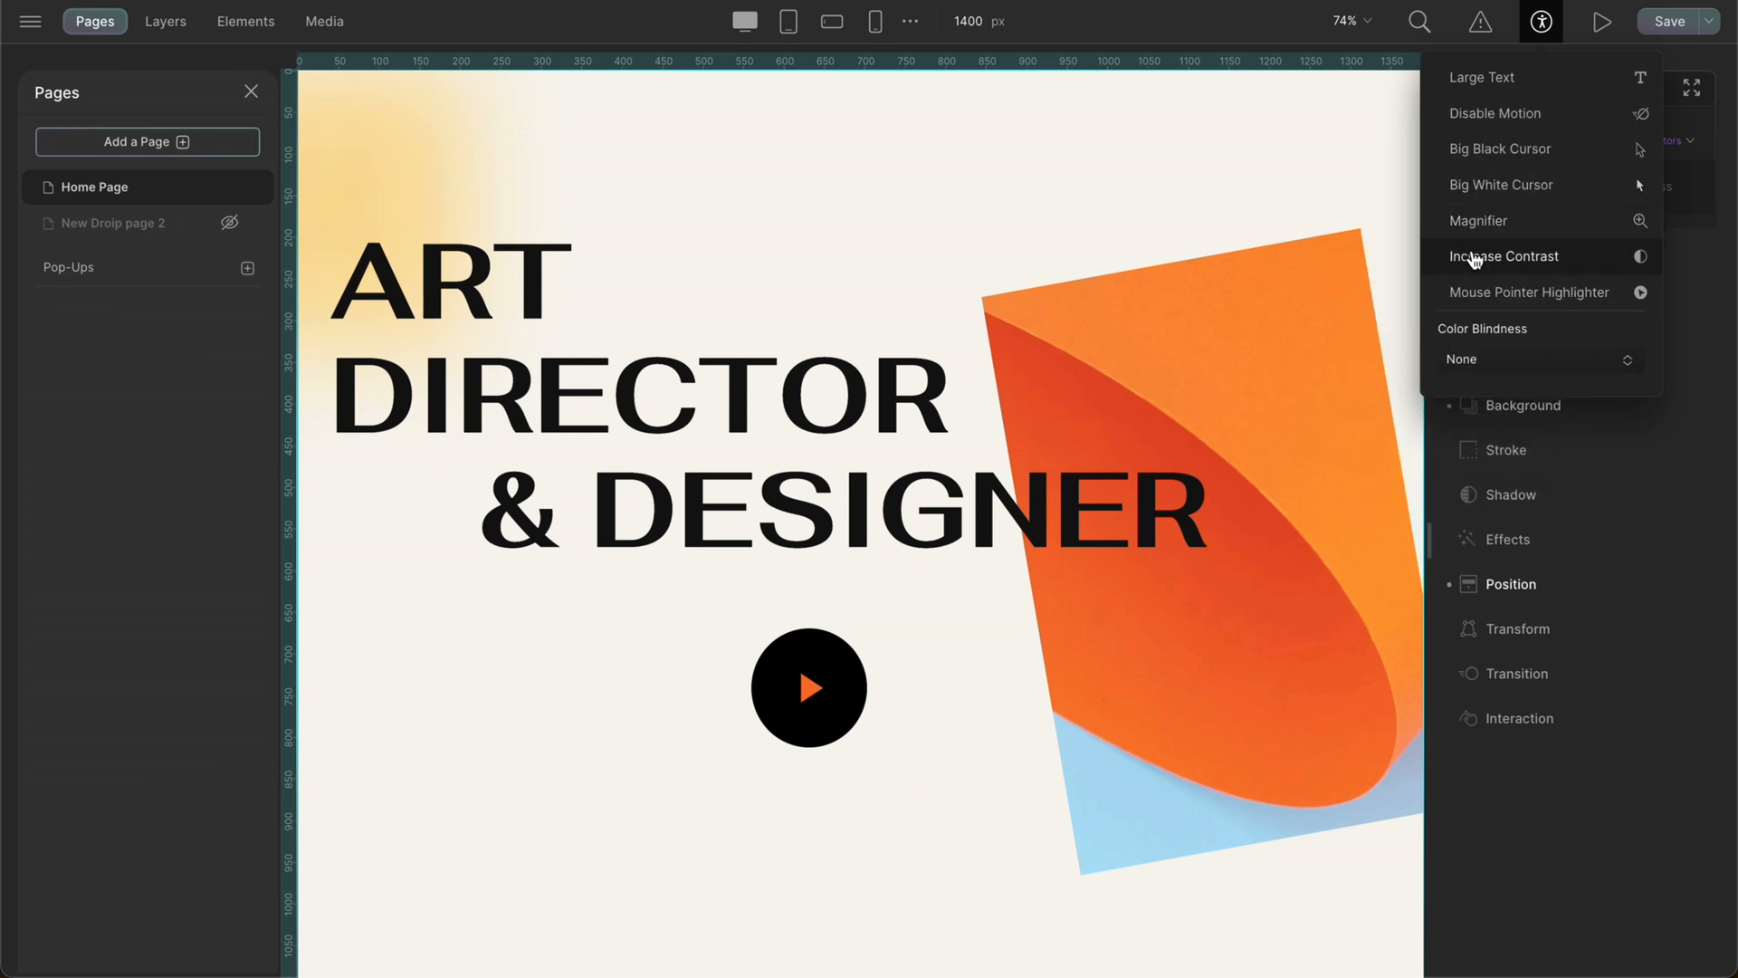
Leave Increase Contrast switched on and enable the Mouse Pointer Highlighter.
click(1505, 255)
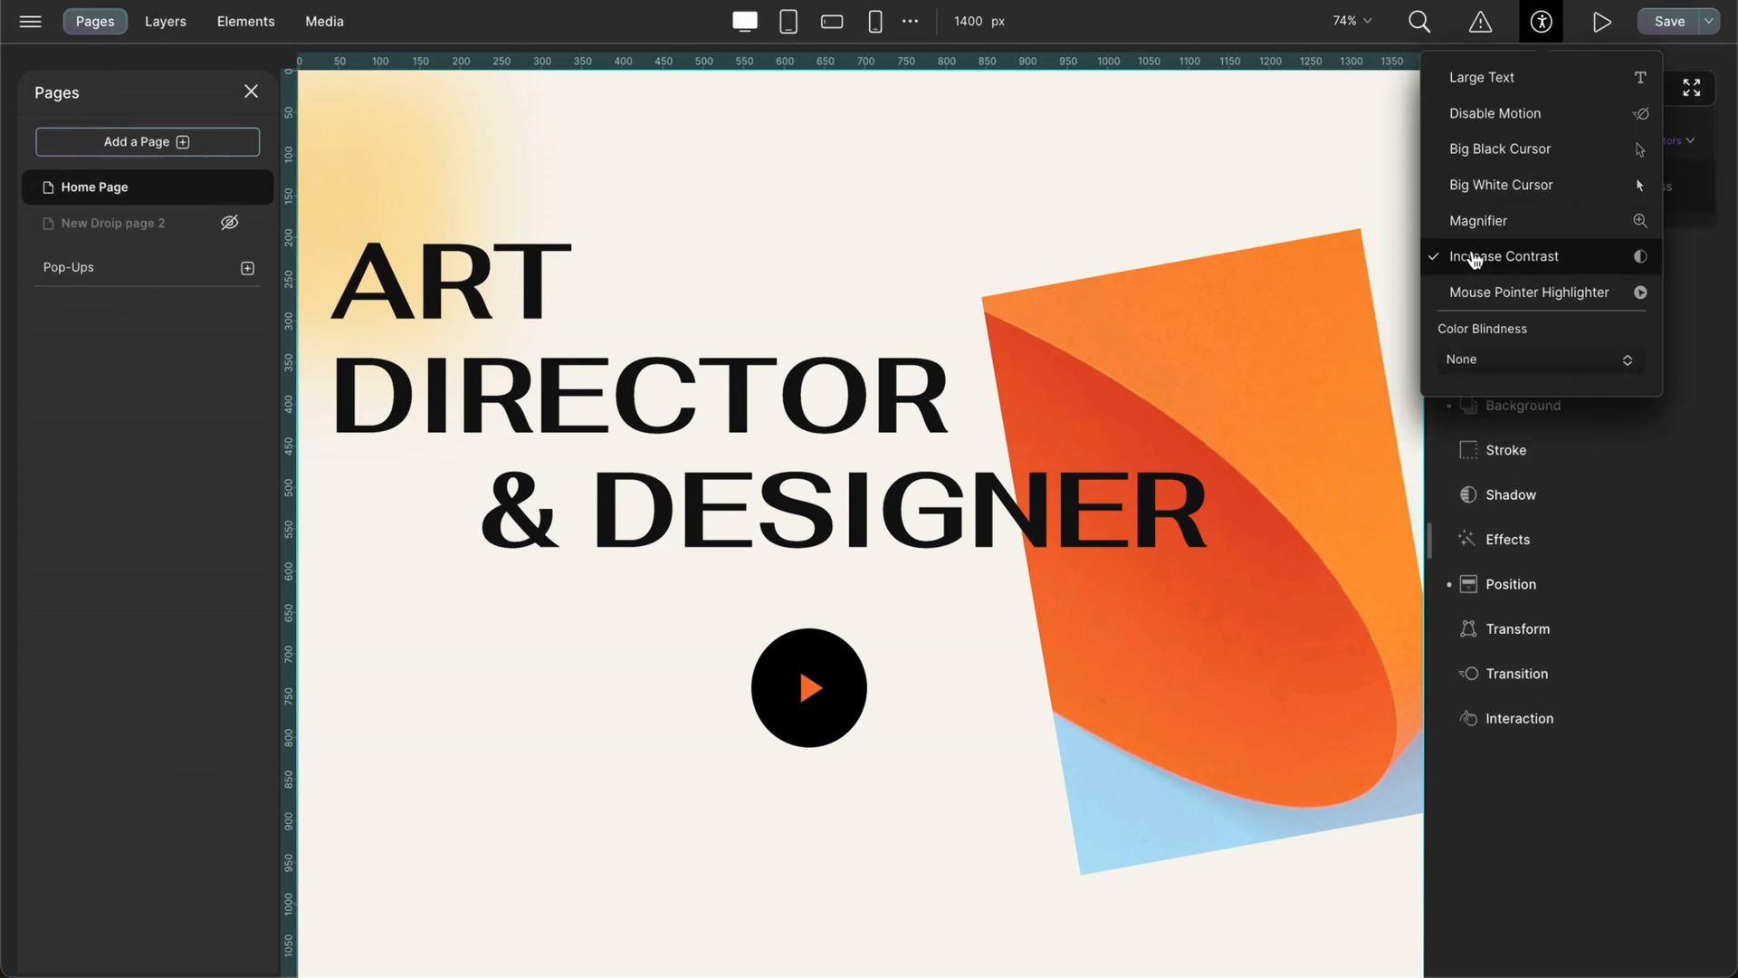
click(1504, 255)
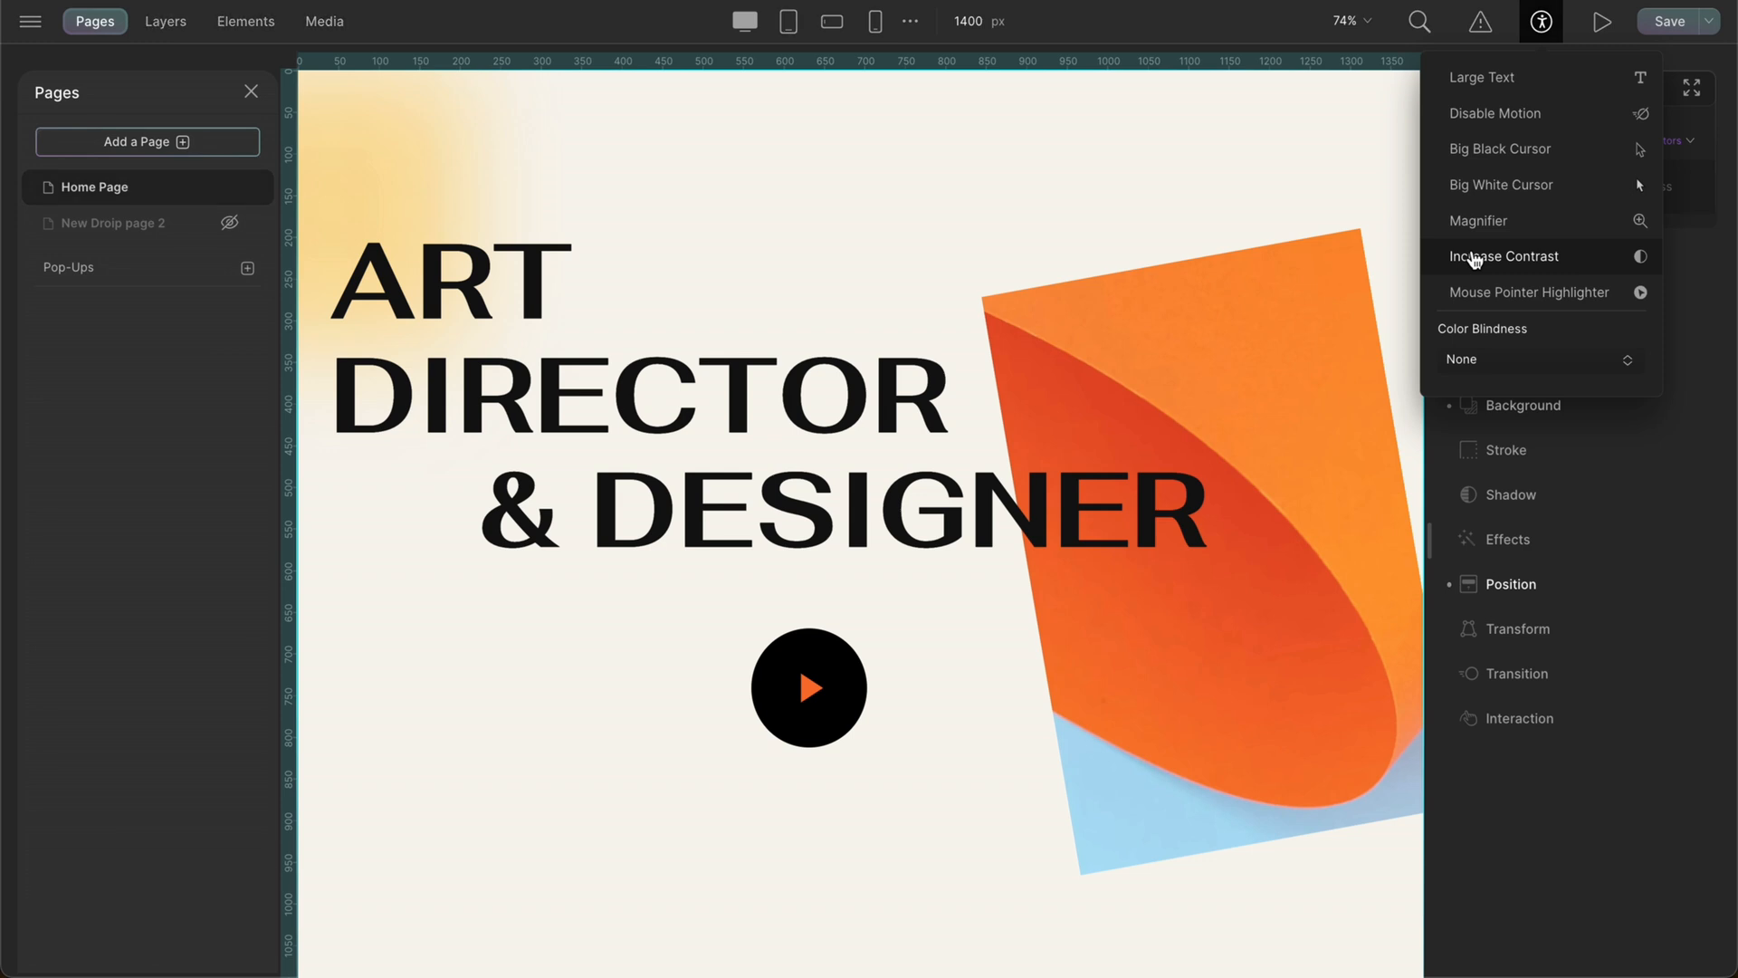
click(1505, 256)
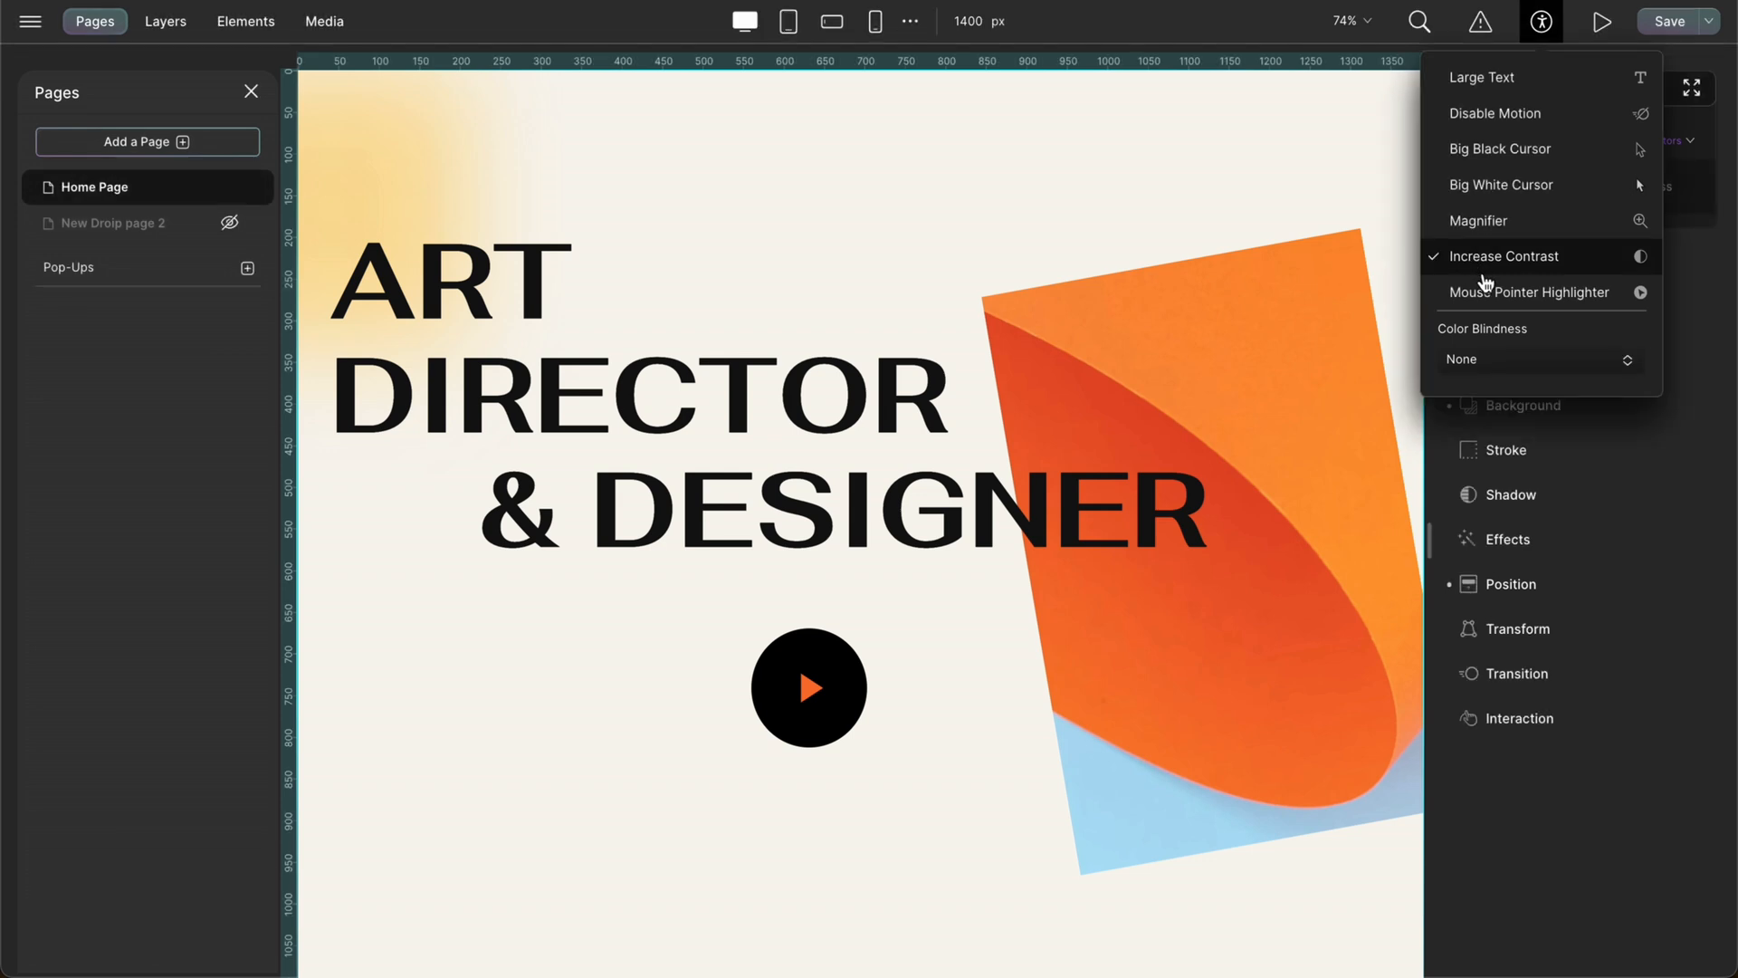
click(1529, 291)
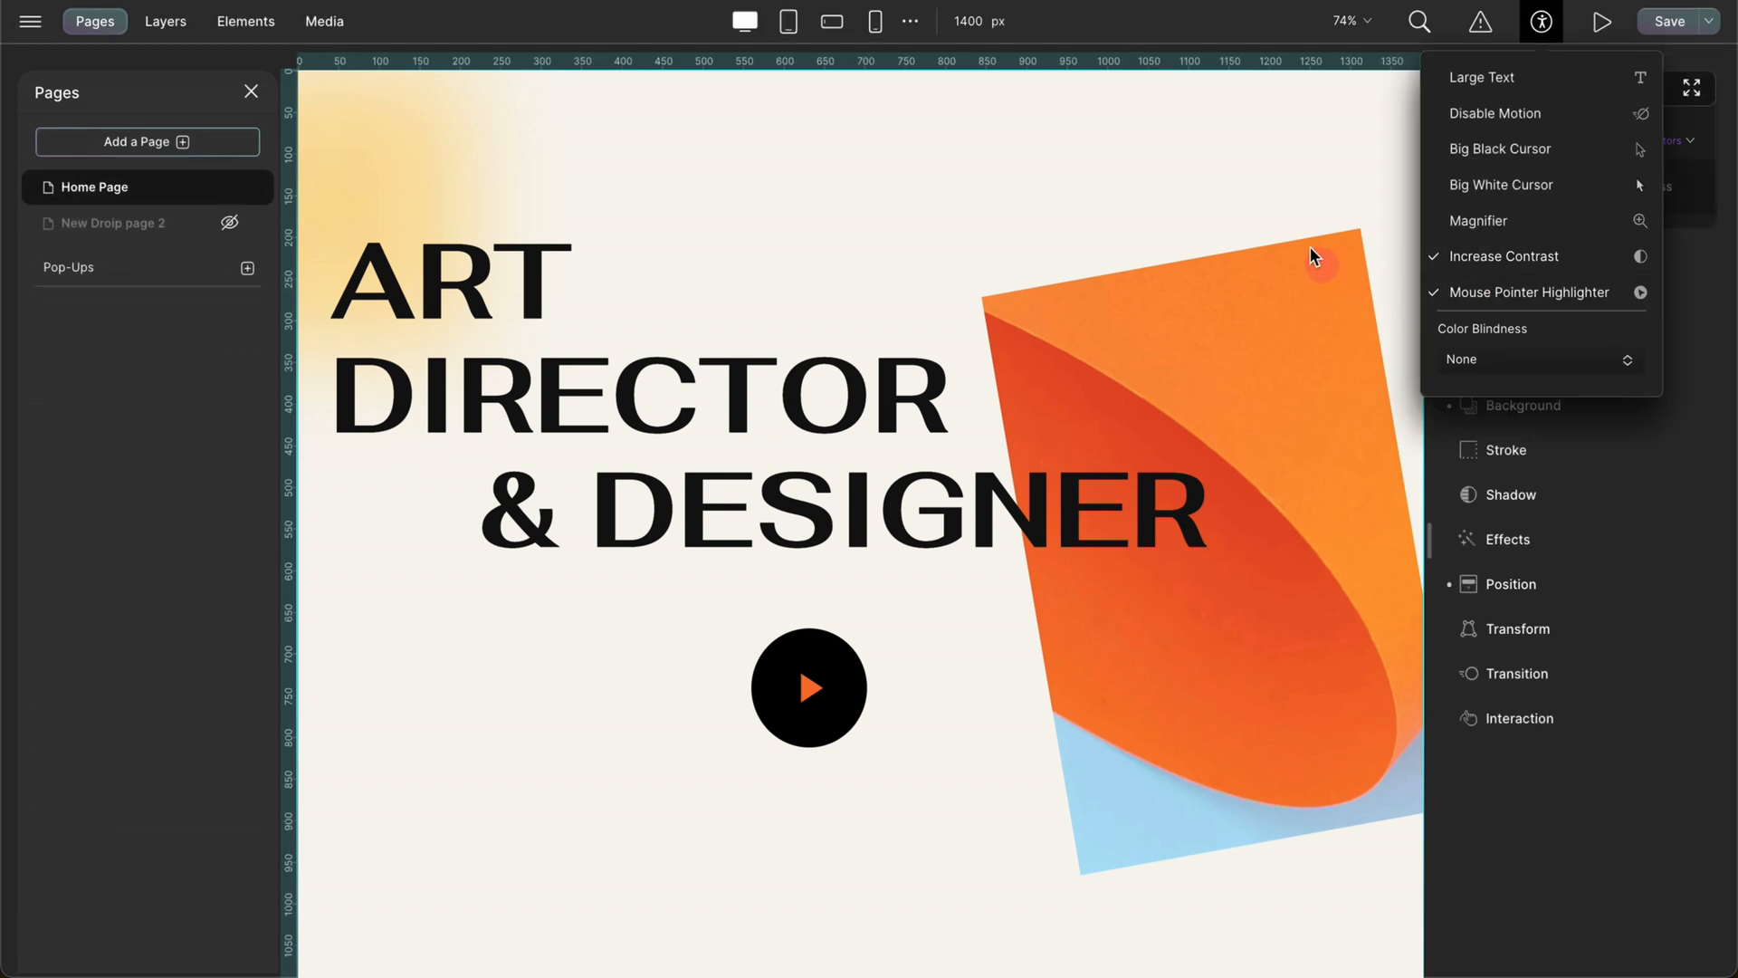
mouse_move(1090, 213)
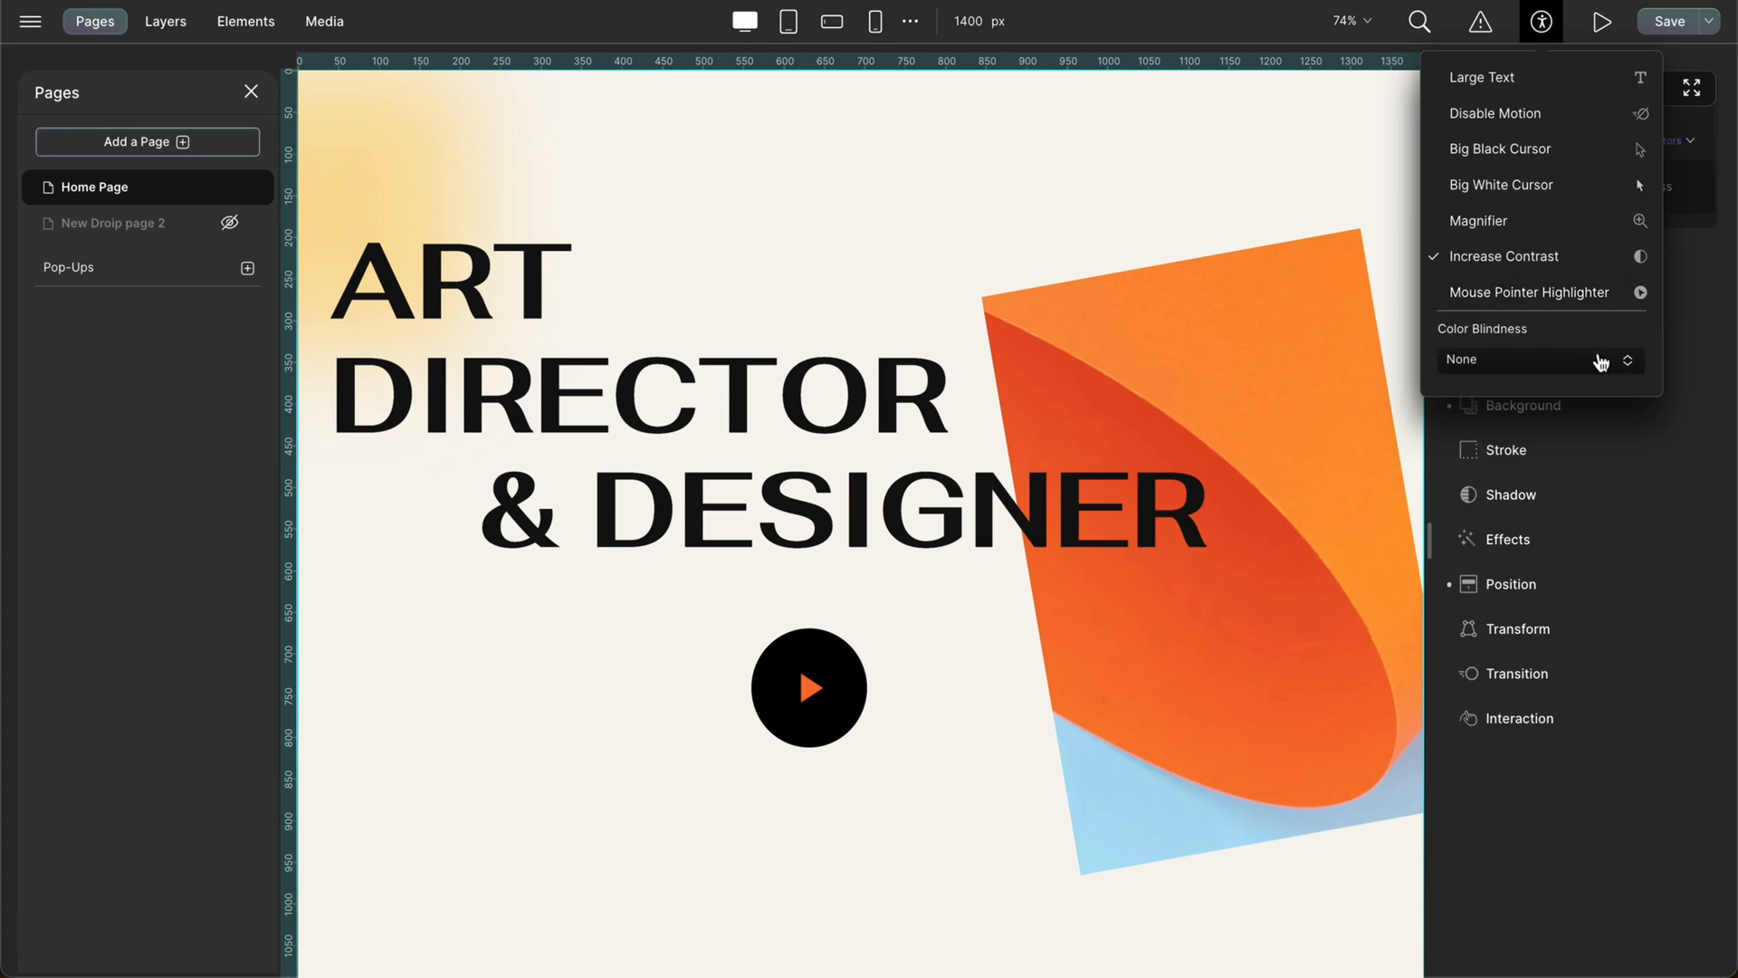
Keep Color Blindness simulation at None and close the accessibility options.
click(1539, 359)
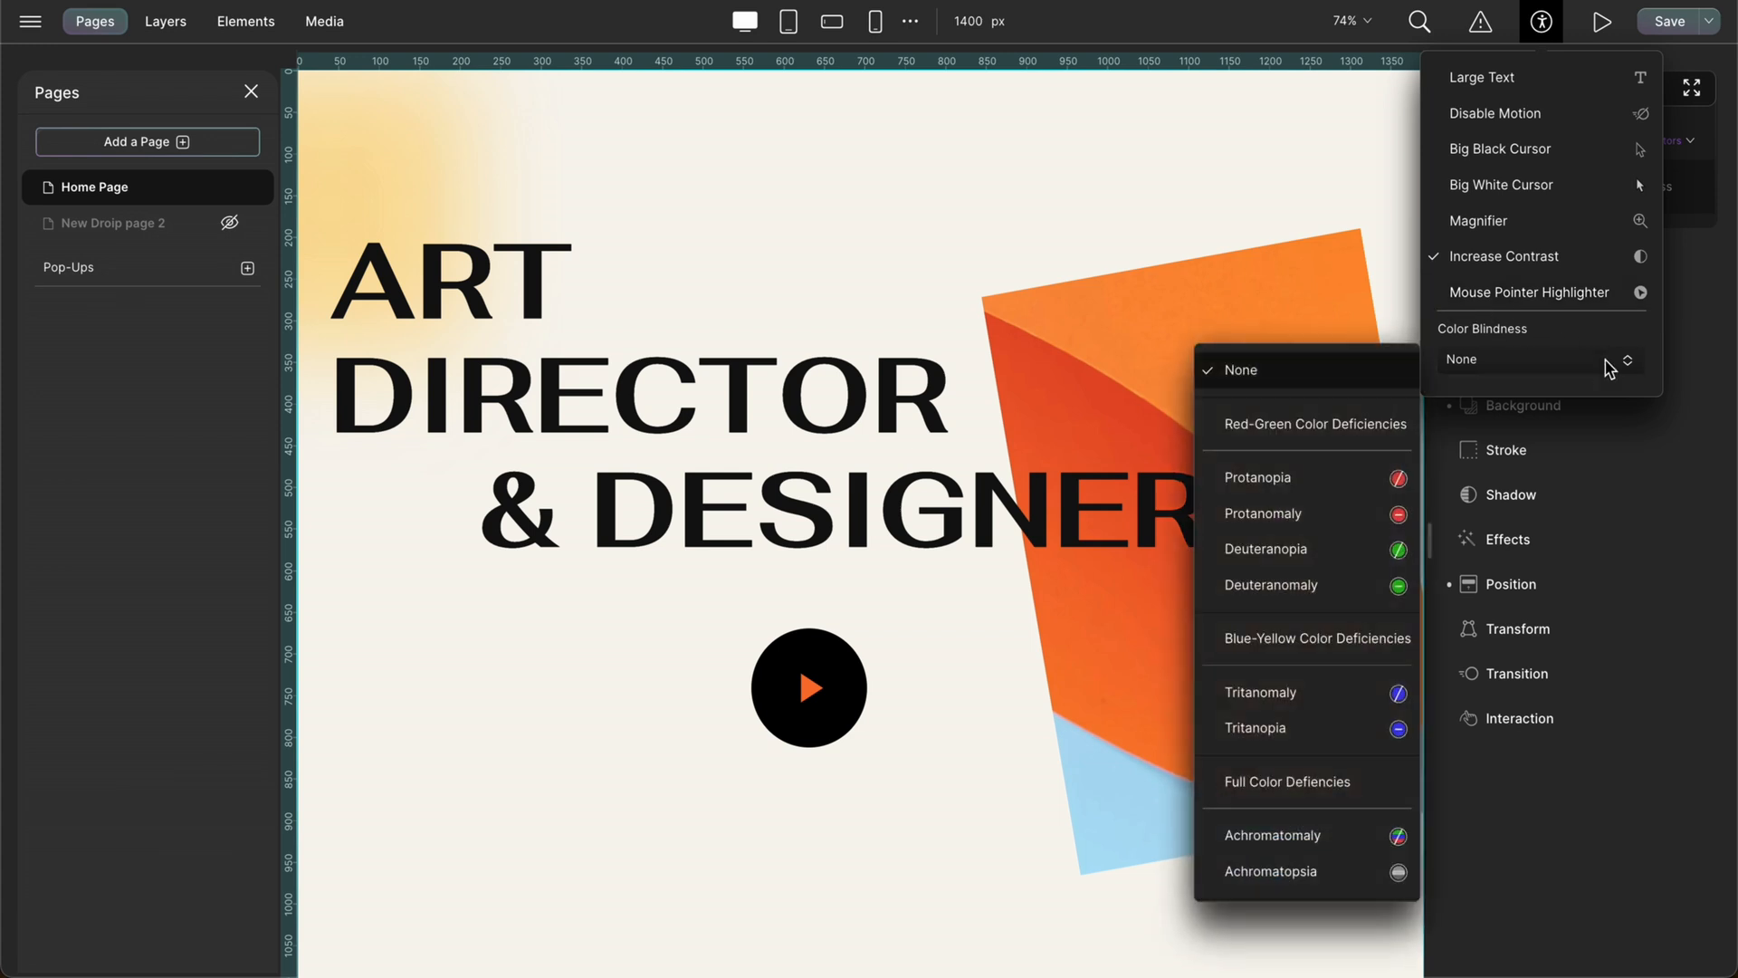
mouse_move(1505, 388)
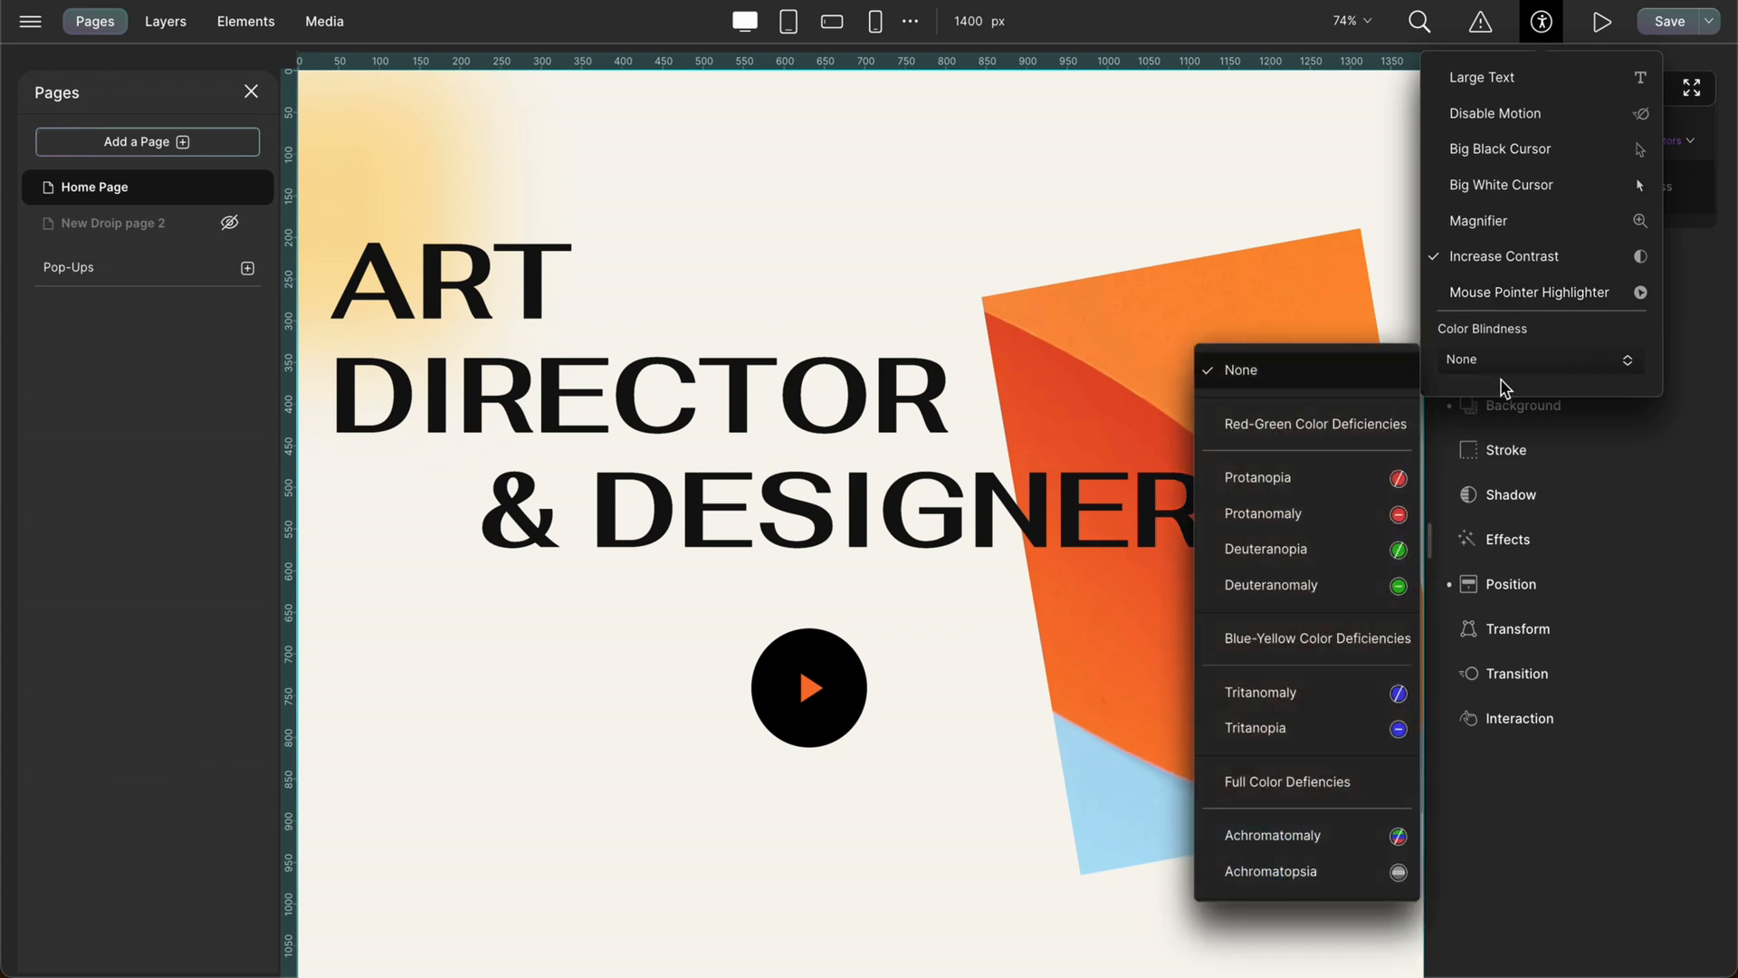
mouse_move(1344, 440)
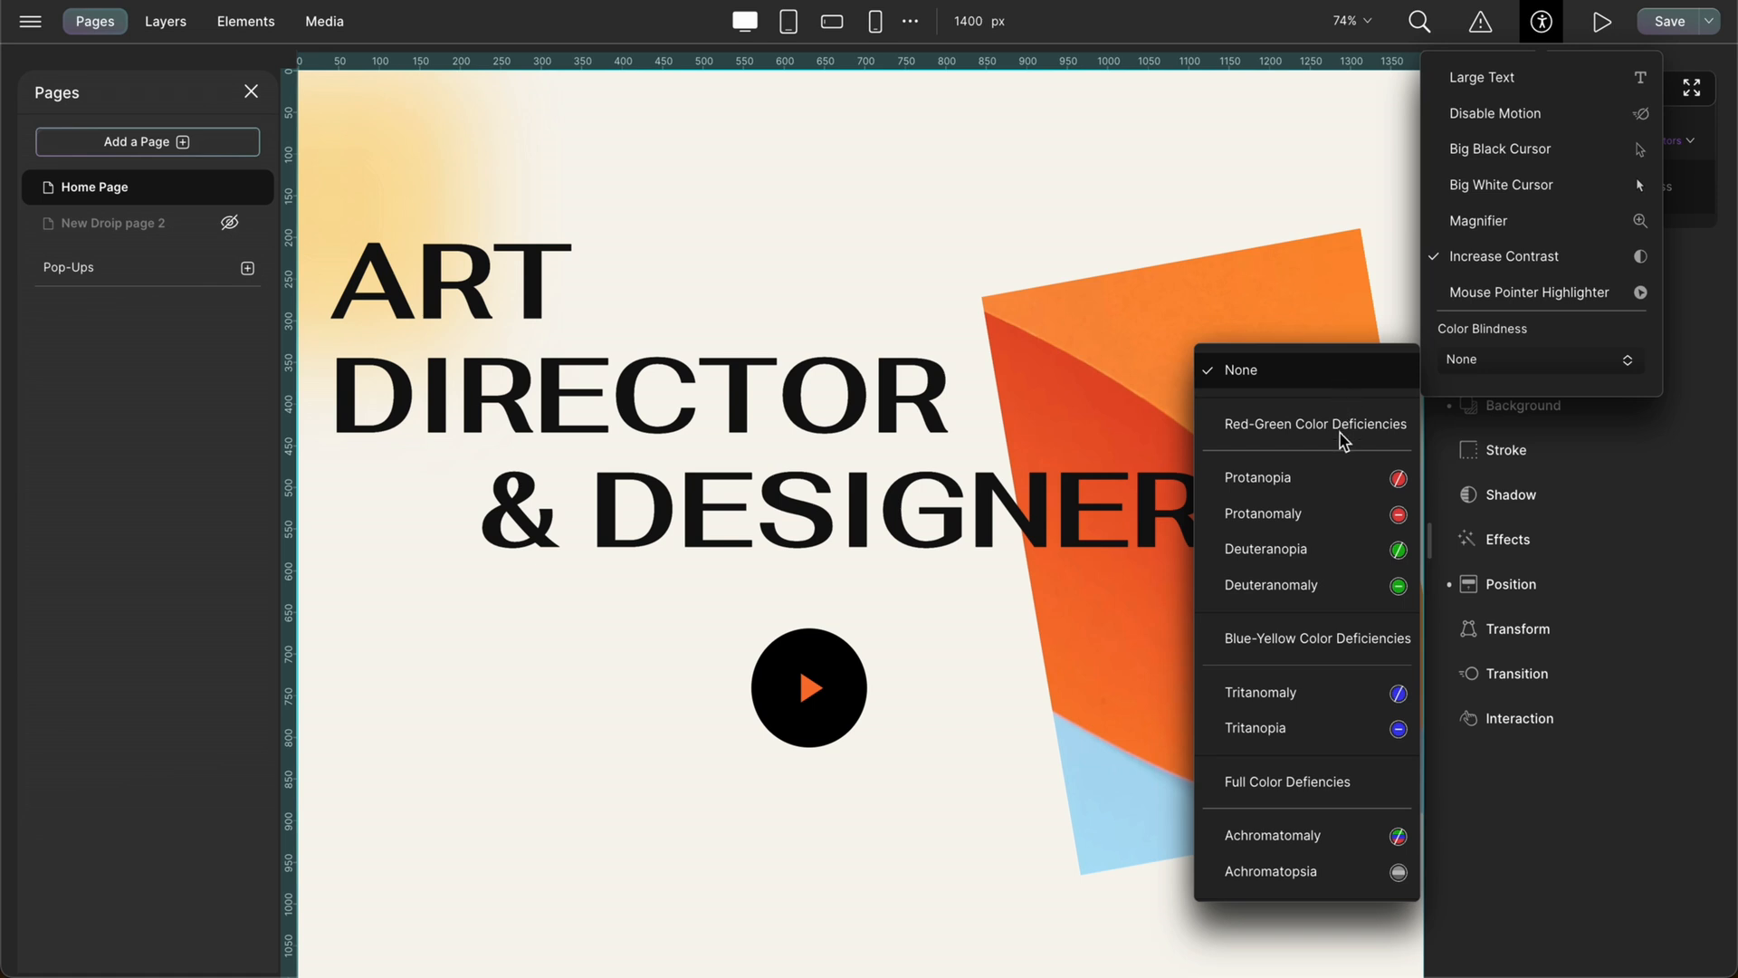
mouse_move(1342, 548)
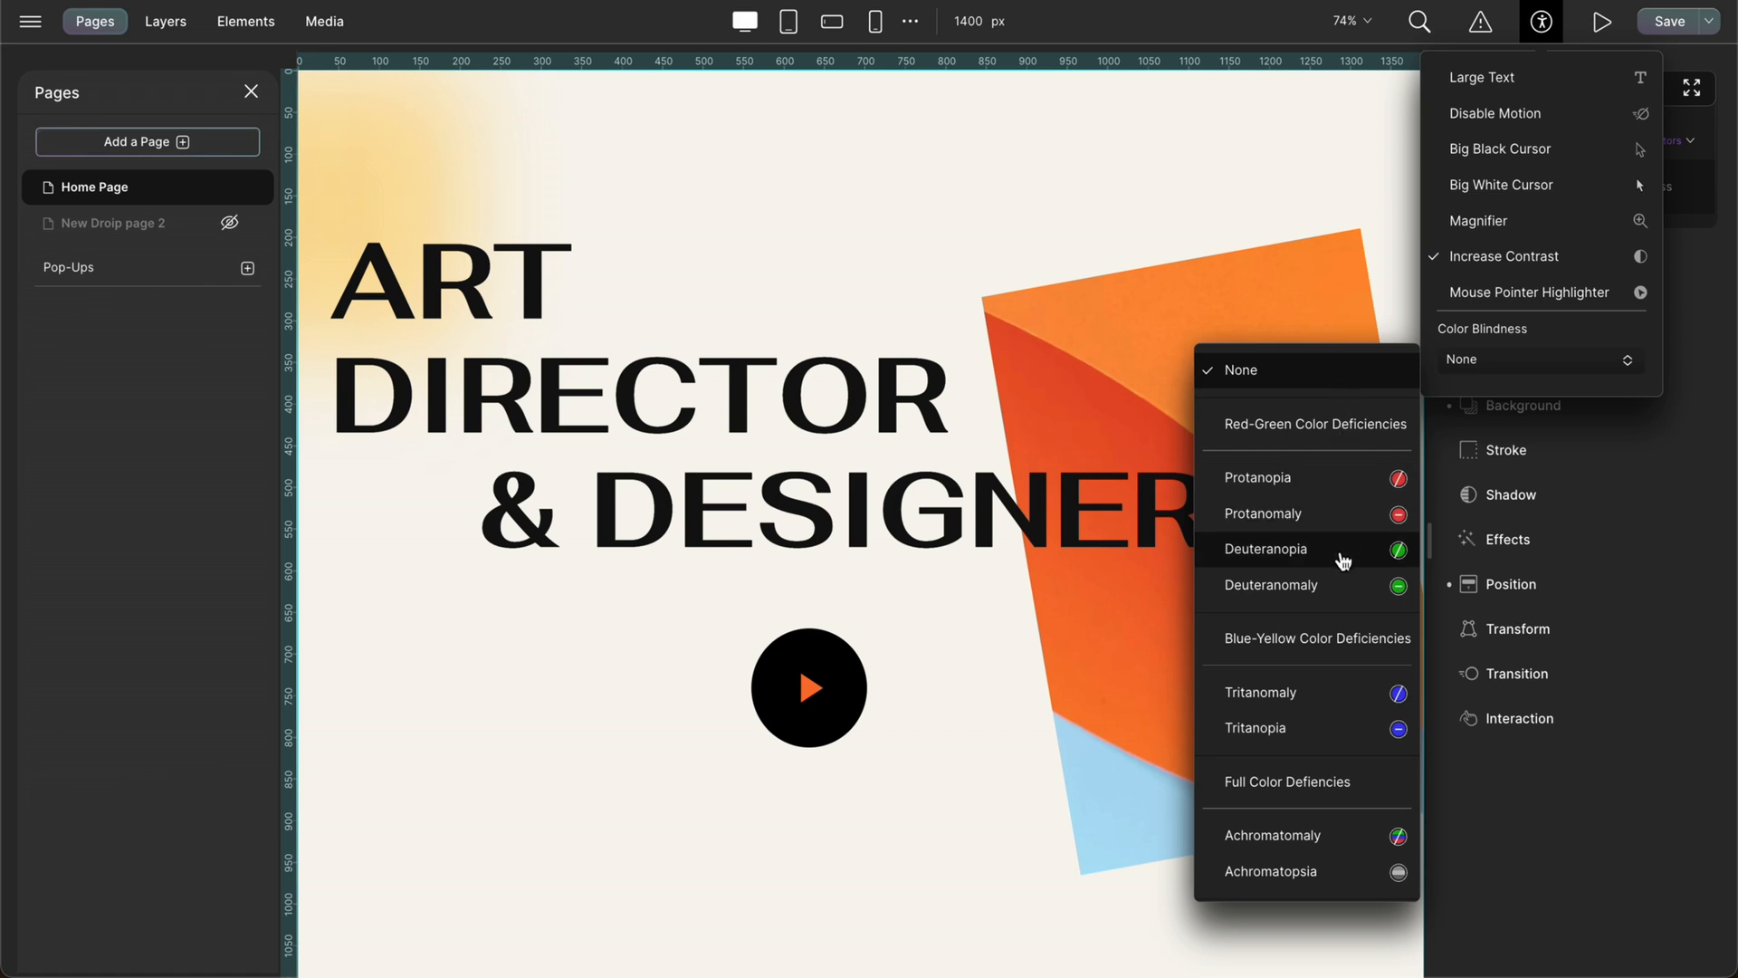
mouse_move(1351, 652)
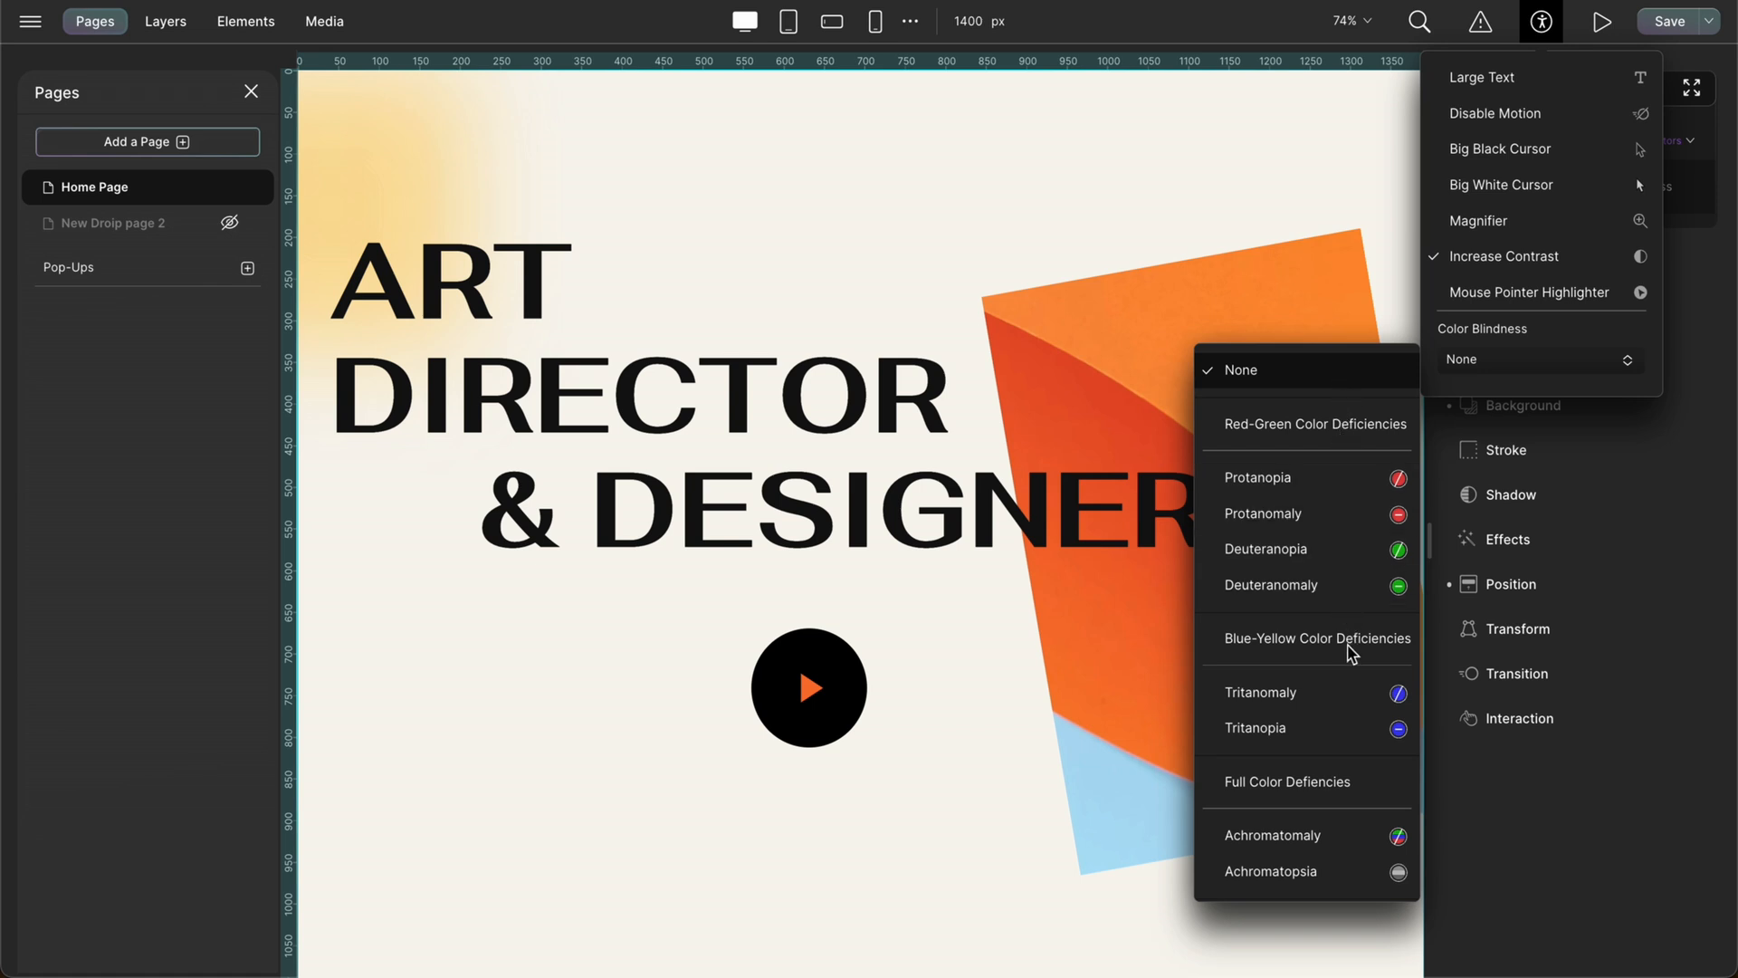
mouse_move(1340, 835)
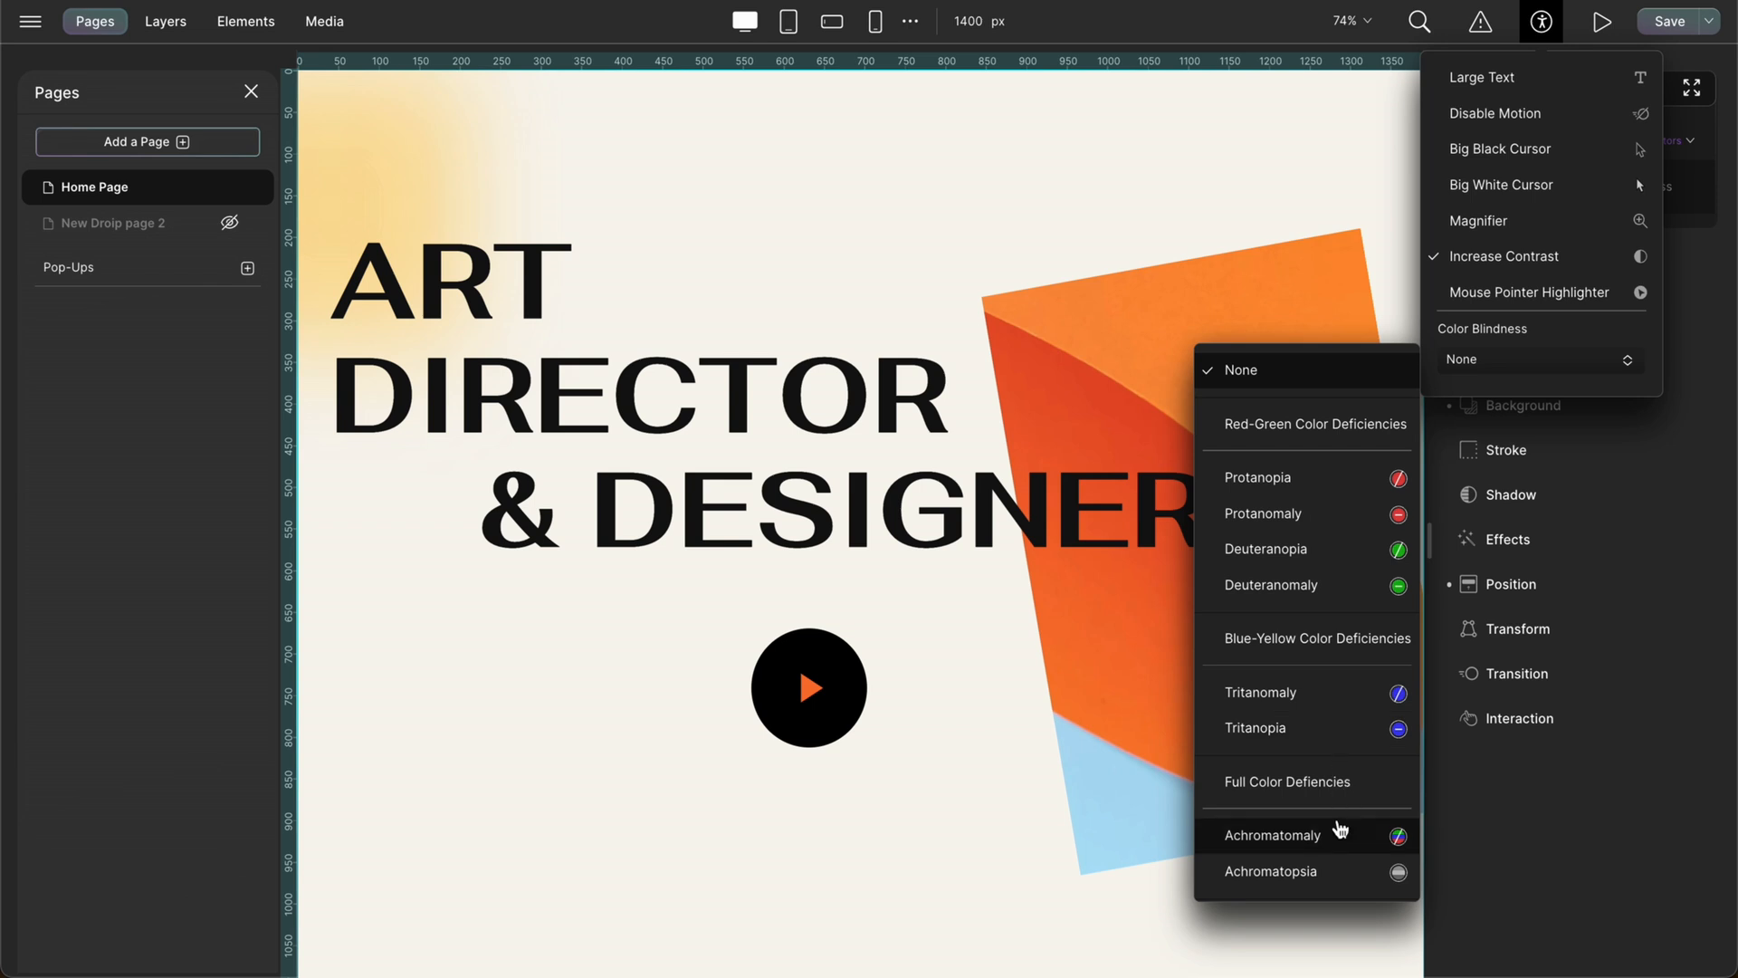
mouse_move(1320, 399)
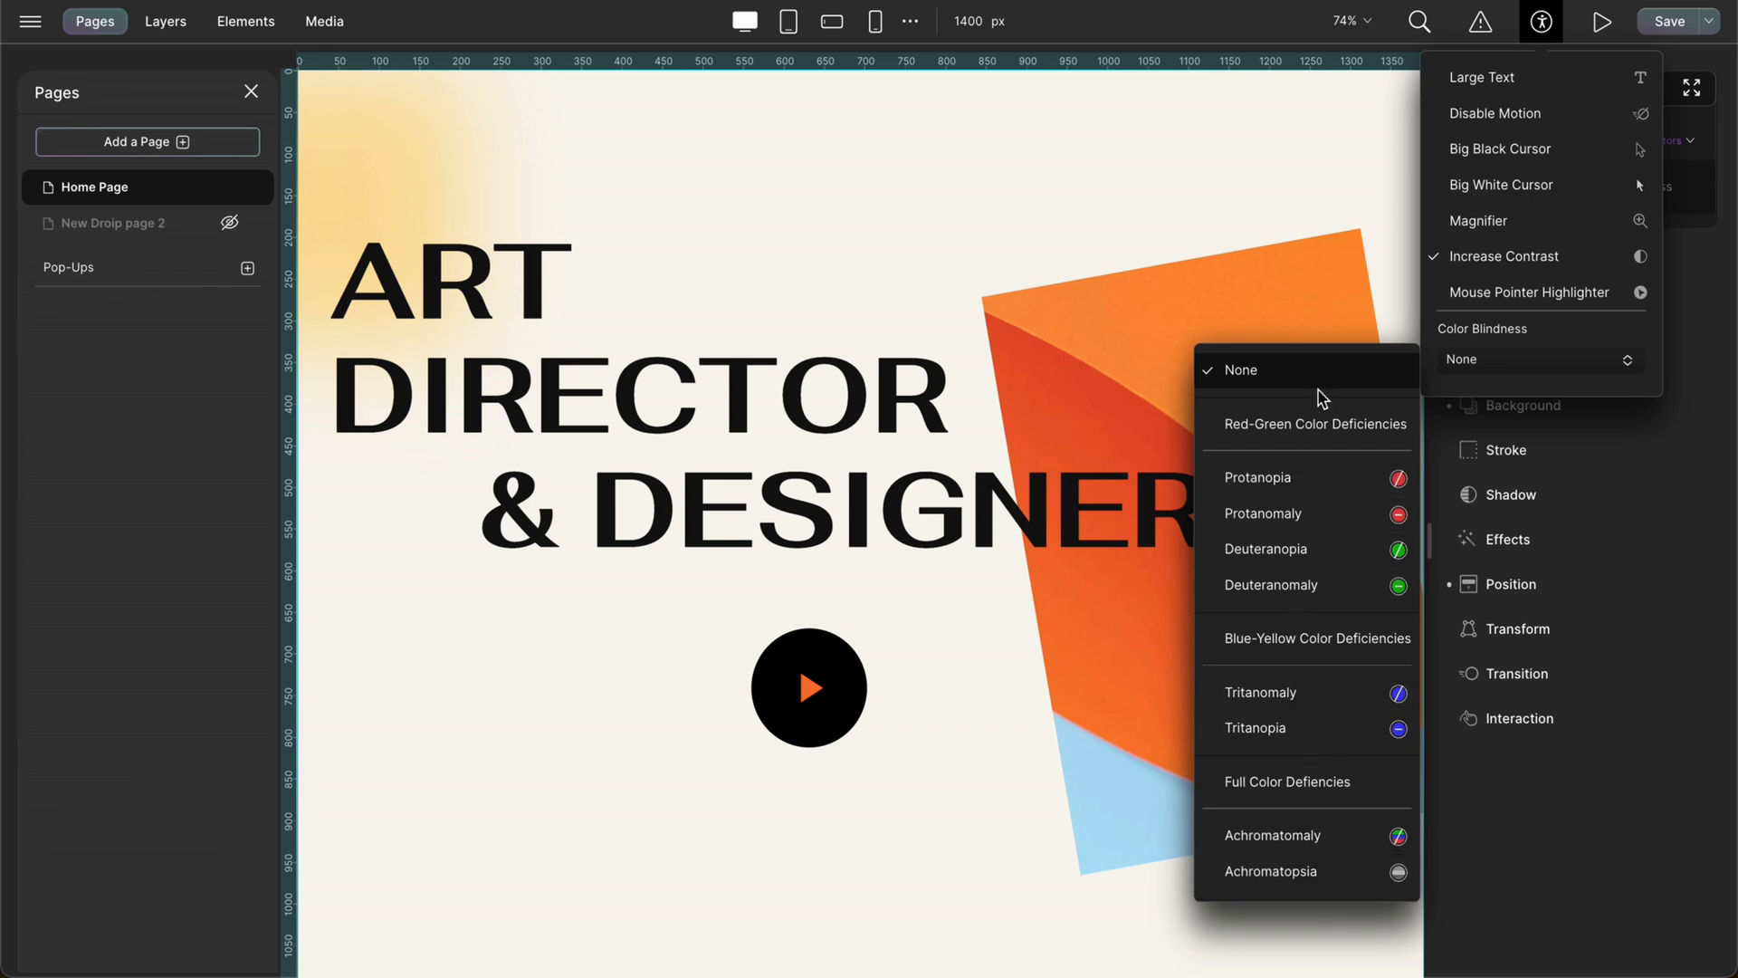
click(1239, 369)
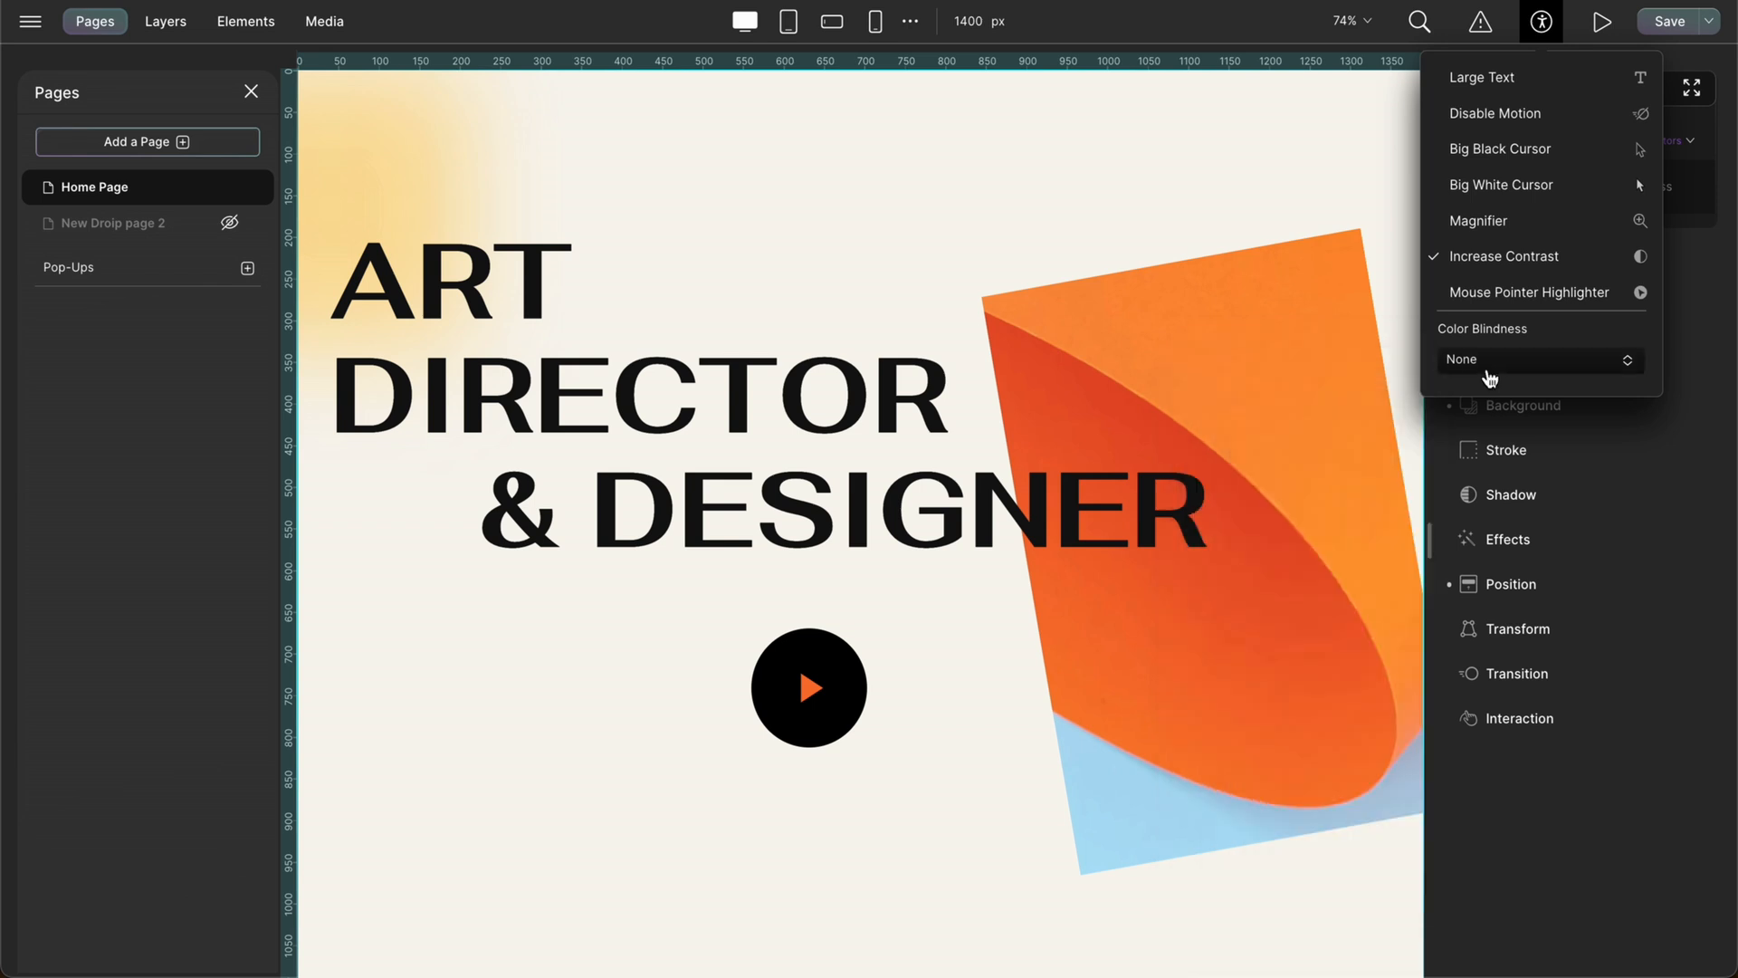
mouse_move(1541, 149)
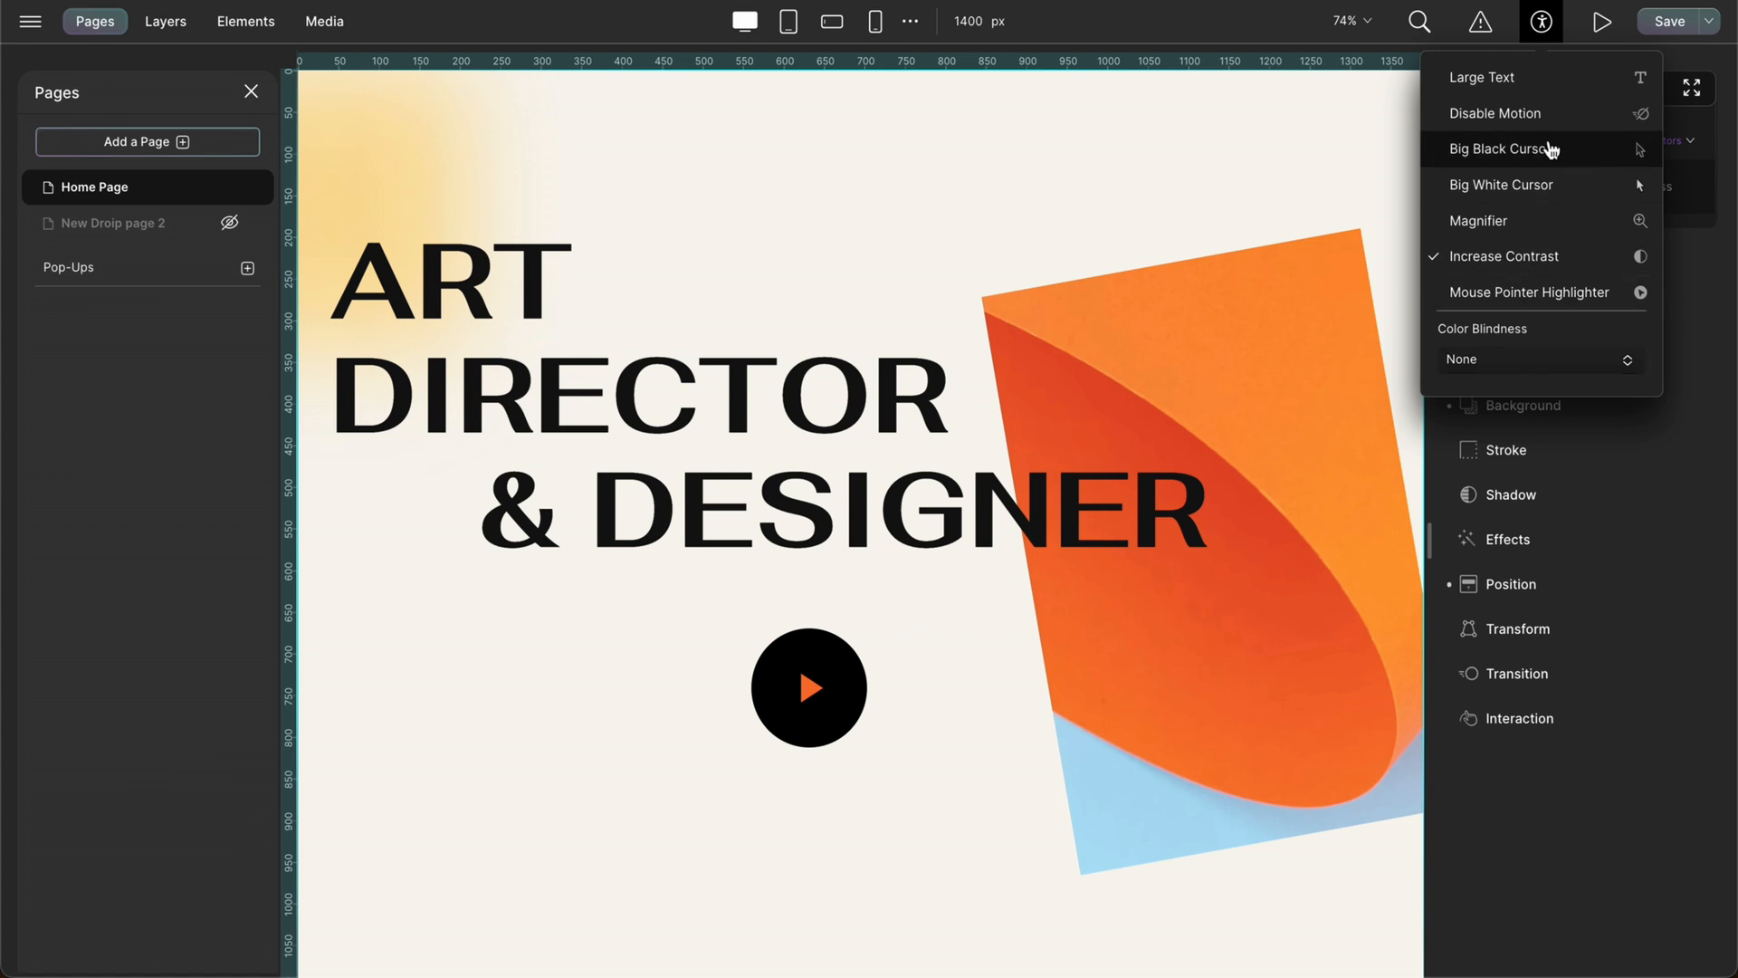
click(1539, 21)
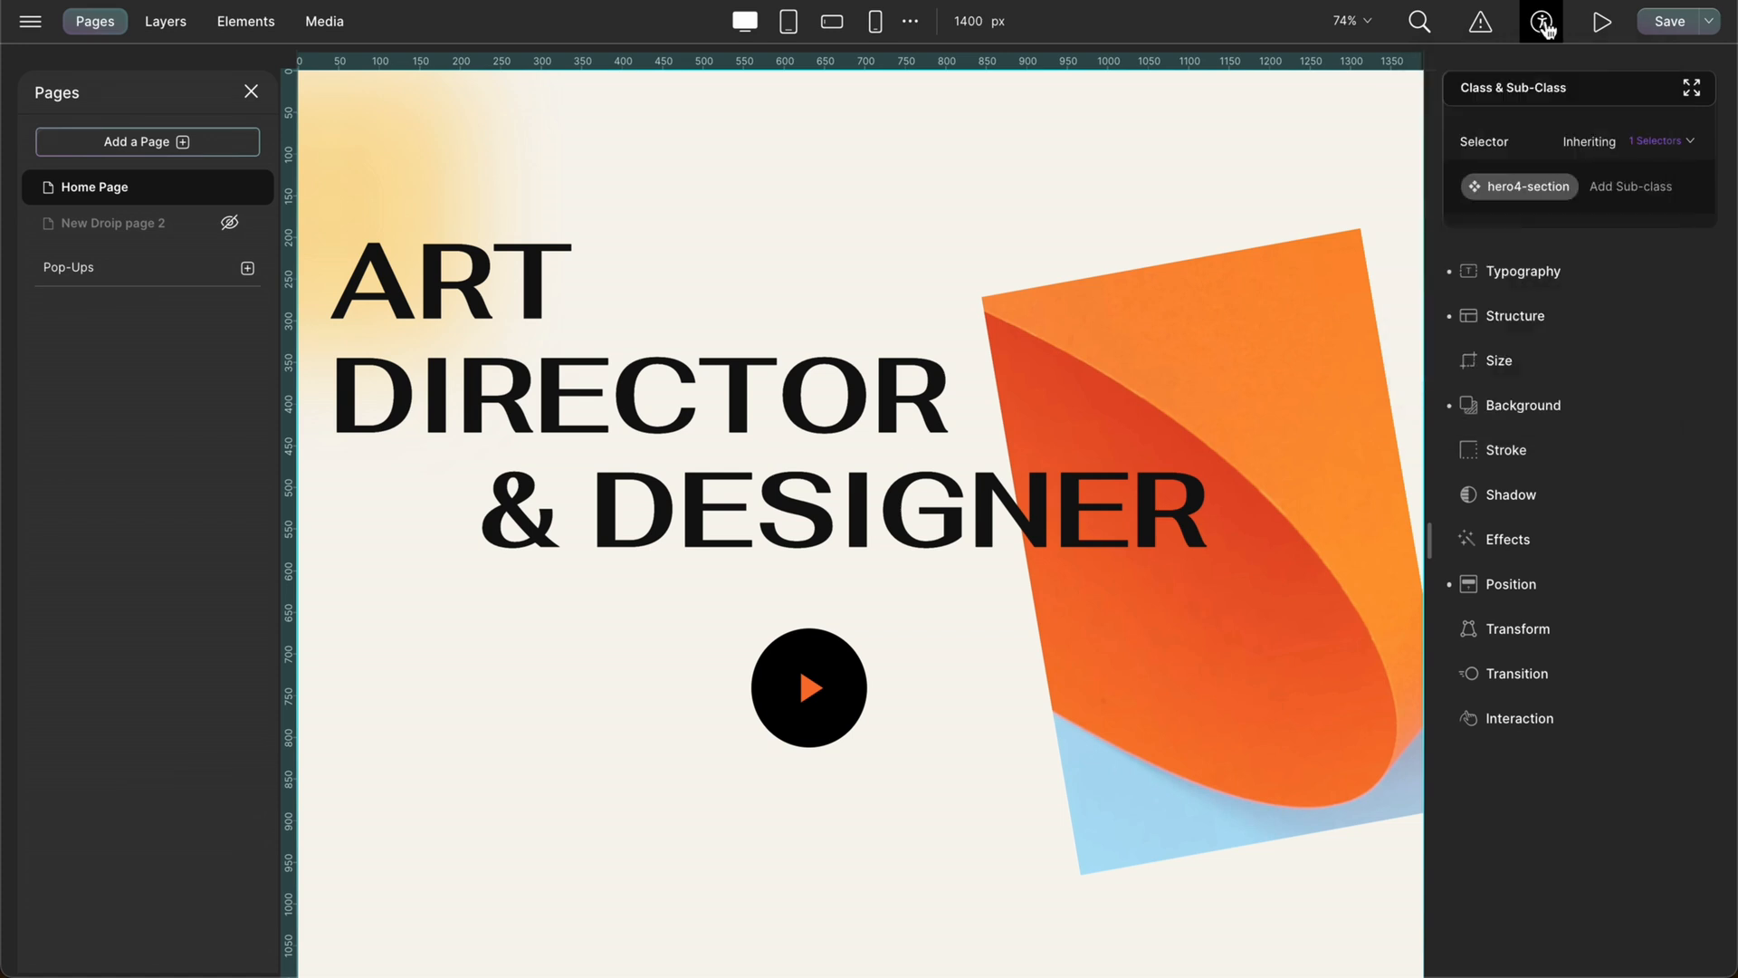
Choose Enable Autosave from the Save menu so the page saves automatically.
click(1707, 22)
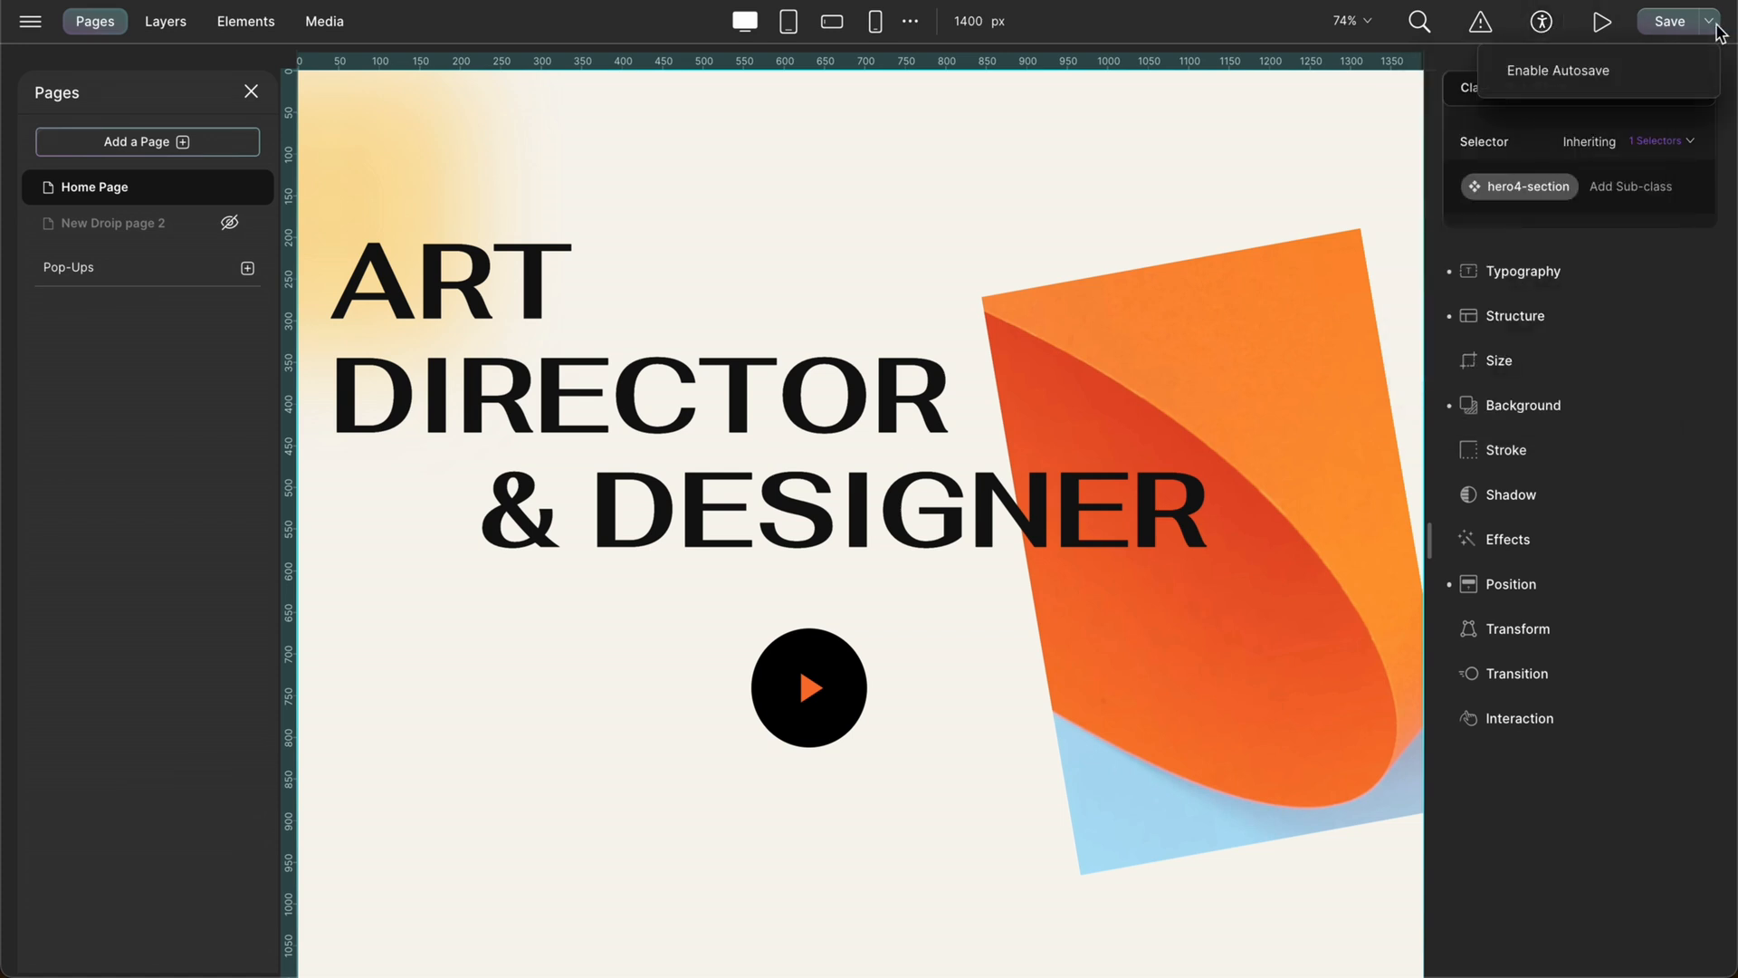
click(1558, 71)
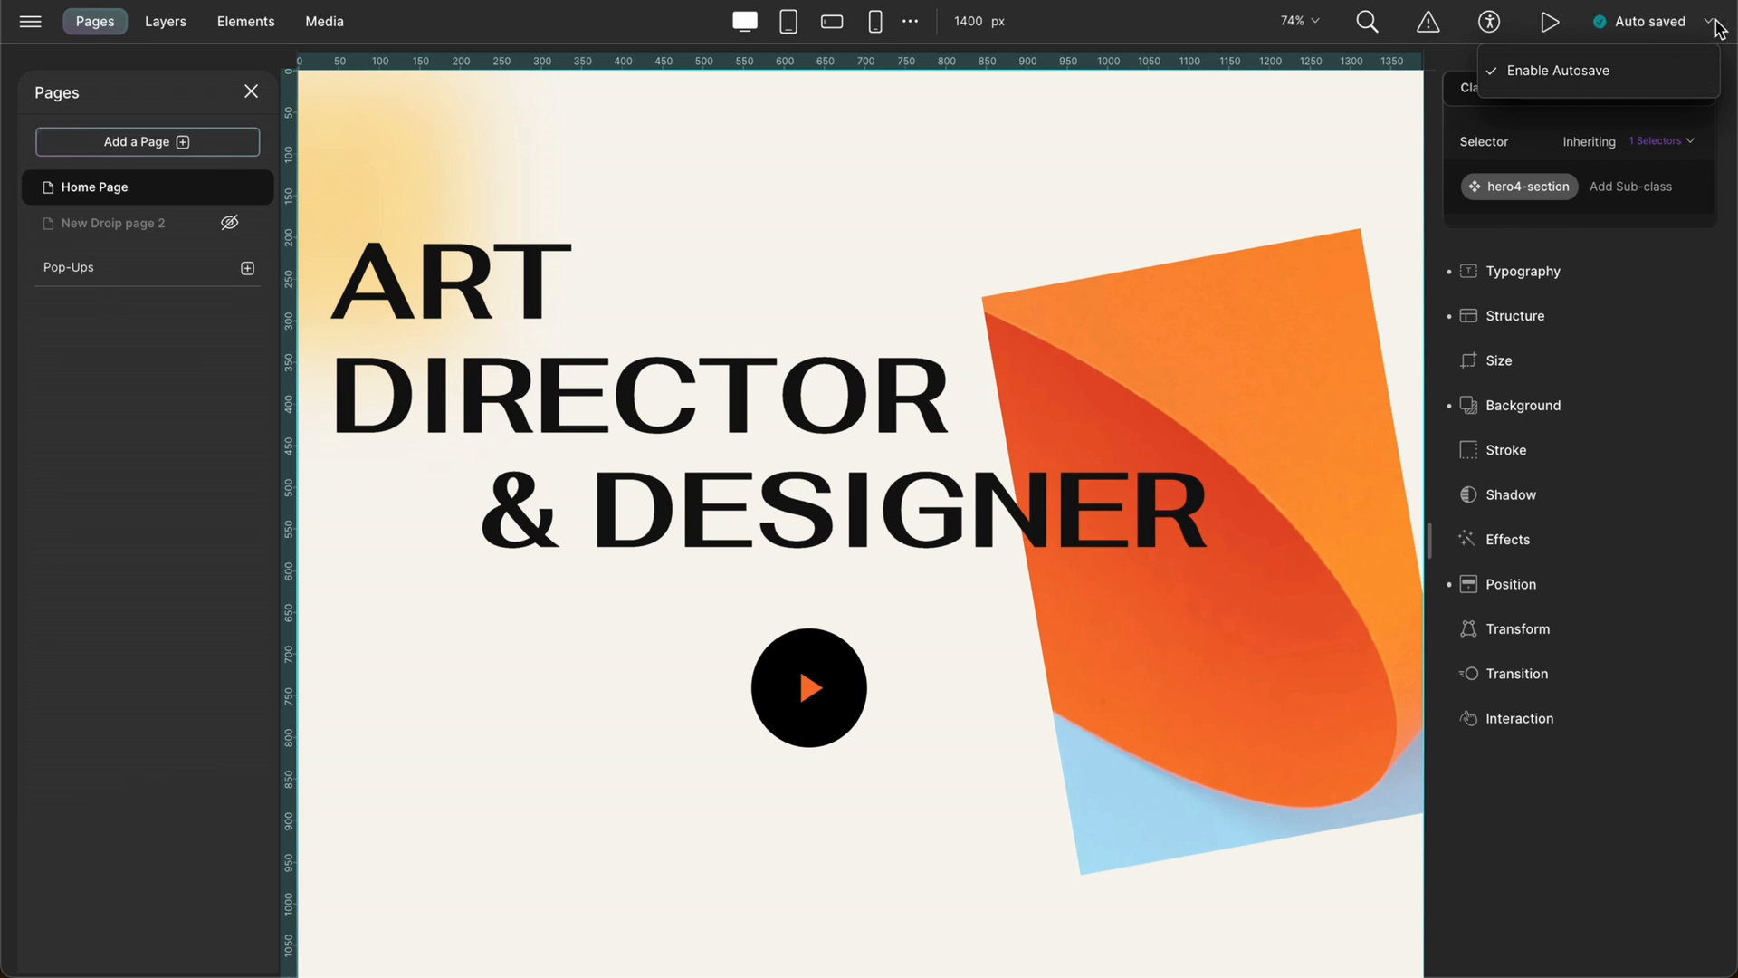
click(1716, 27)
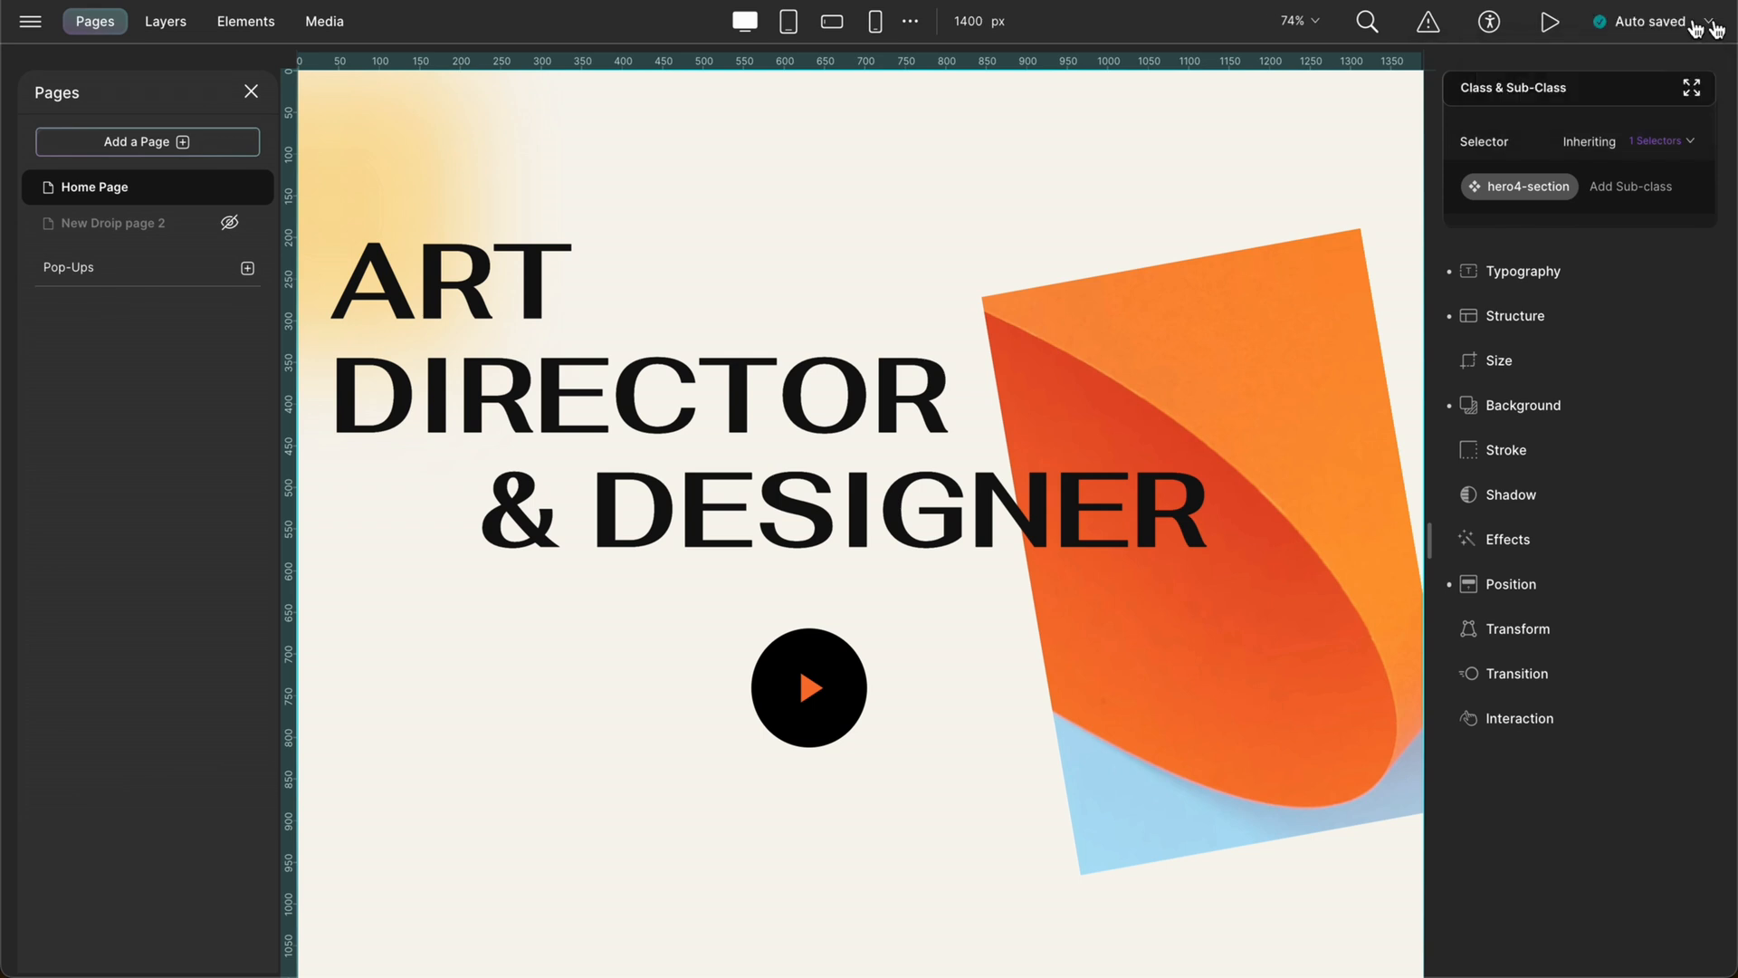